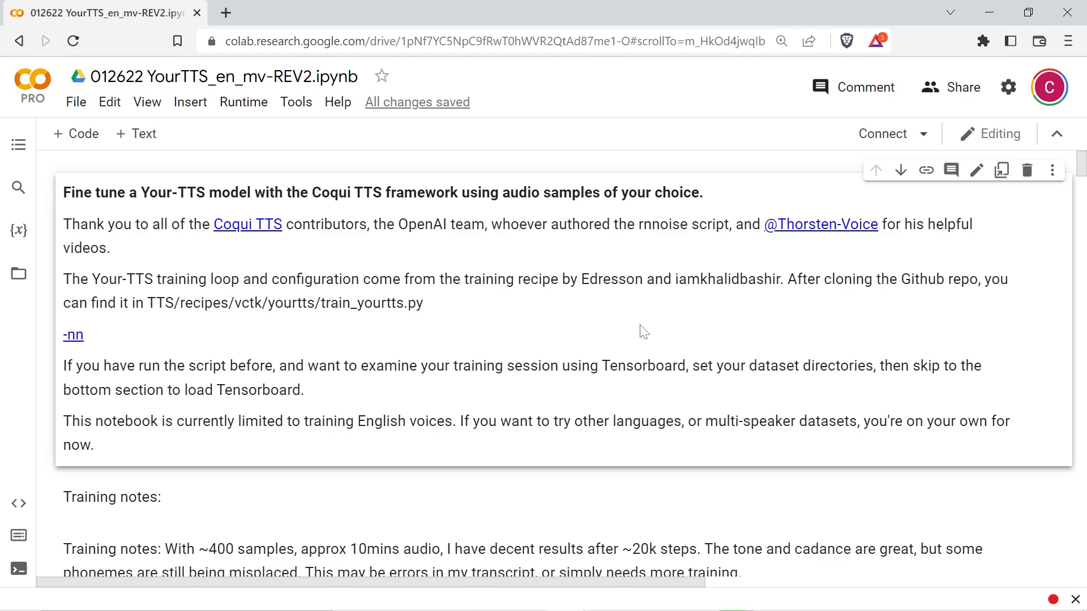
- Change run_type in the dataset variables form from continue to restore
{"action": "scroll", "scroll_direction": "down", "scroll_amount": 3}
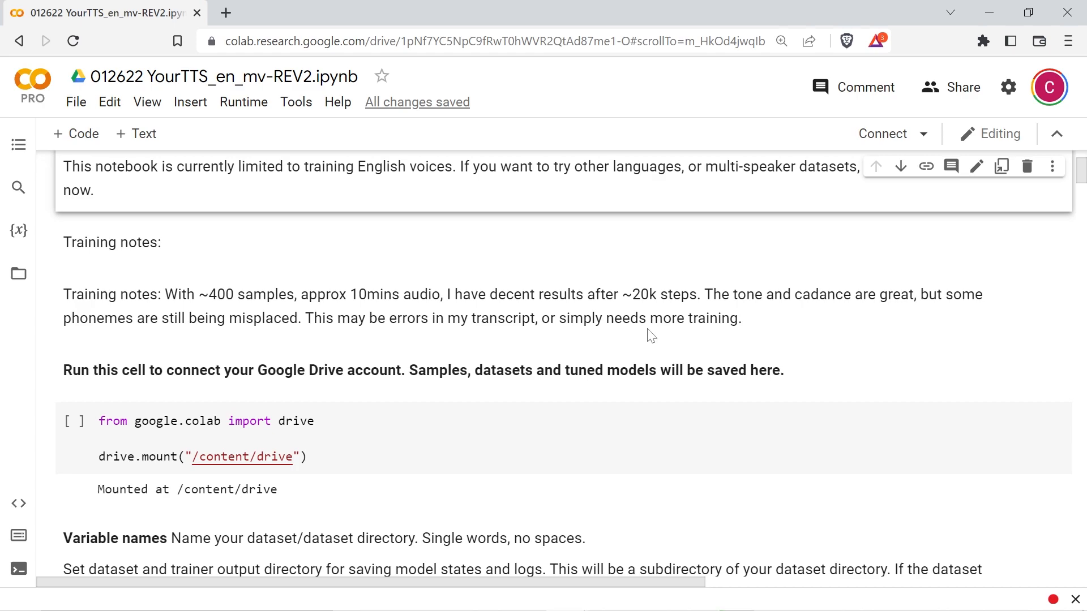
{"action": "mouse_move", "coordinate": [628, 335]}
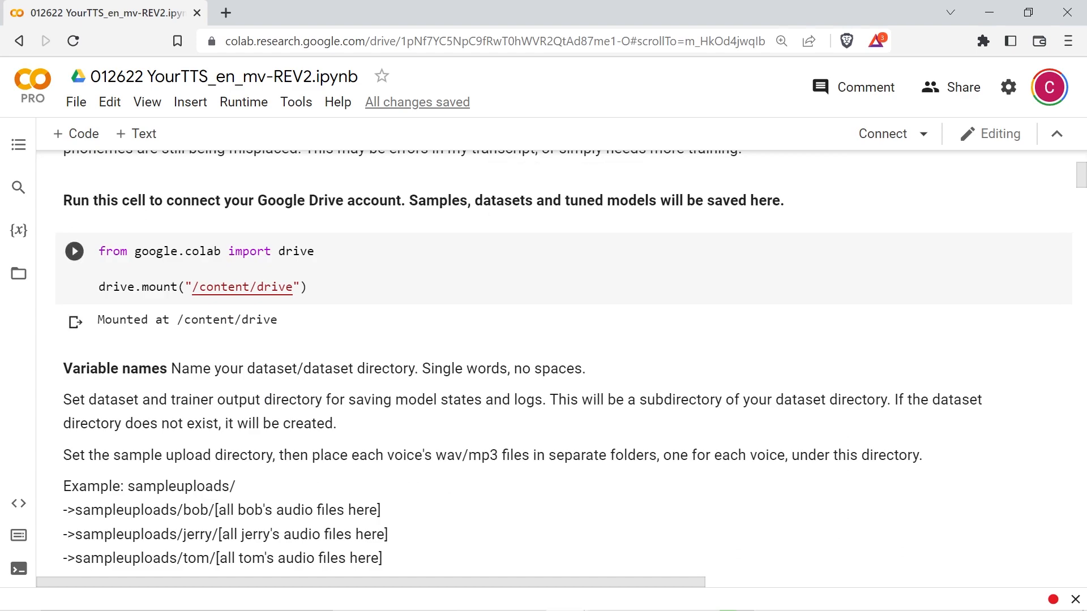
{"action": "mouse_move", "coordinate": [324, 328]}
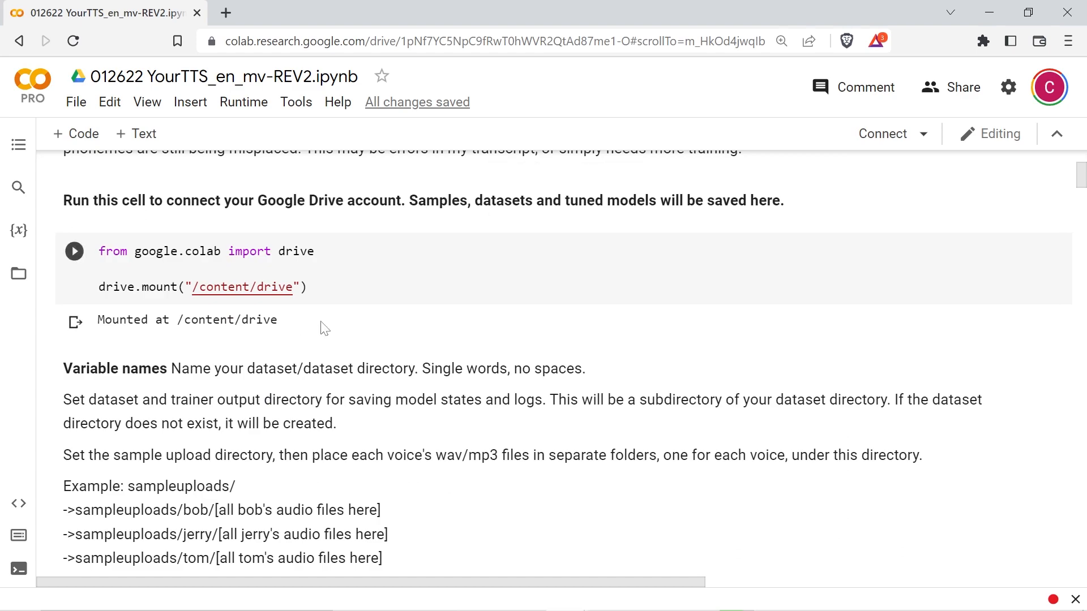
{"action": "scroll", "scroll_direction": "down", "scroll_amount": 3}
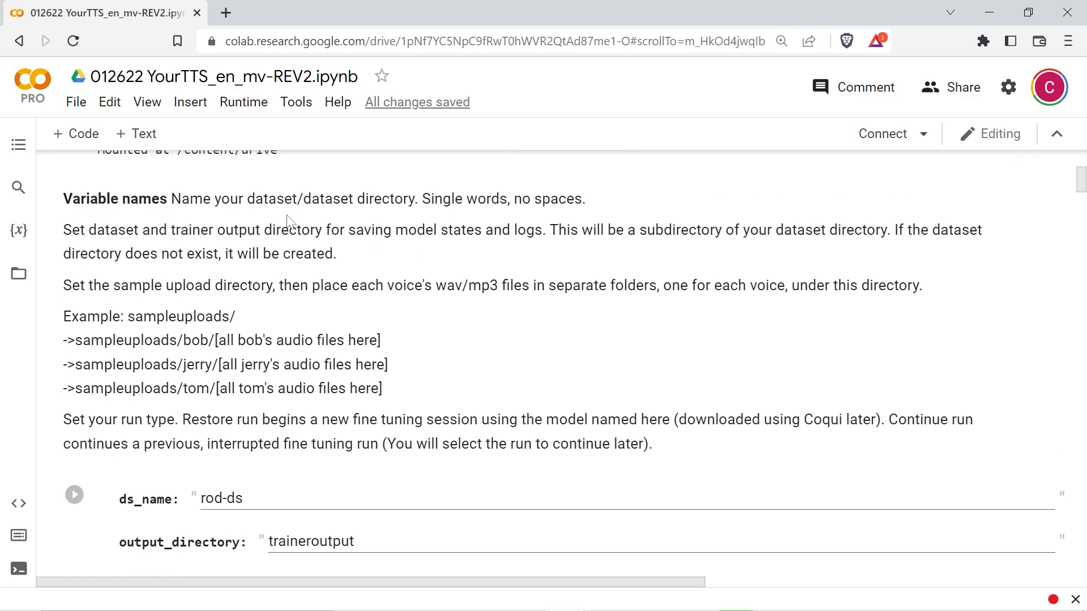
{"action": "mouse_move", "coordinate": [558, 326]}
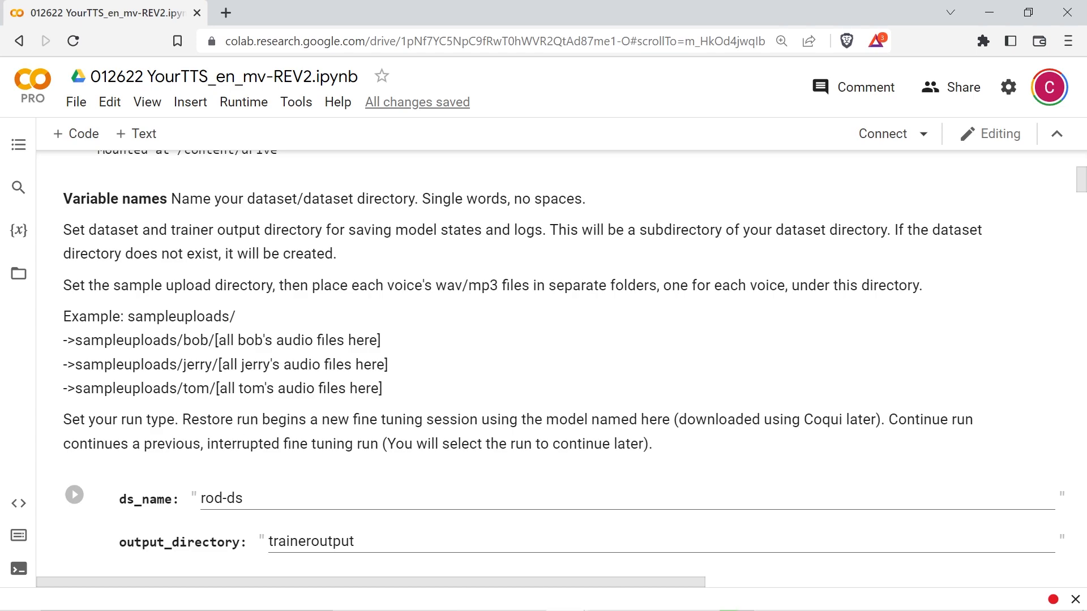
{"action": "scroll", "scroll_direction": "down", "scroll_amount": 3}
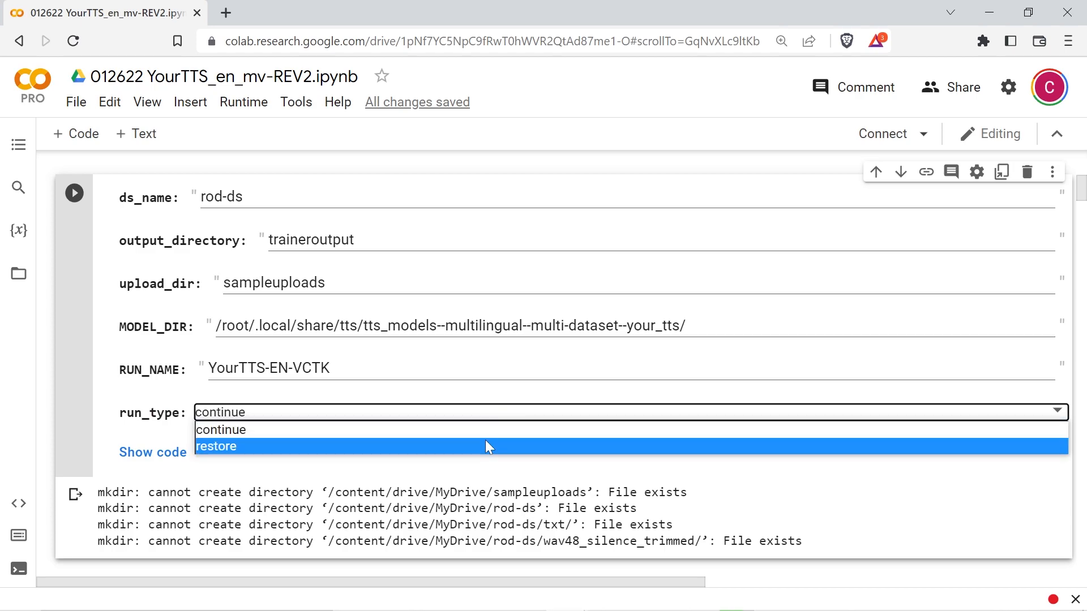
{"action": "left_click", "coordinate": [216, 445]}
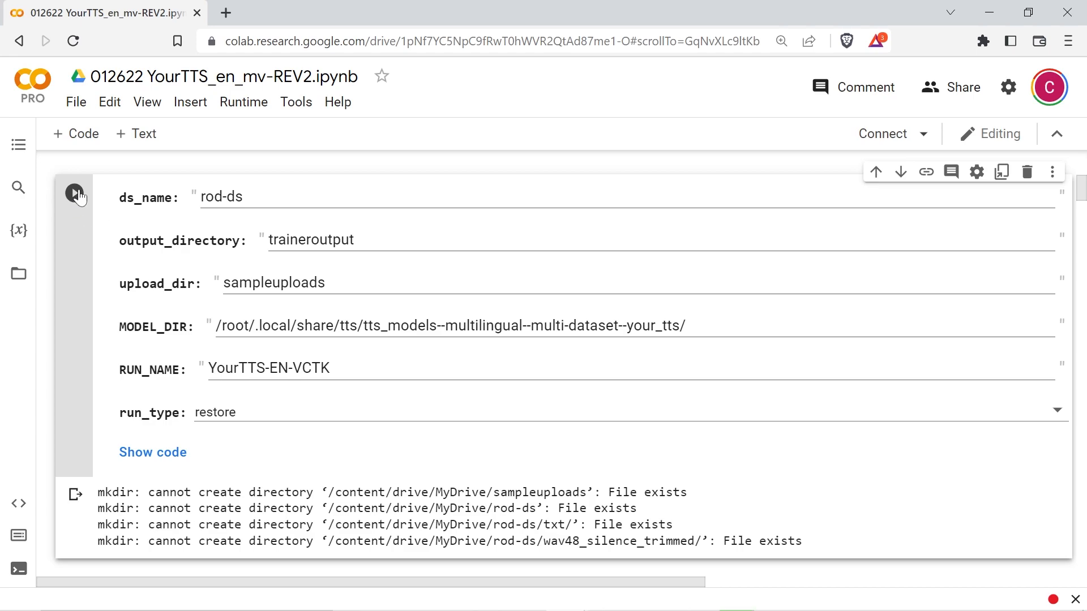
{"action": "scroll", "scroll_direction": "down", "scroll_amount": 3}
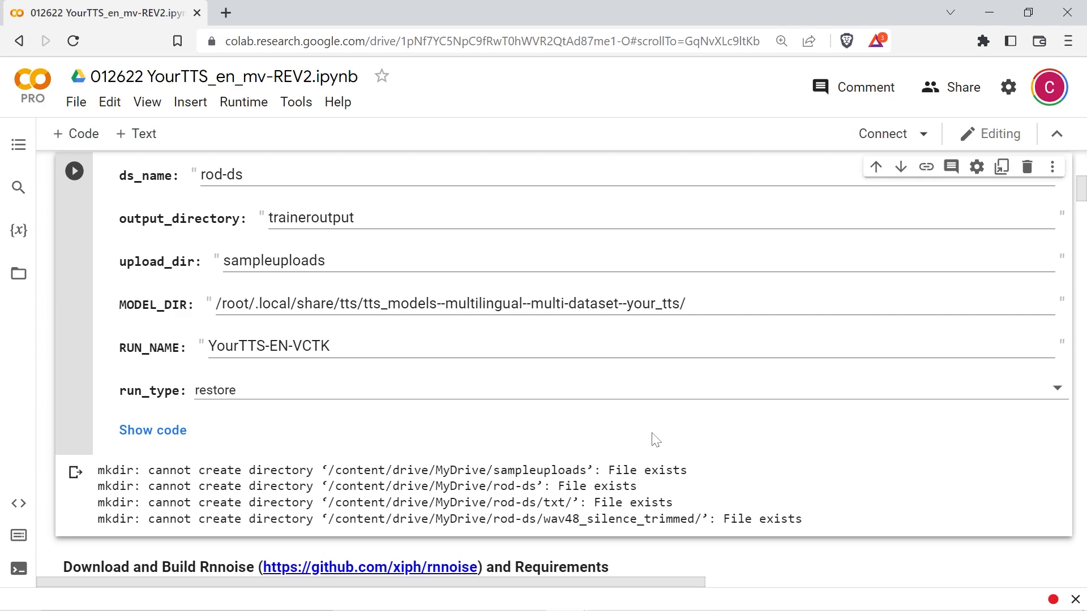
- Show the Download and Build Rnnoise code and scroll to the pretrained model list
{"action": "scroll", "scroll_direction": "down", "scroll_amount": 3}
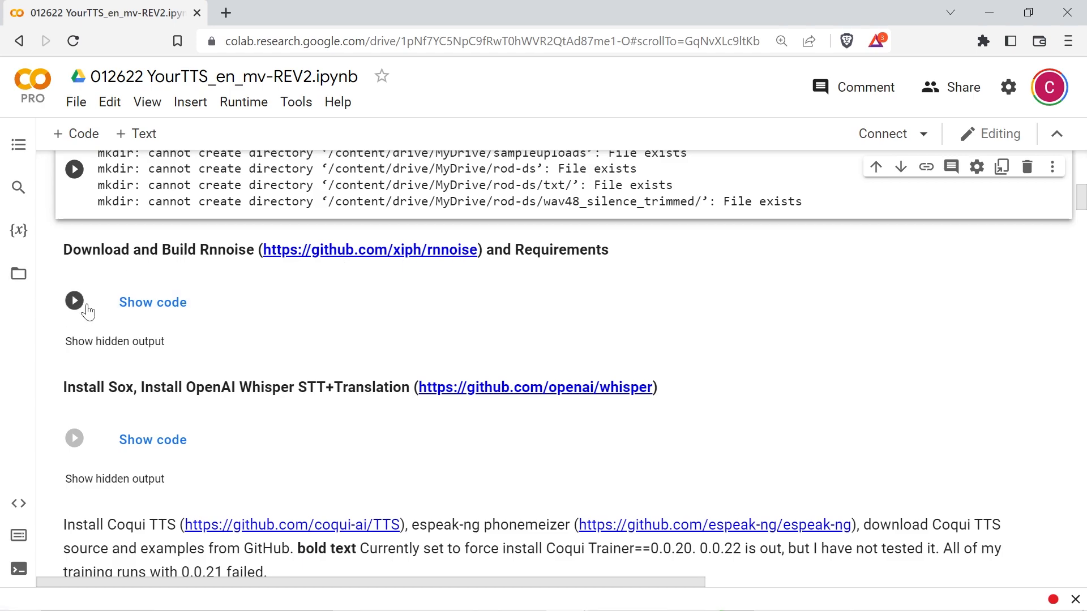
{"action": "left_click", "coordinate": [152, 302]}
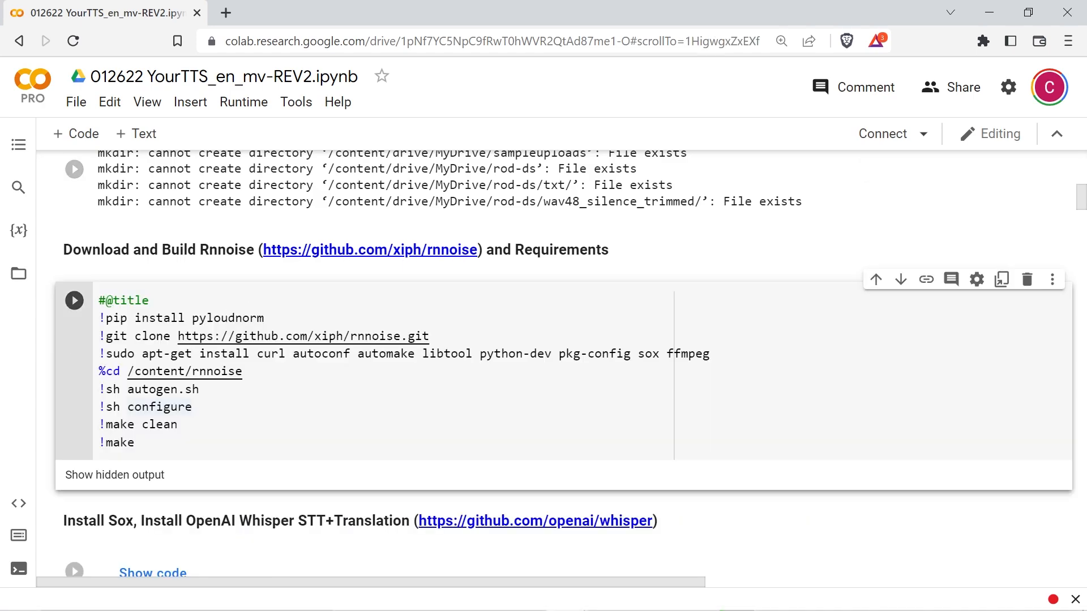
{"action": "scroll", "scroll_direction": "down", "scroll_amount": 3}
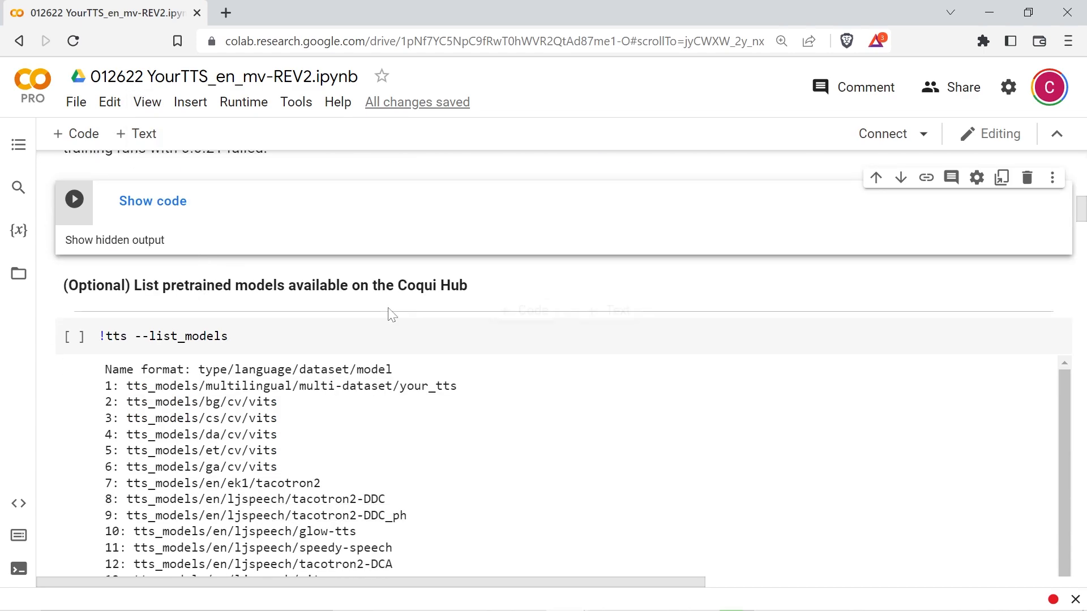
{"action": "scroll", "scroll_direction": "down", "scroll_amount": 3}
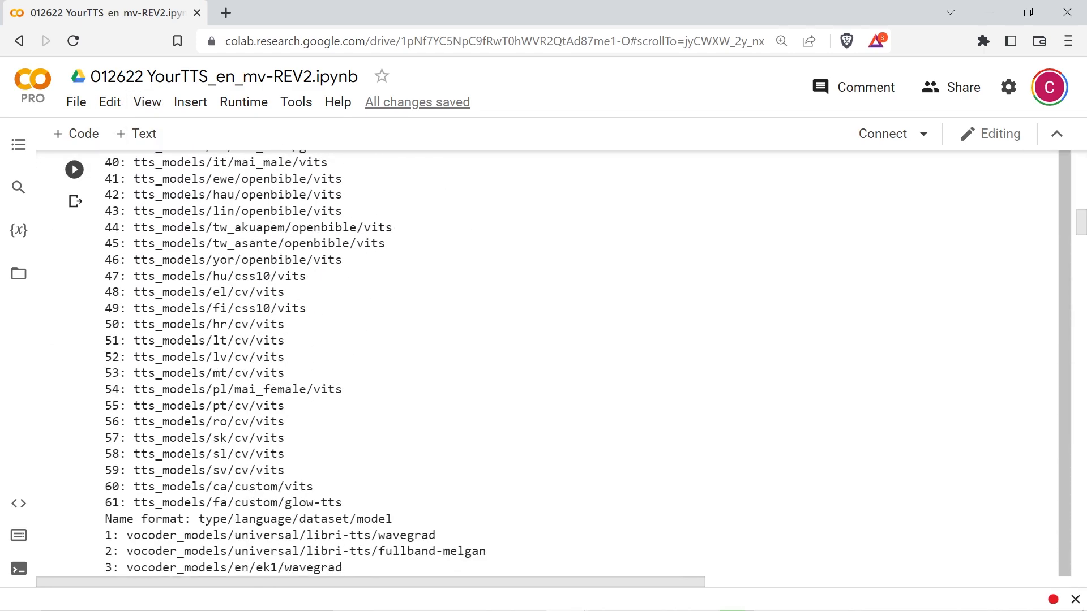
{"action": "scroll", "scroll_direction": "down", "scroll_amount": 3}
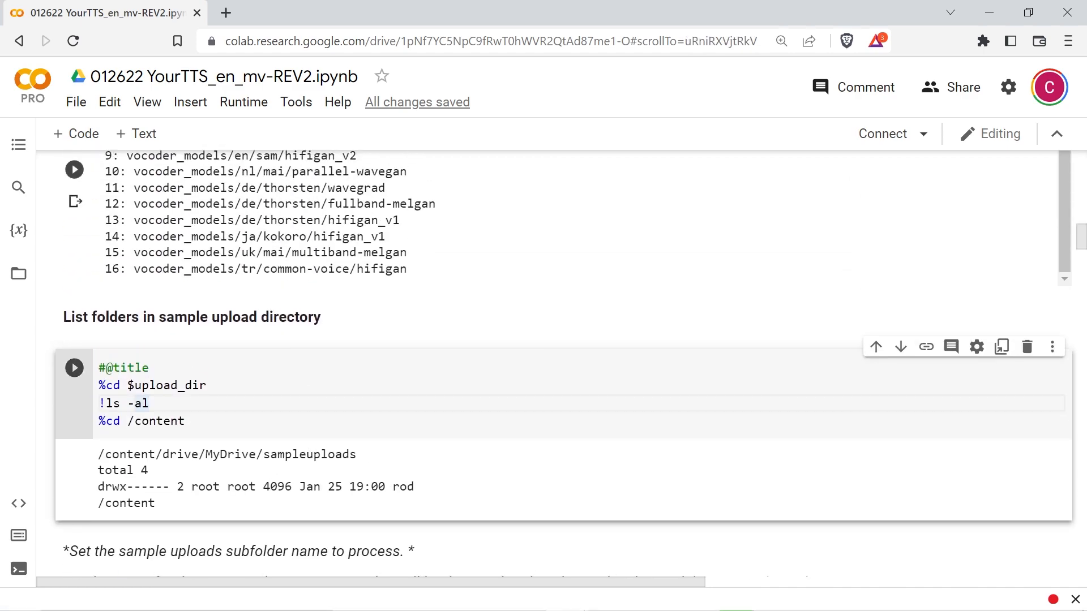
{"action": "left_click", "coordinate": [146, 102]}
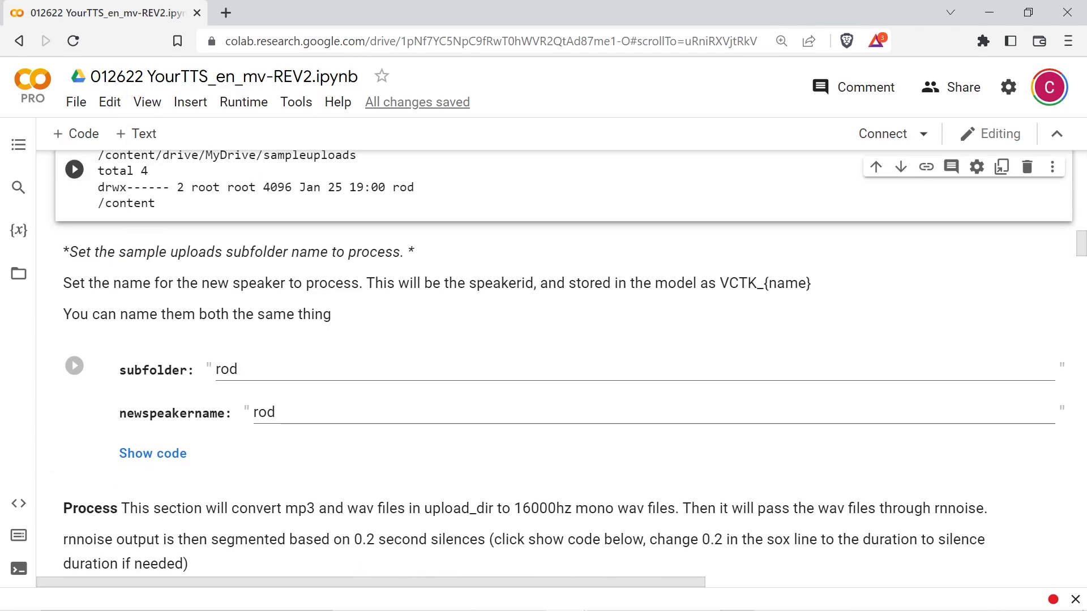
{"action": "double_click", "coordinate": [236, 251]}
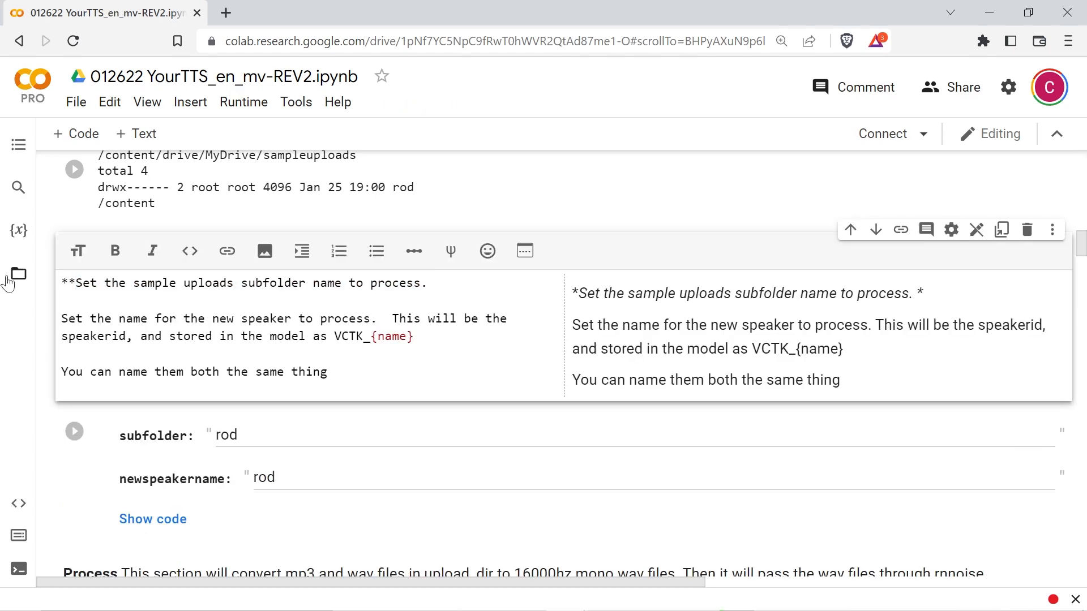
{"action": "left_click", "coordinate": [114, 251]}
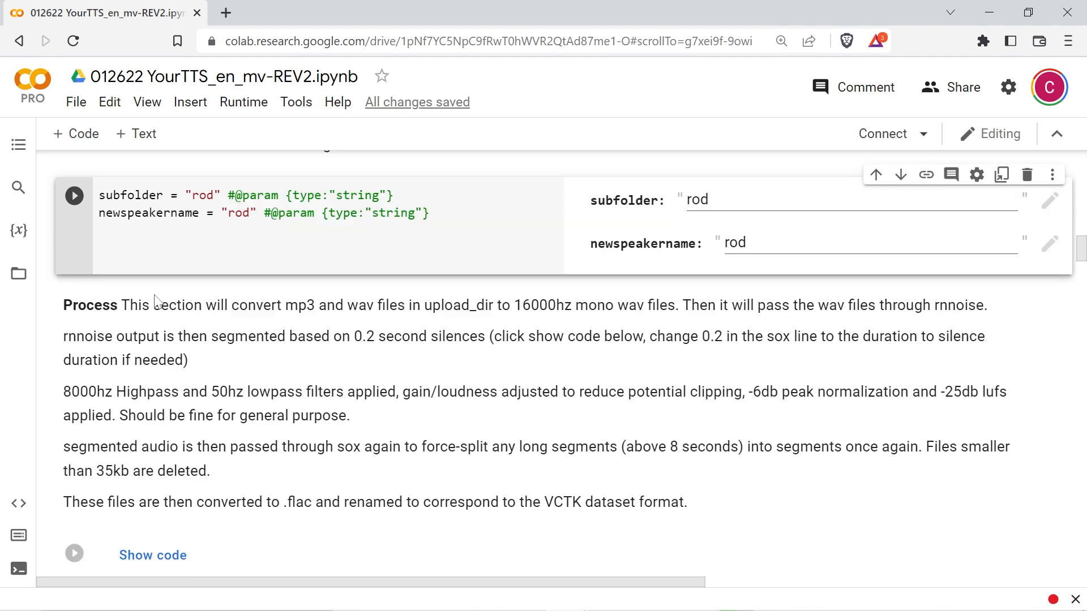
{"action": "left_click", "coordinate": [147, 102]}
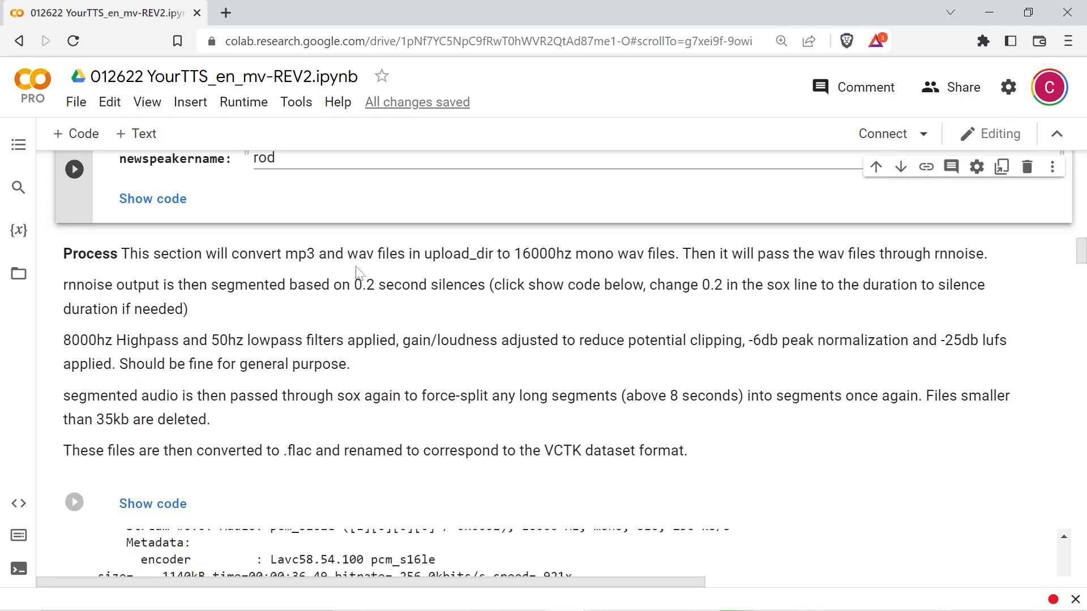
{"action": "scroll", "scroll_direction": "down", "scroll_amount": 3}
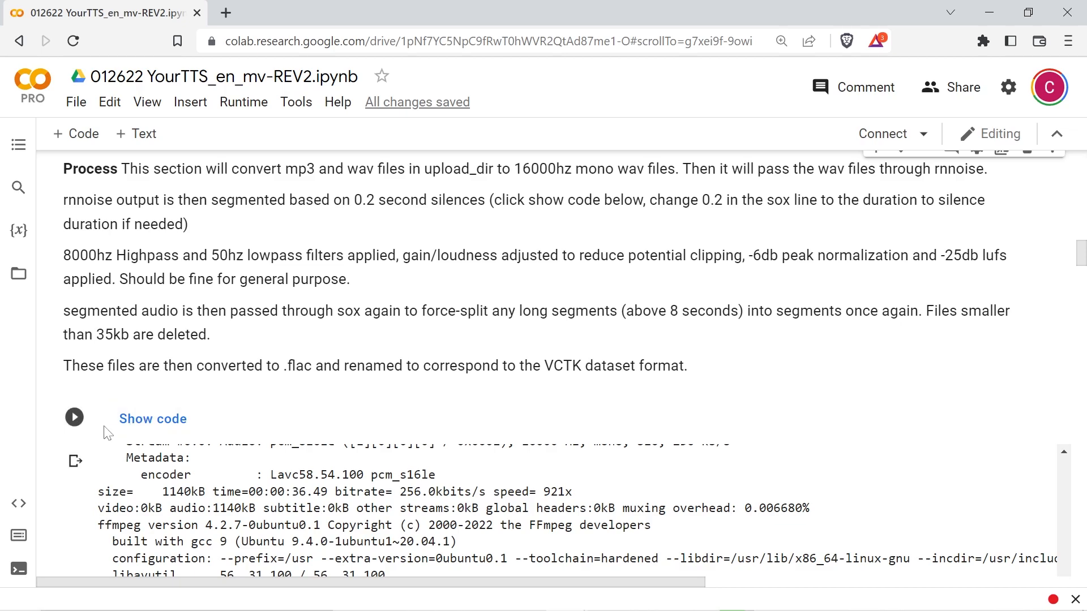
- Scroll through the Process cell code to the speaker subdirectory listing showing 'rod'
{"action": "scroll", "scroll_direction": "down", "scroll_amount": 3}
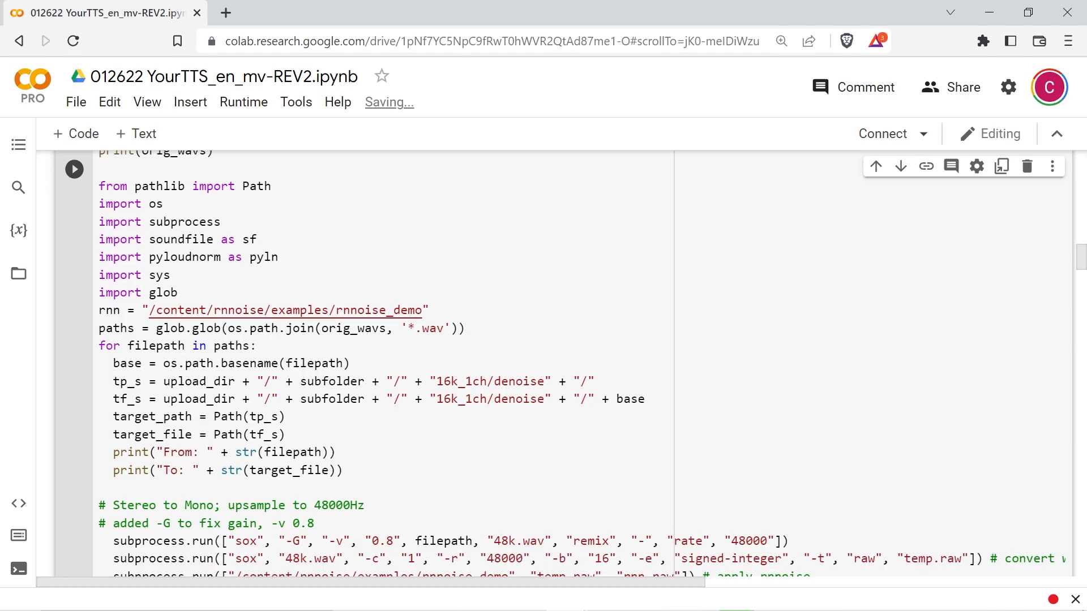
{"action": "scroll", "scroll_direction": "down", "scroll_amount": 3}
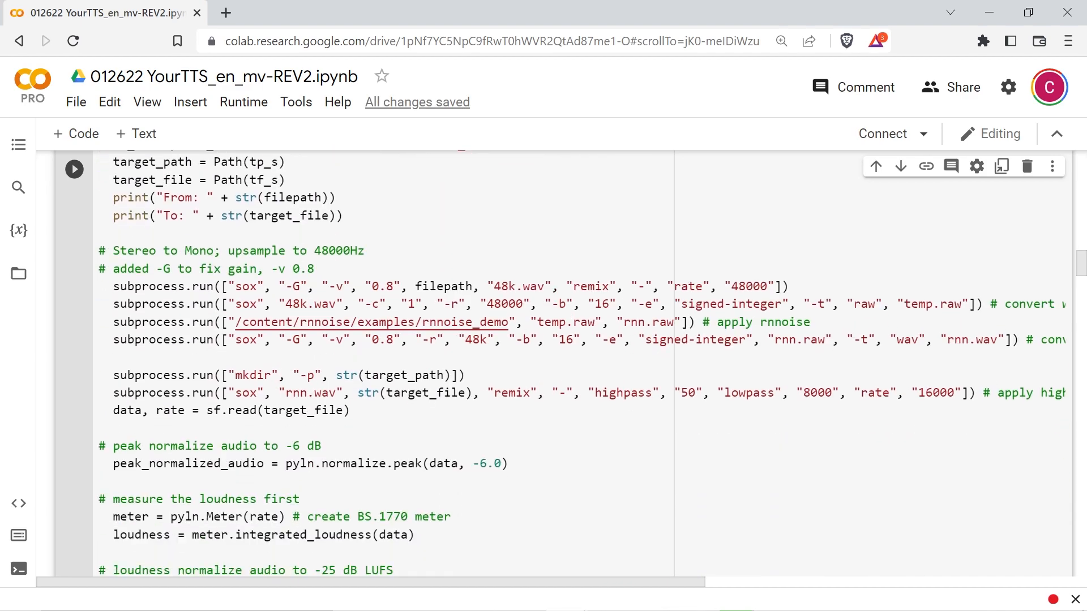
{"action": "scroll", "scroll_direction": "down", "scroll_amount": 3}
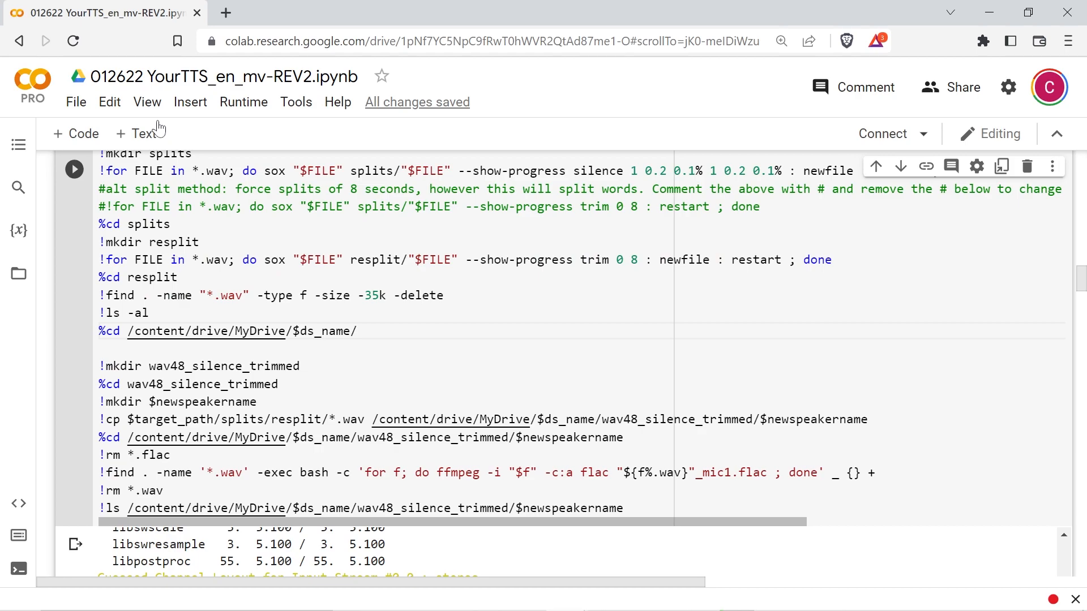
{"action": "scroll", "scroll_direction": "down", "scroll_amount": 3}
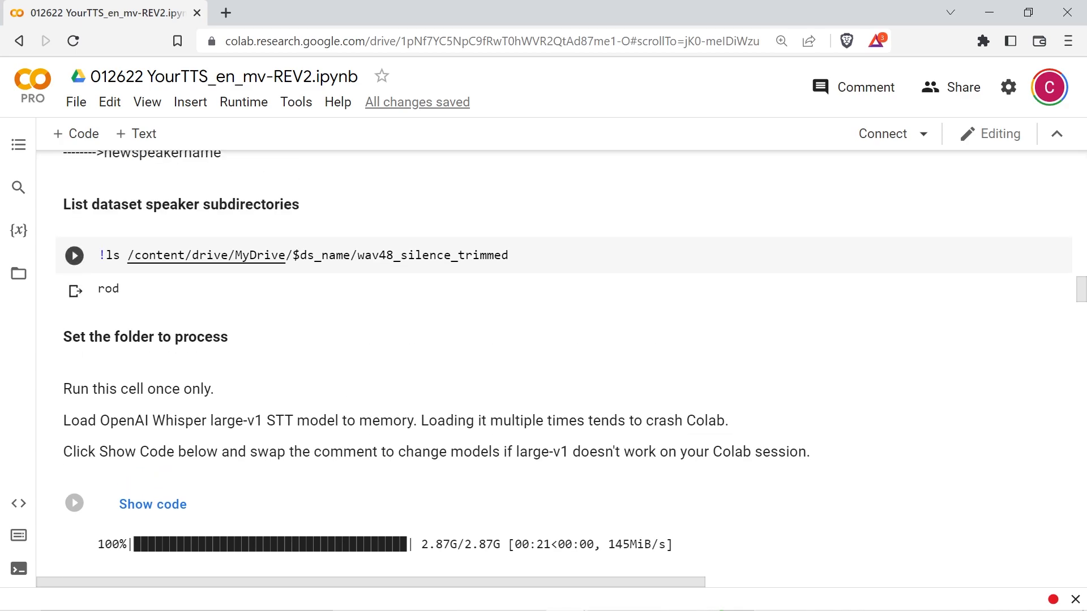
{"action": "scroll", "scroll_direction": "down", "scroll_amount": 3}
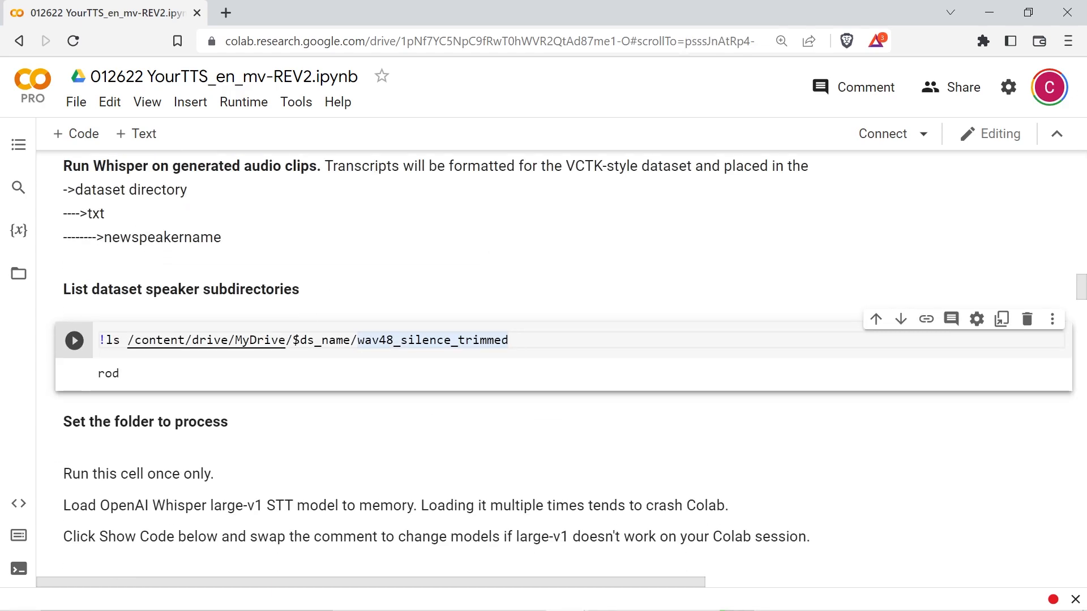
{"action": "scroll", "scroll_direction": "down", "scroll_amount": 3}
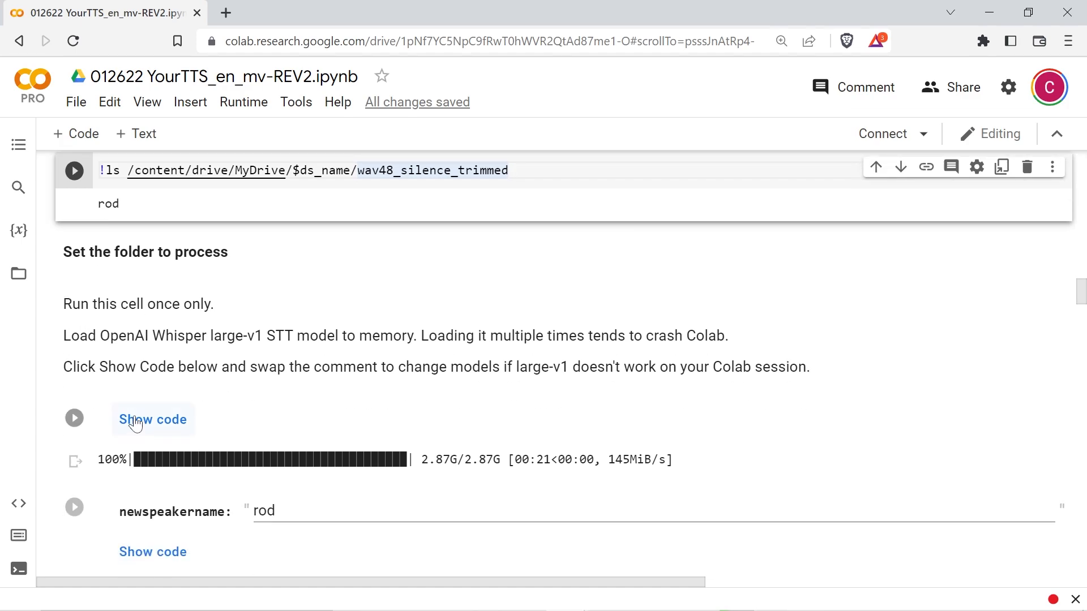
{"action": "left_click", "coordinate": [152, 419]}
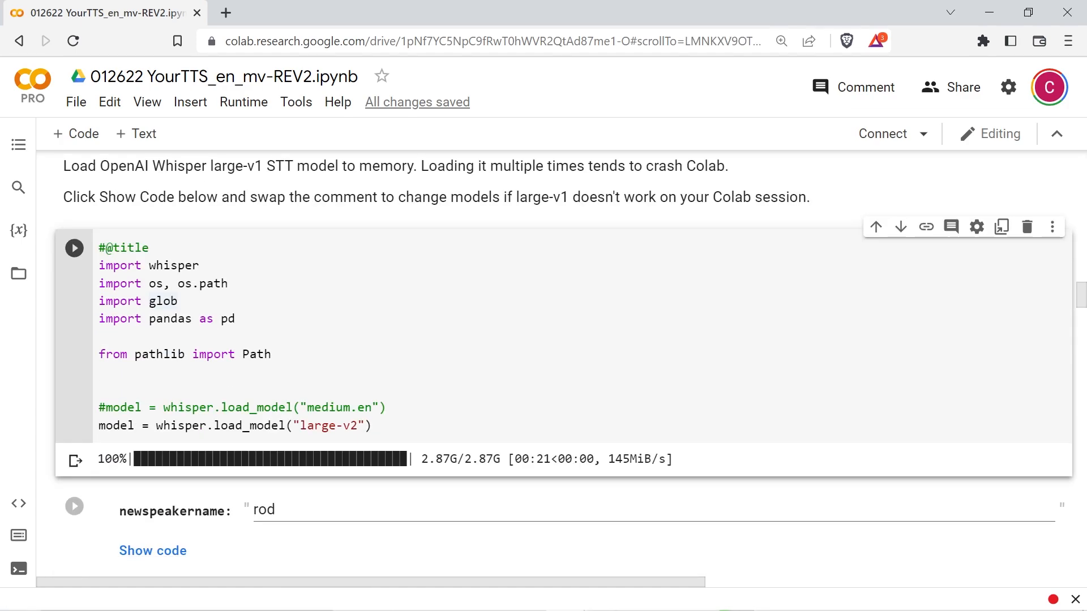
{"action": "left_click", "coordinate": [146, 102]}
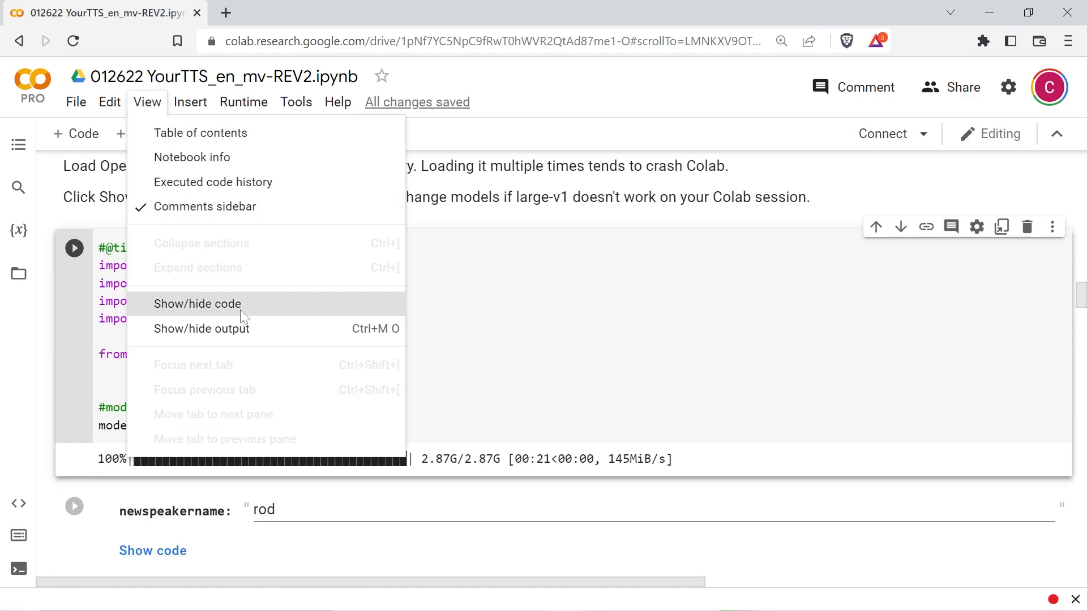
{"action": "left_click", "coordinate": [197, 303]}
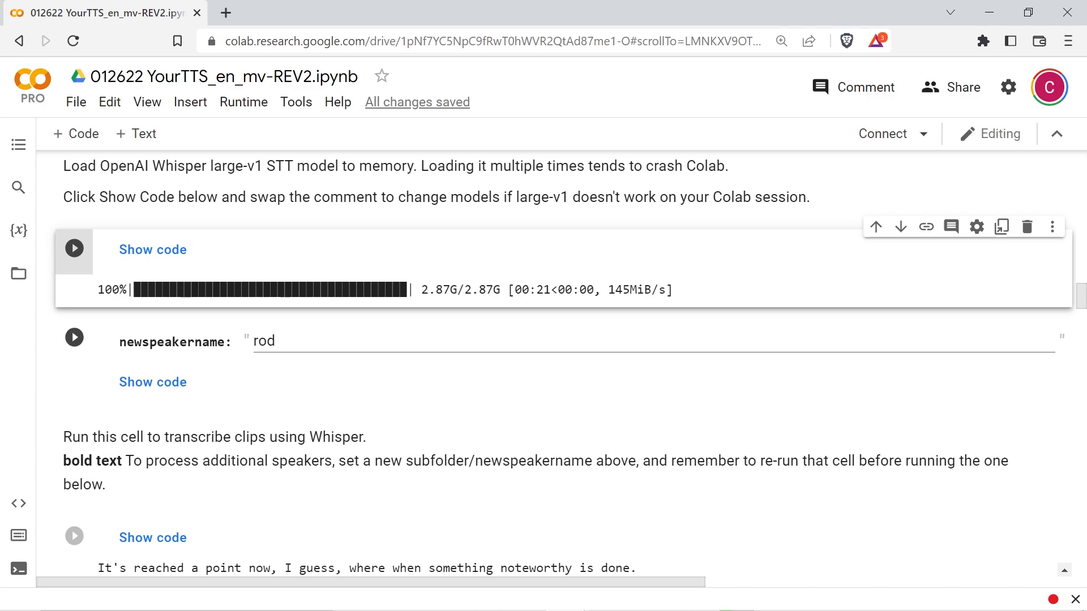
{"action": "scroll", "scroll_direction": "down", "scroll_amount": 3}
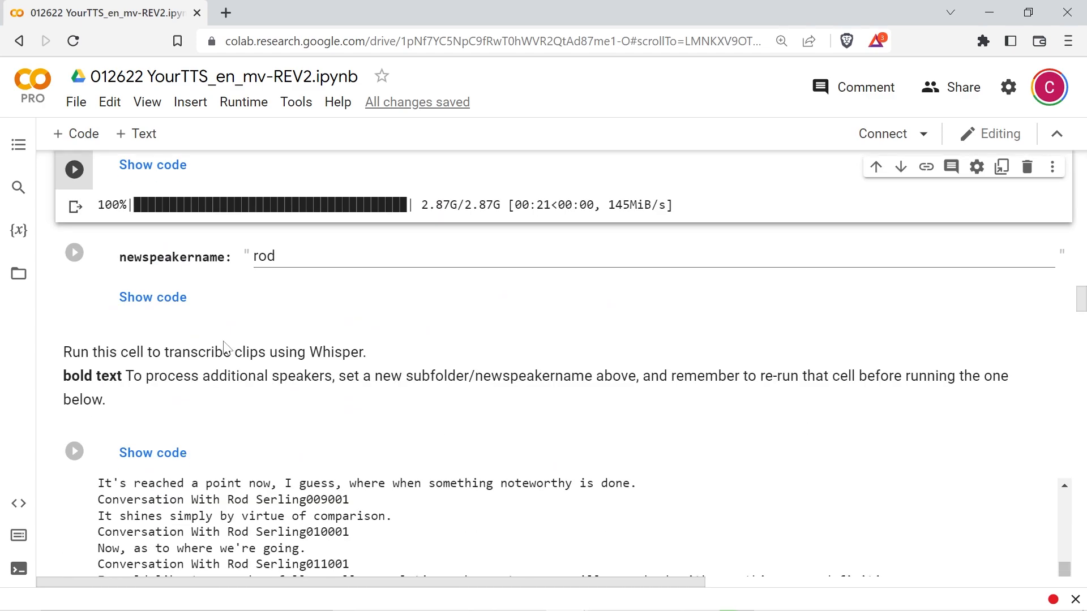
{"action": "scroll", "scroll_direction": "down", "scroll_amount": 3}
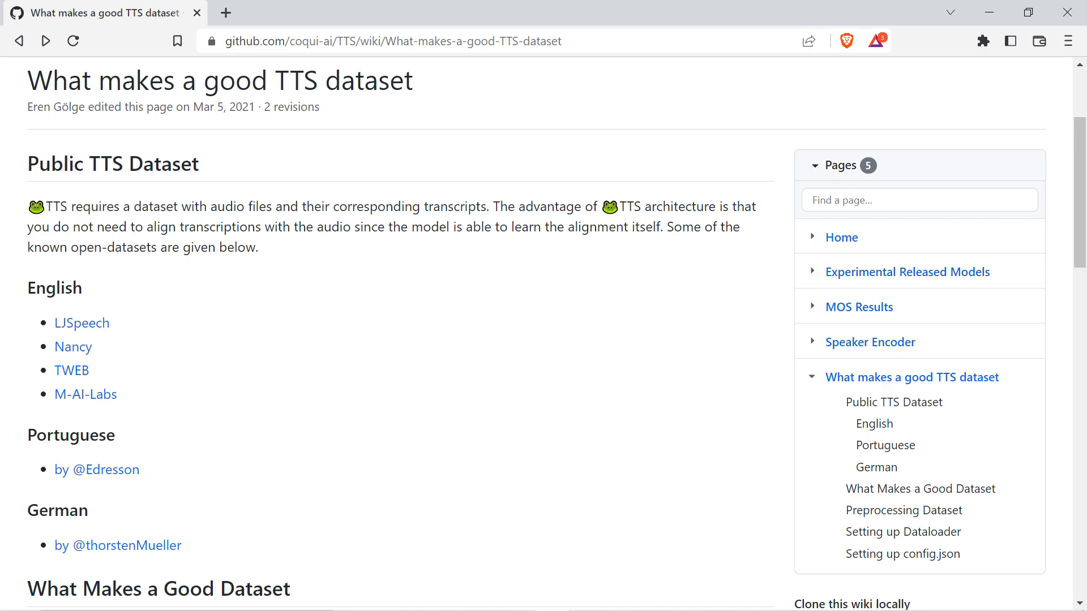
- Scroll the Coqui TTS wiki page 'What makes a good TTS dataset'
{"action": "scroll", "scroll_direction": "down", "scroll_amount": 3}
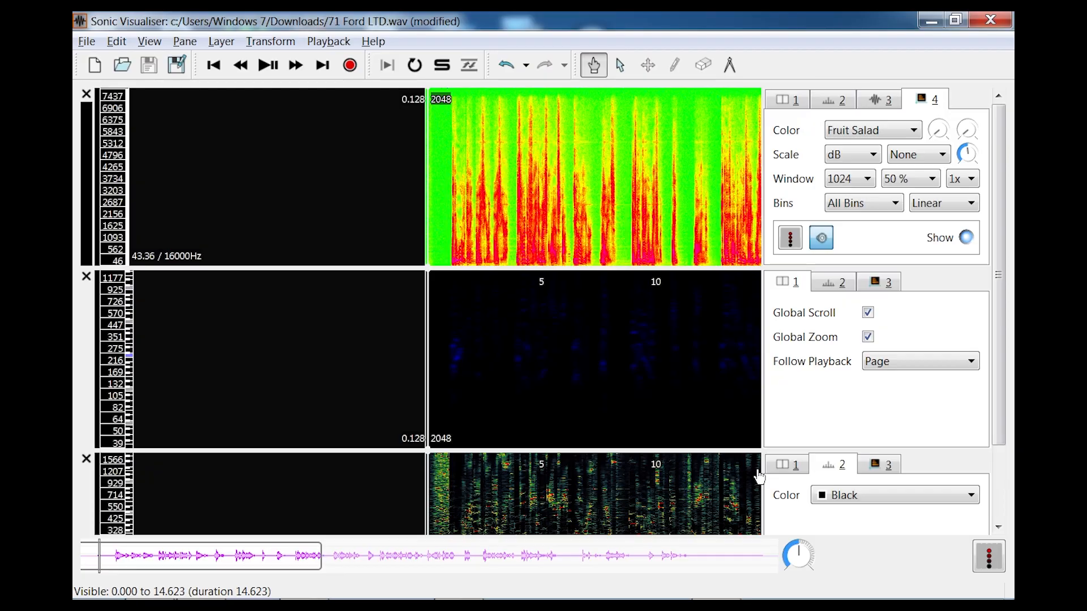
- Examine the 1959 interview spectrograms in Sonic Visualiser before opening it in WaveShop
{"action": "left_click", "coordinate": [268, 64]}
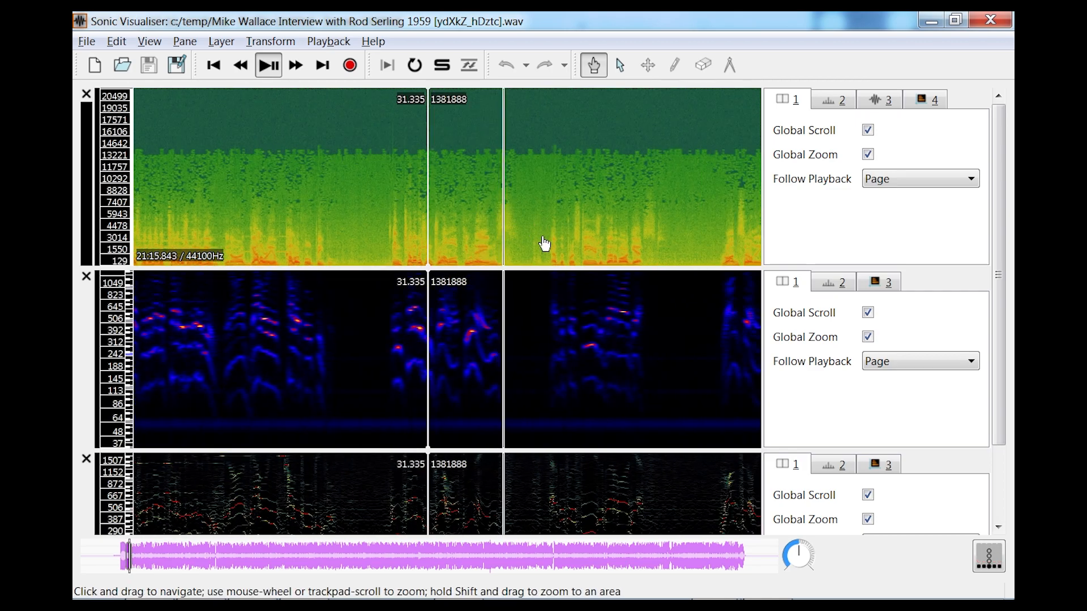
{"action": "left_click", "coordinate": [267, 65]}
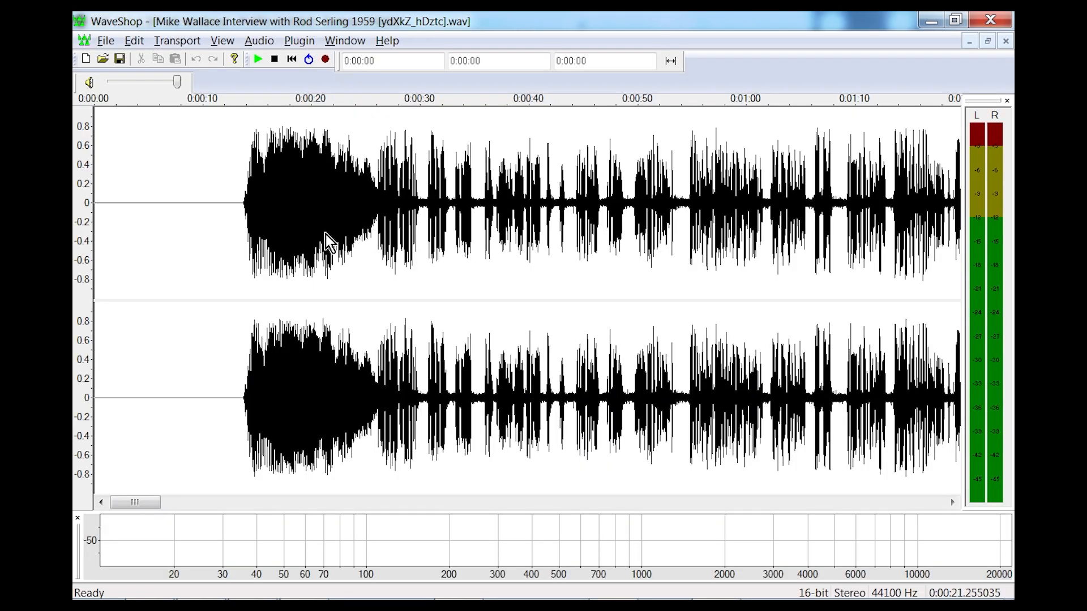
- Play the interview in WaveShop from about 9:38, paging toward the ten-minute mark
{"action": "left_click", "coordinate": [257, 59]}
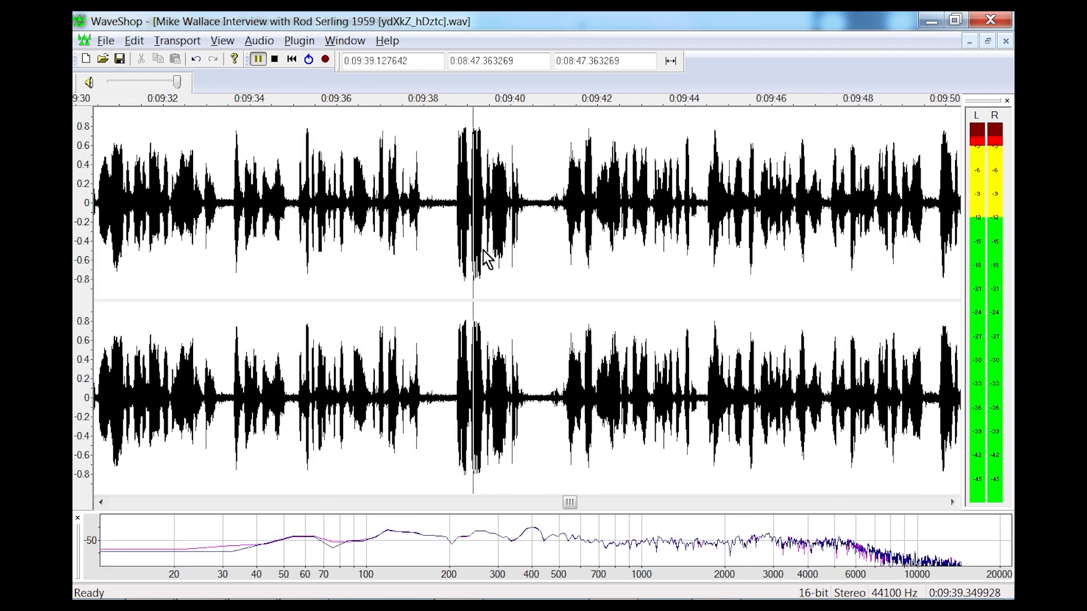
{"action": "left_click_drag", "start_coordinate": [438, 201], "coordinate": [547, 201]}
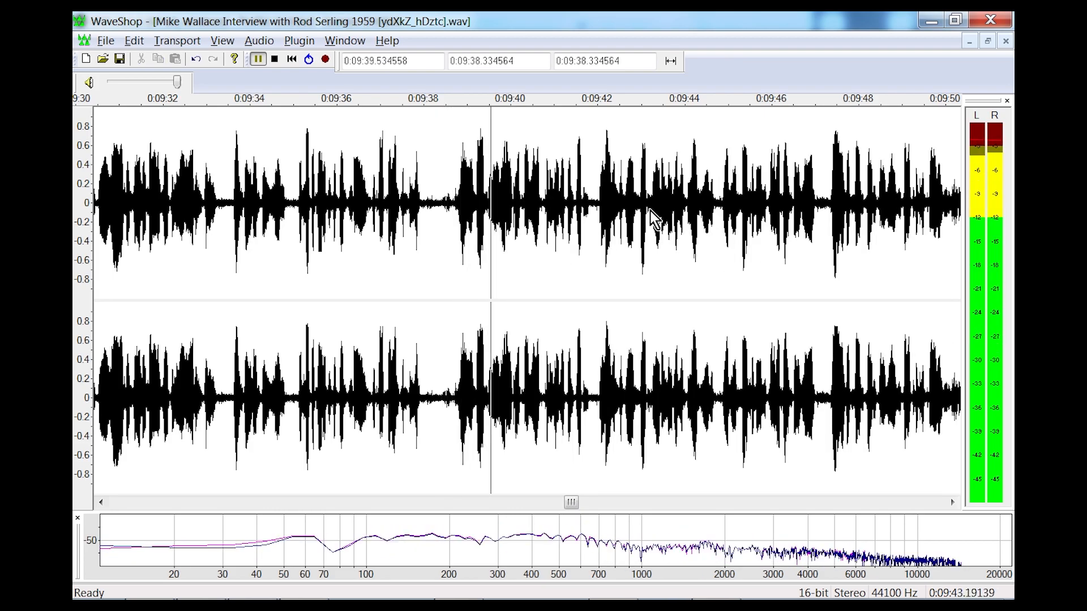
{"action": "left_click", "coordinate": [951, 503]}
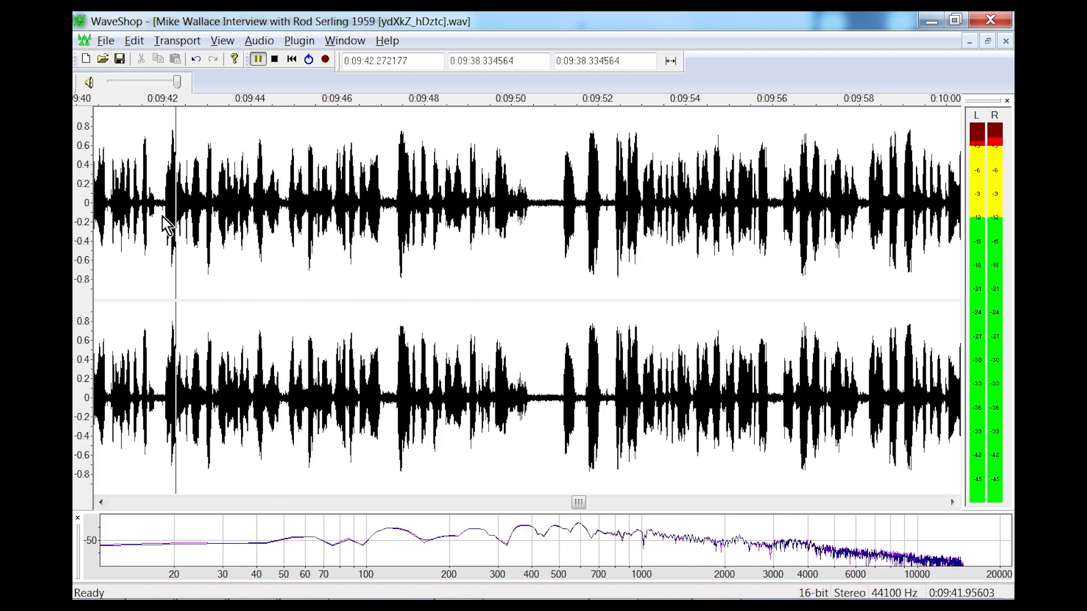
{"action": "left_click", "coordinate": [400, 208]}
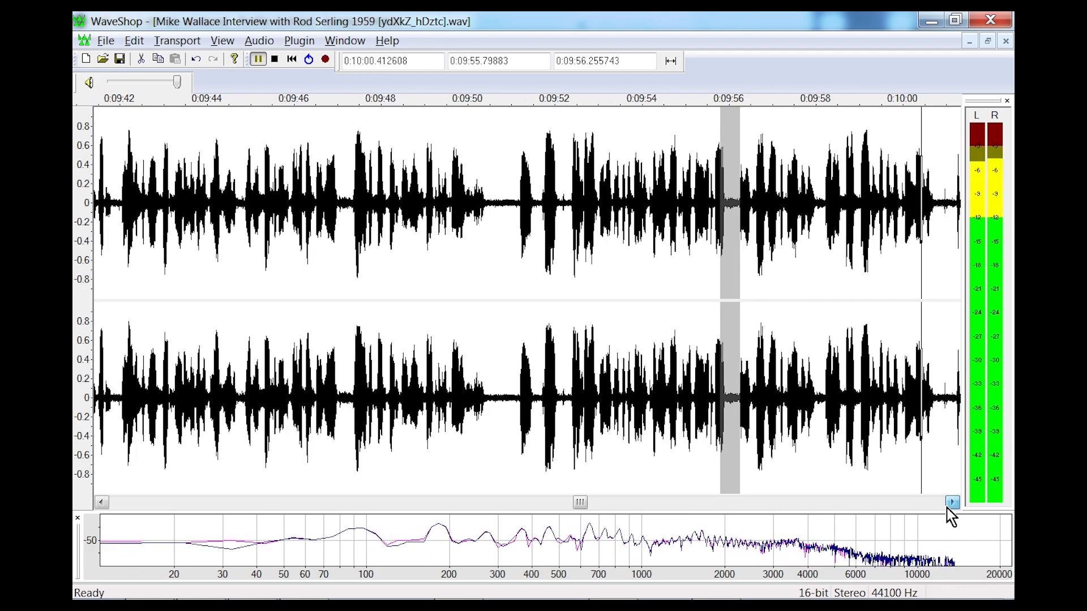
- Set the WaveShop playback start to about 10:08 and keep playing forward
{"action": "left_click", "coordinate": [952, 502]}
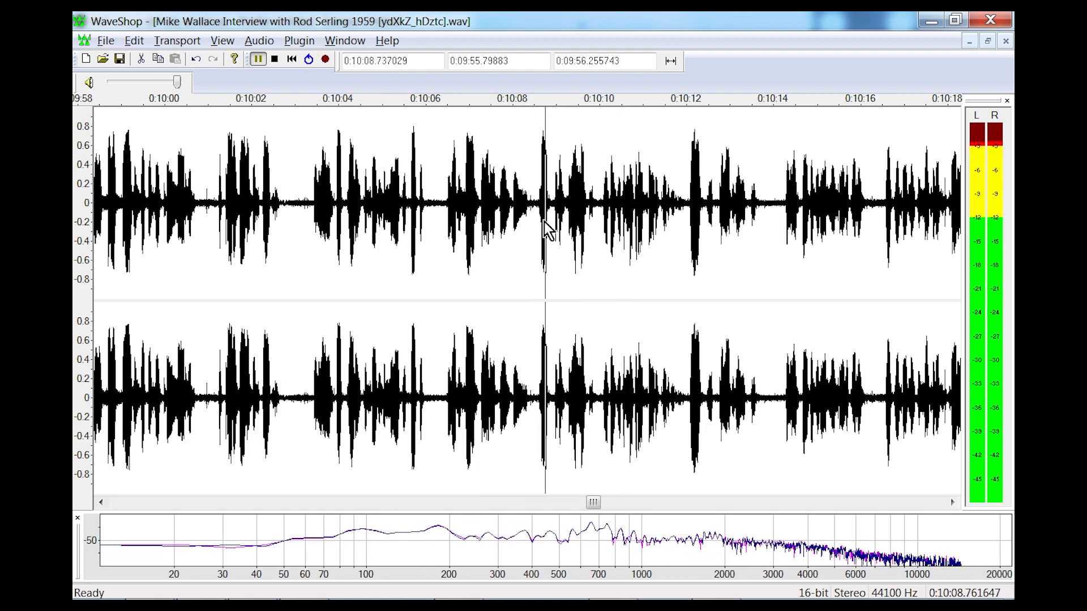
{"action": "left_click_drag", "start_coordinate": [536, 208], "coordinate": [598, 207]}
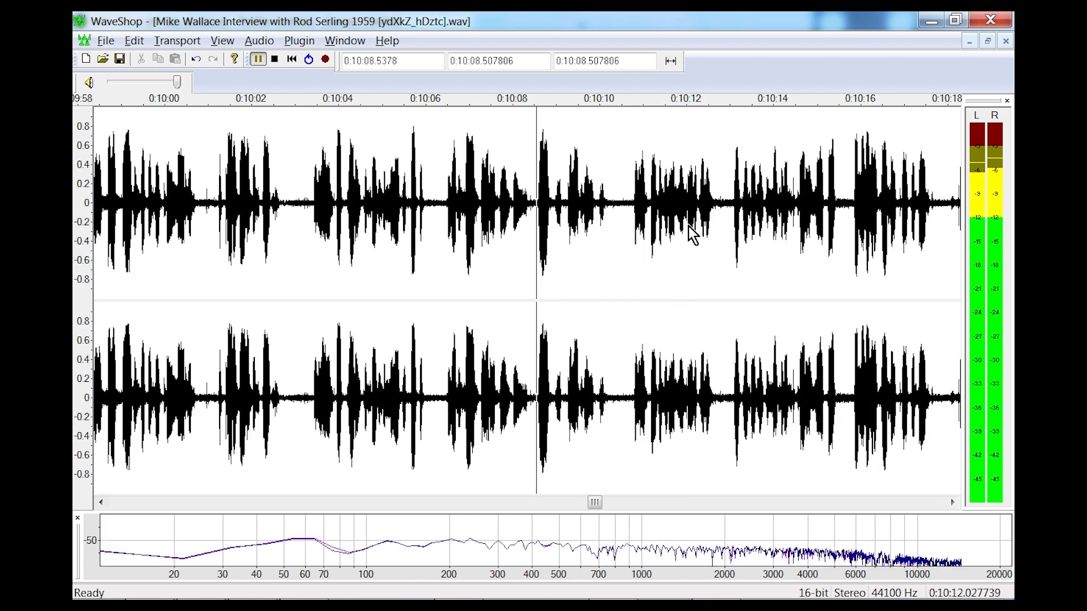
{"action": "left_click_drag", "start_coordinate": [536, 208], "coordinate": [620, 208]}
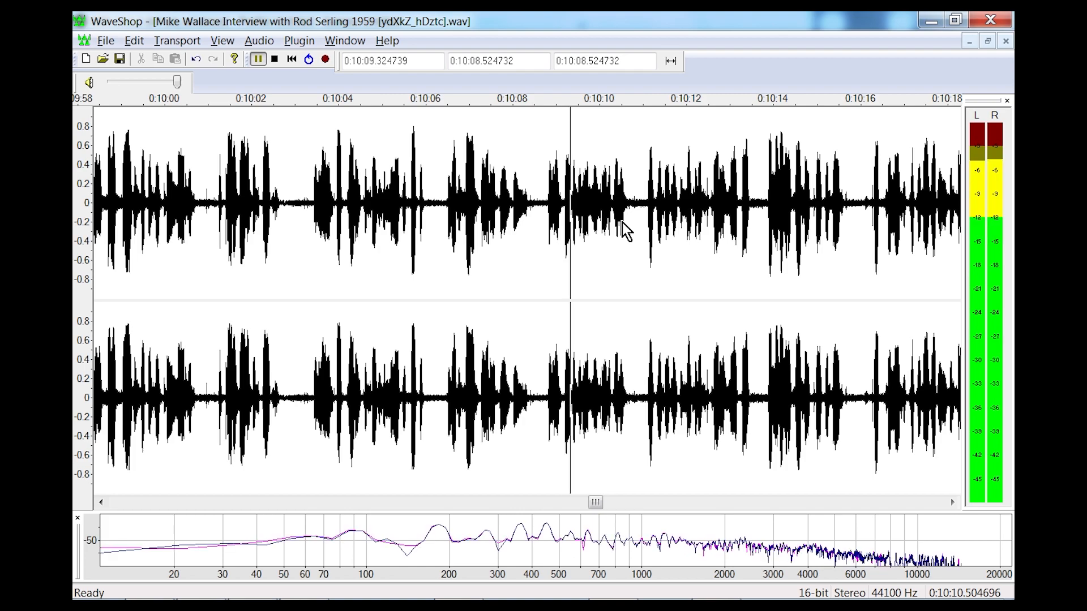
{"action": "left_click", "coordinate": [951, 502]}
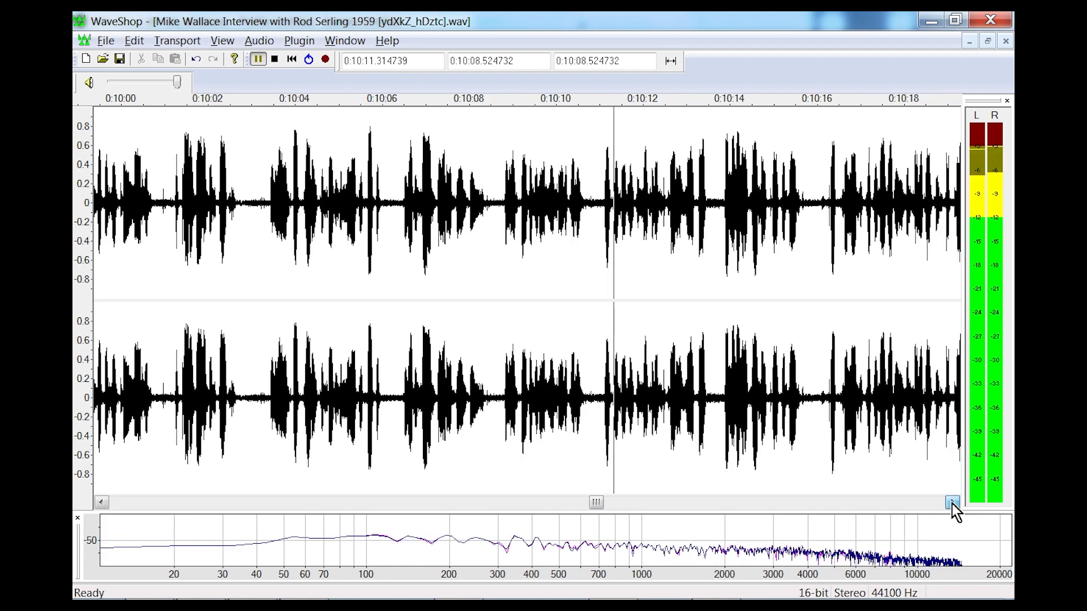
{"action": "left_click", "coordinate": [951, 502]}
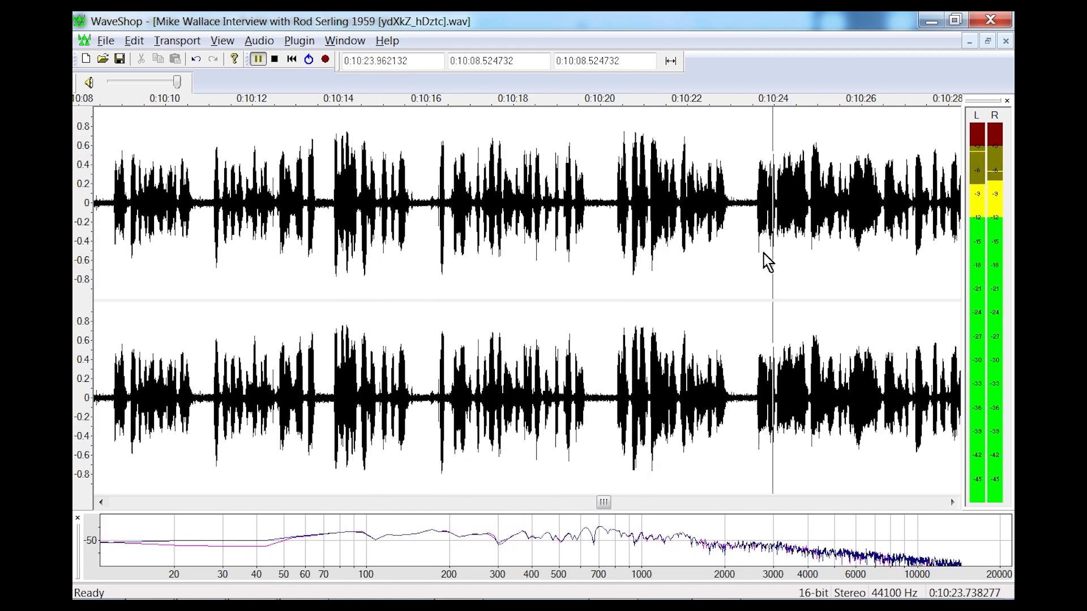
- Page ahead and reset the playback start near 10:50
{"action": "left_click", "coordinate": [951, 503]}
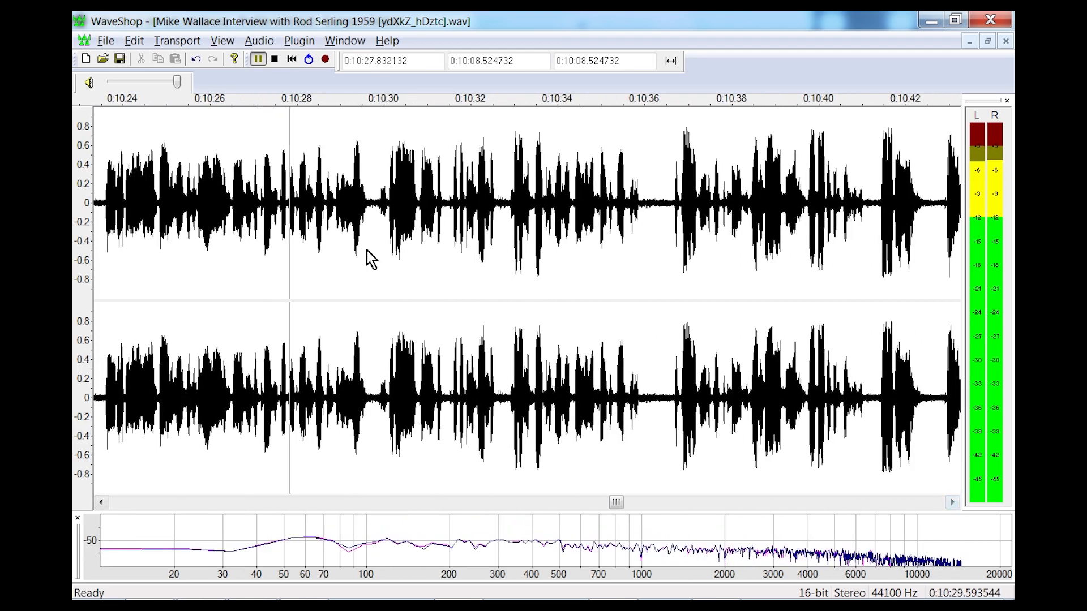
{"action": "left_click", "coordinate": [487, 201]}
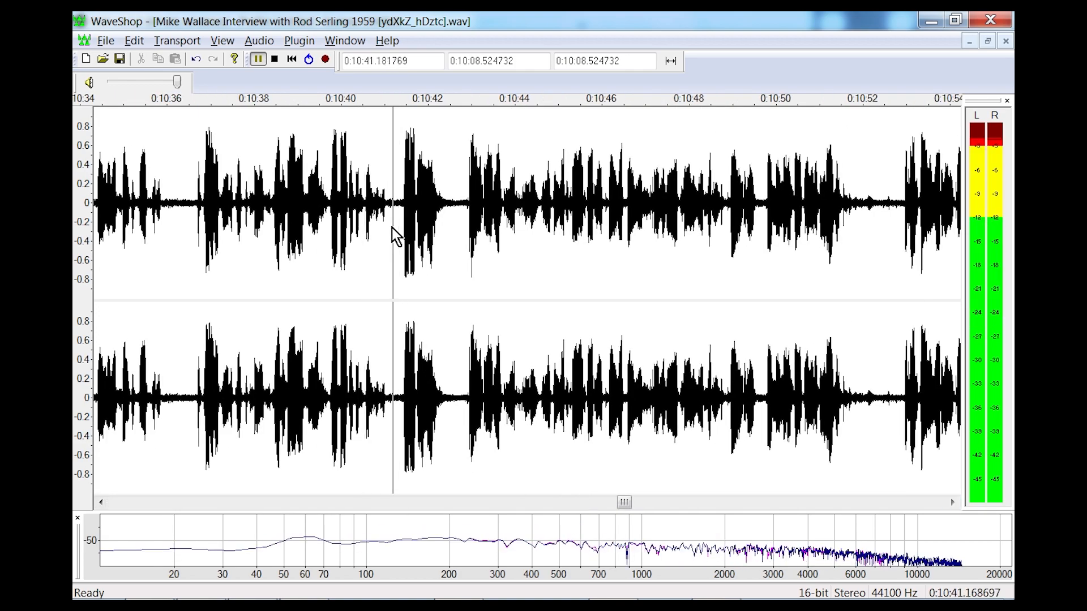
{"action": "left_click_drag", "start_coordinate": [392, 201], "coordinate": [572, 201]}
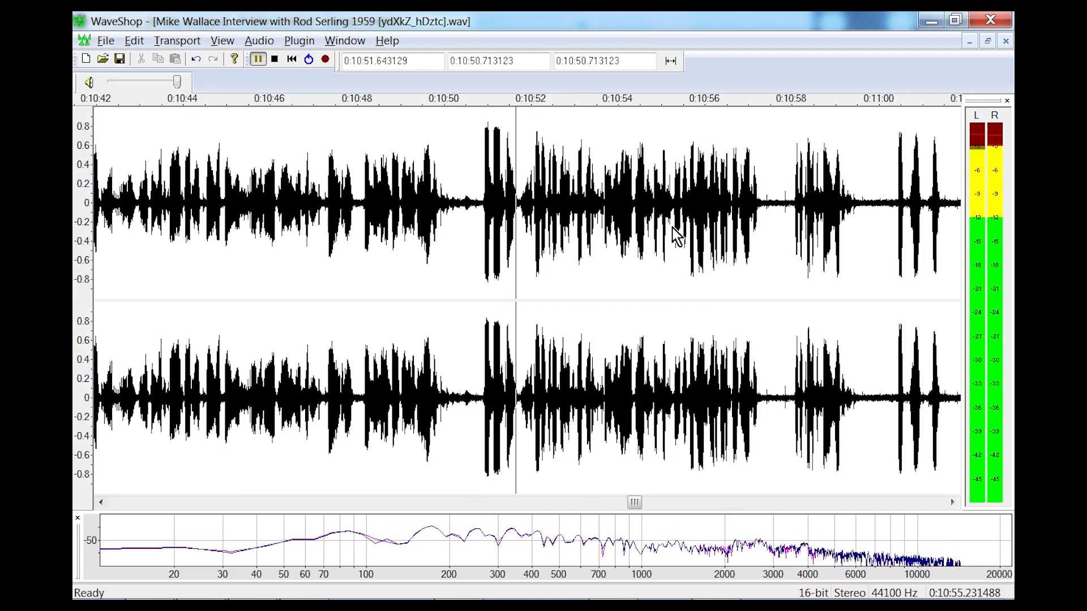
- Select 10:52–10:57, replay from about 10:50.7, and return to Sonic Visualiser
{"action": "left_click_drag", "start_coordinate": [516, 208], "coordinate": [772, 208]}
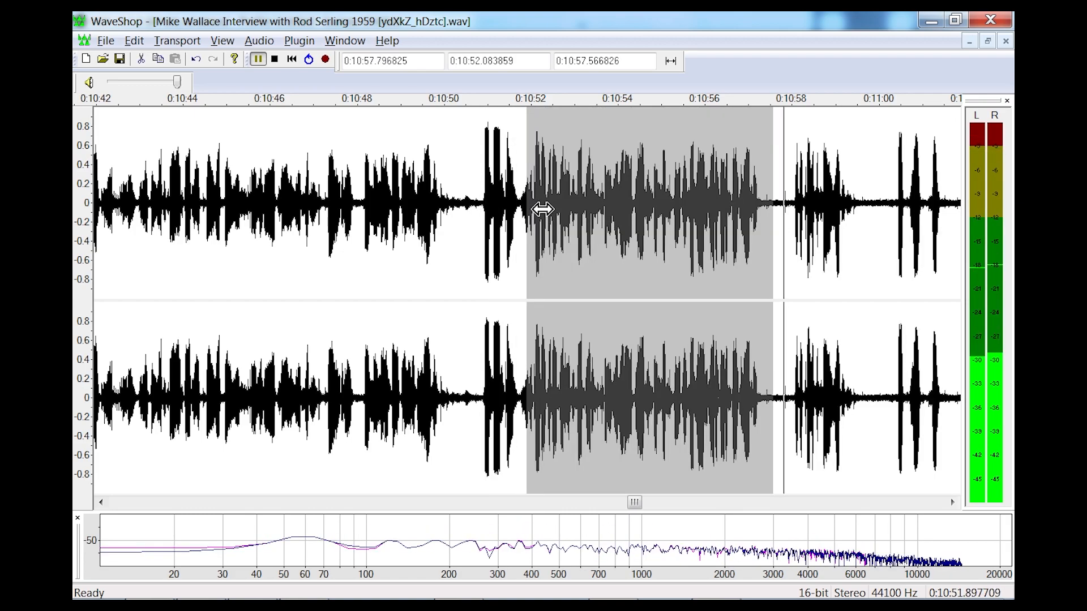
{"action": "left_click_drag", "start_coordinate": [527, 208], "coordinate": [461, 205]}
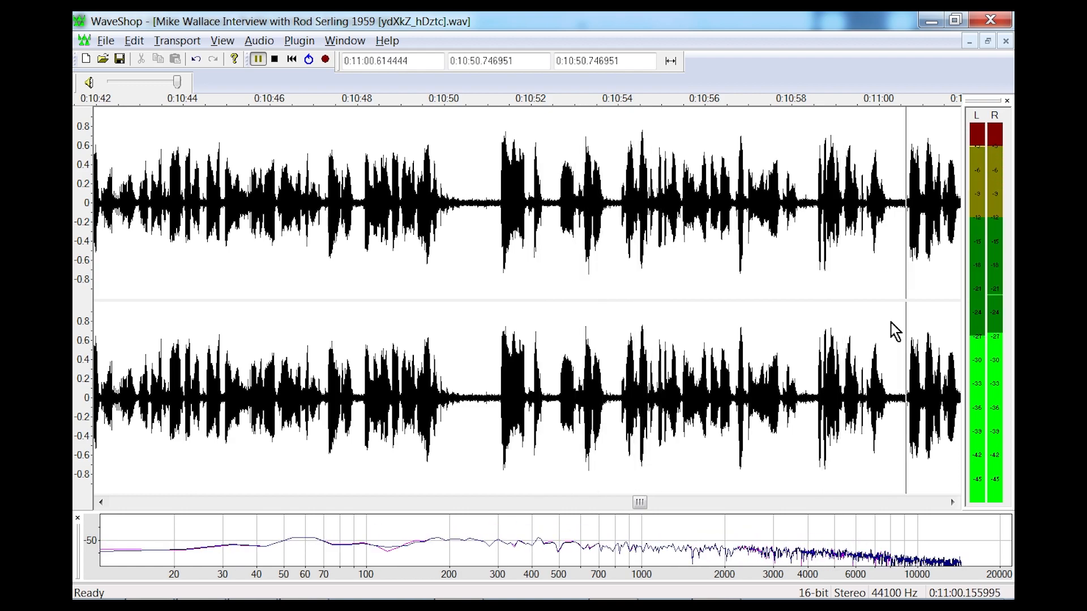
{"action": "left_click", "coordinate": [951, 502]}
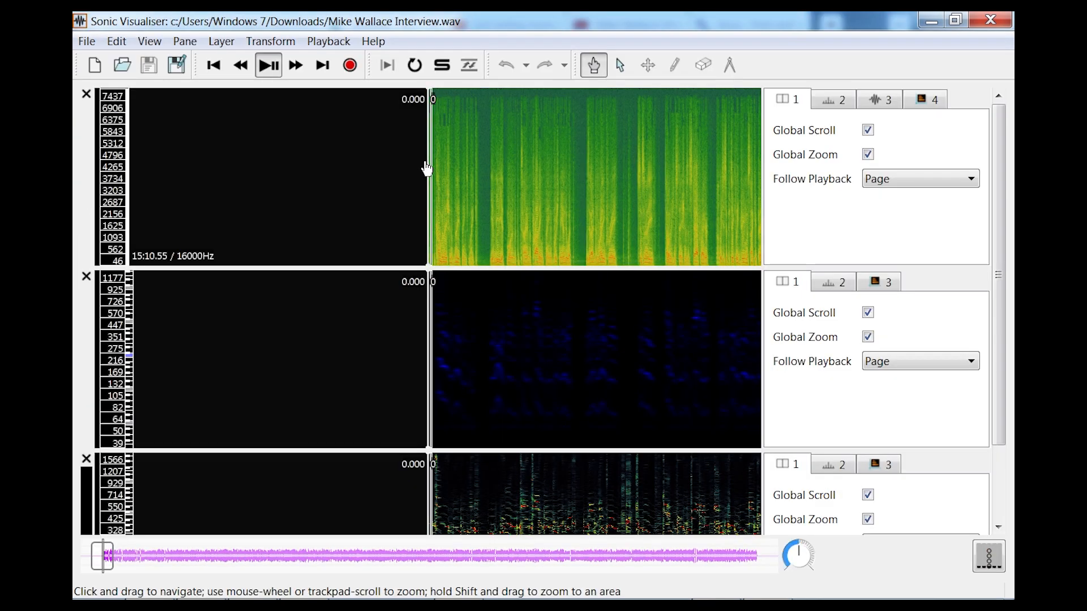
- Play the opening of the 16 kHz Mike Wallace Interview in Sonic Visualiser
{"action": "left_click", "coordinate": [267, 65]}
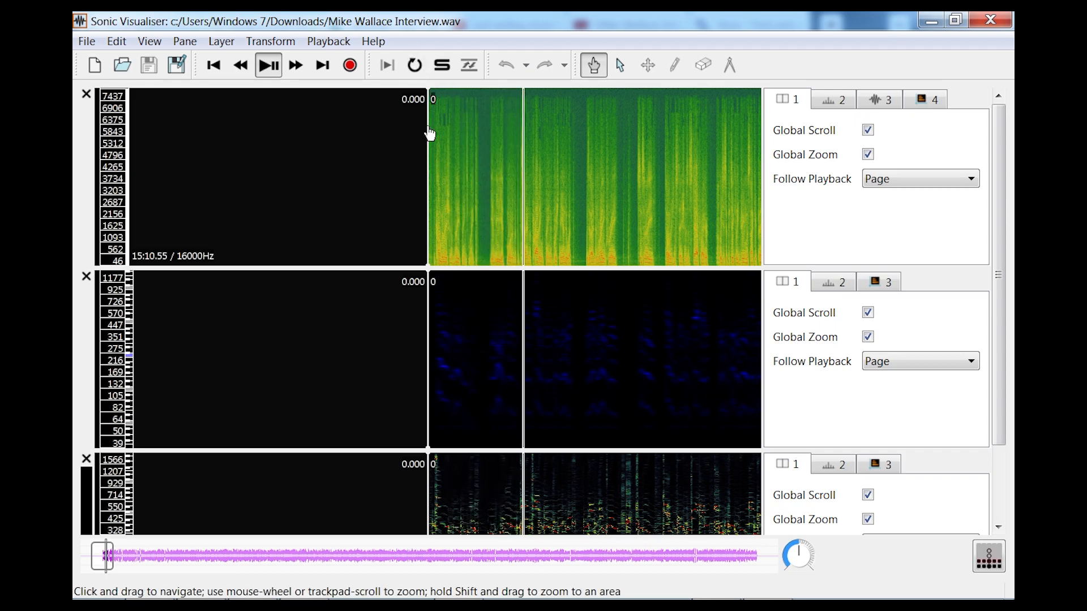
{"action": "left_click", "coordinate": [269, 64]}
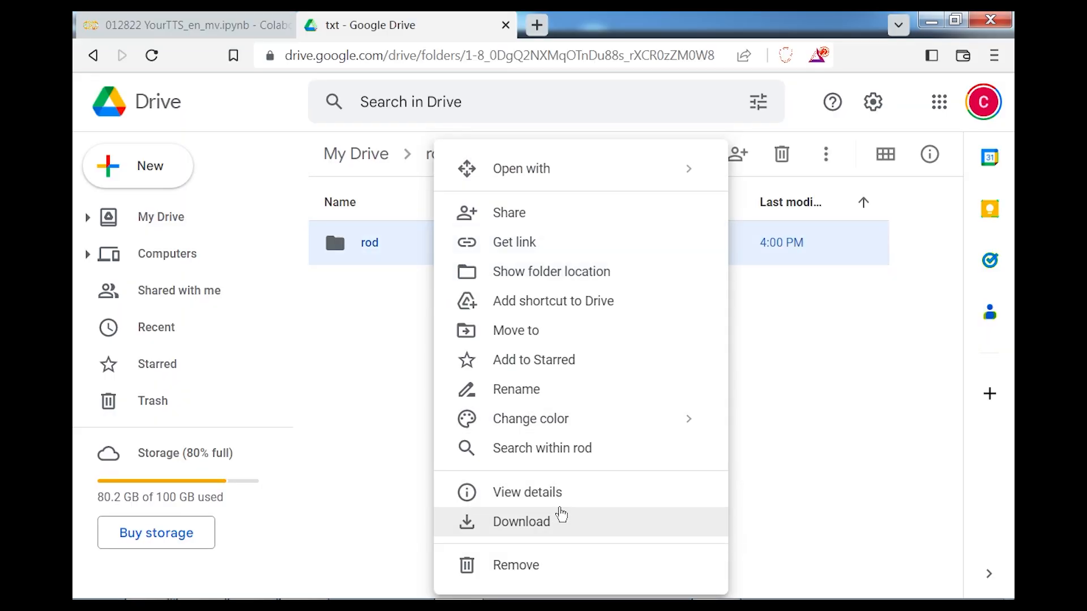
- Download the 'rod' folder from Google Drive via its context menu
{"action": "left_click", "coordinate": [522, 521]}
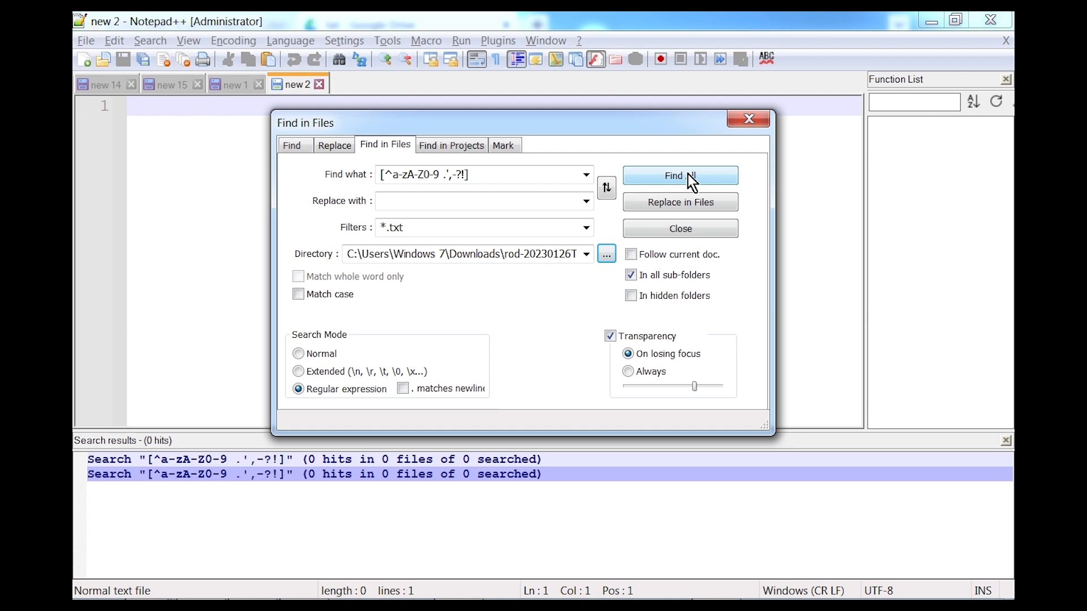
- Run Find All for the regex over the rod .txt transcripts, finding 12 hits in 6 files
{"action": "left_click", "coordinate": [680, 175]}
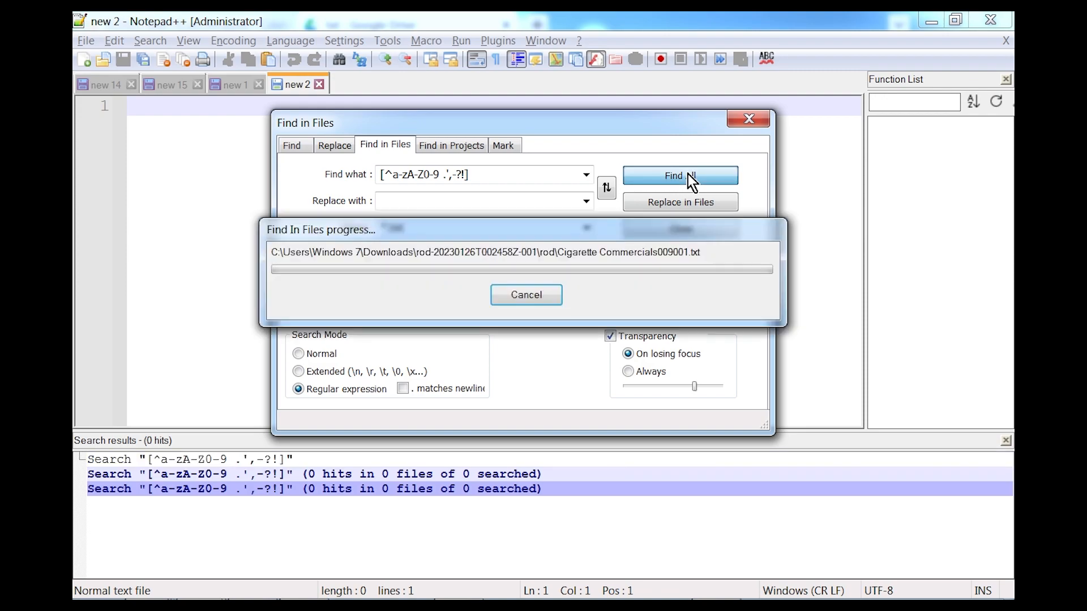
{"action": "left_click", "coordinate": [680, 175]}
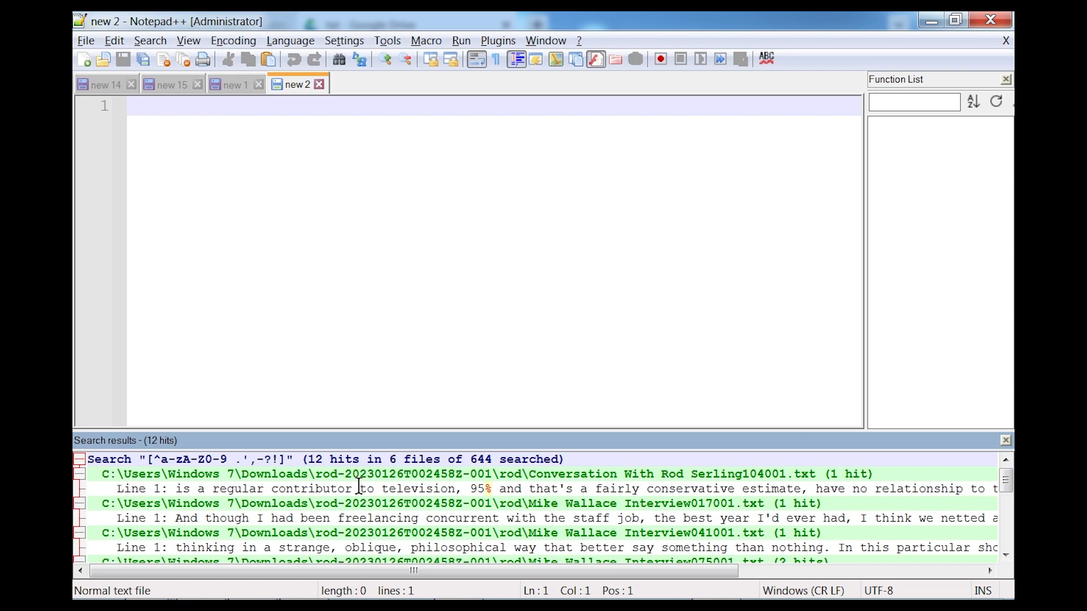
- Open all transcripts with hits and replace '90%' with 'ninety percent'
{"action": "right_click", "coordinate": [358, 488]}
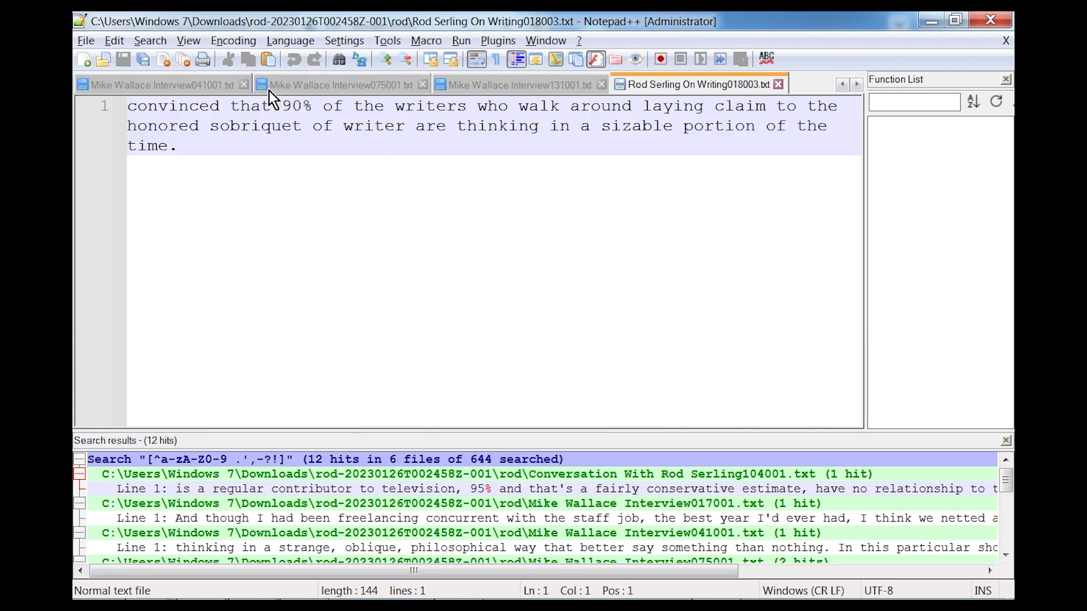
{"action": "double_click", "coordinate": [291, 106]}
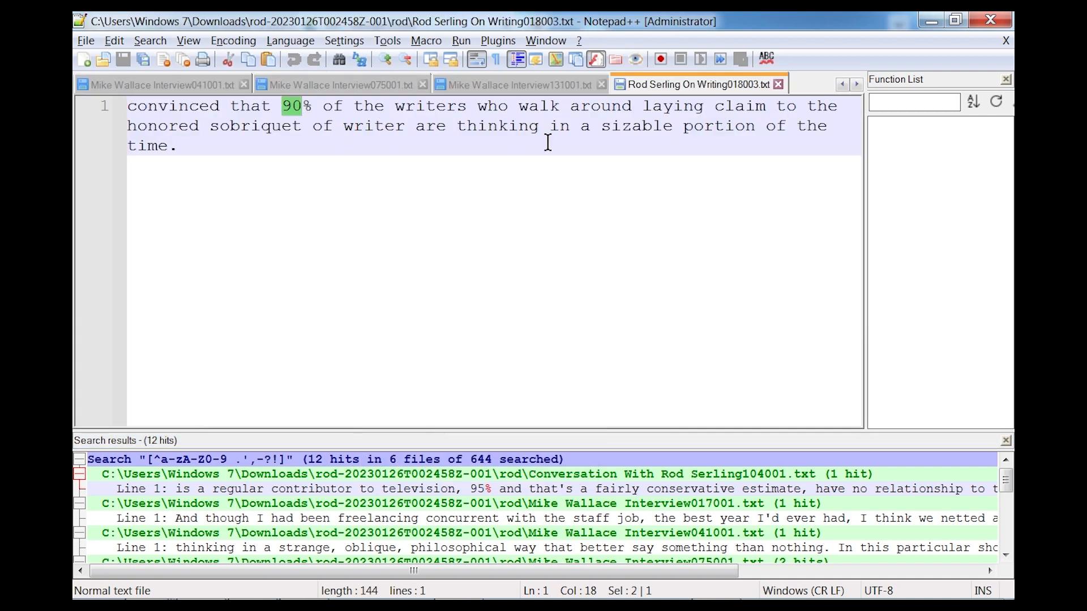
{"action": "left_click", "coordinate": [313, 106]}
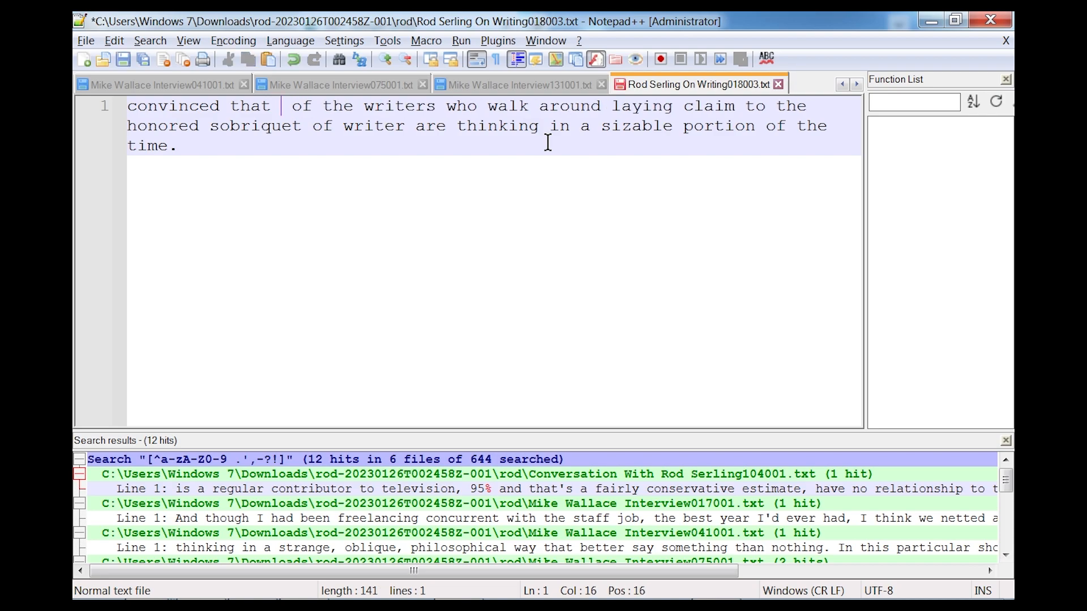
{"action": "type", "text": "ninety percent"}
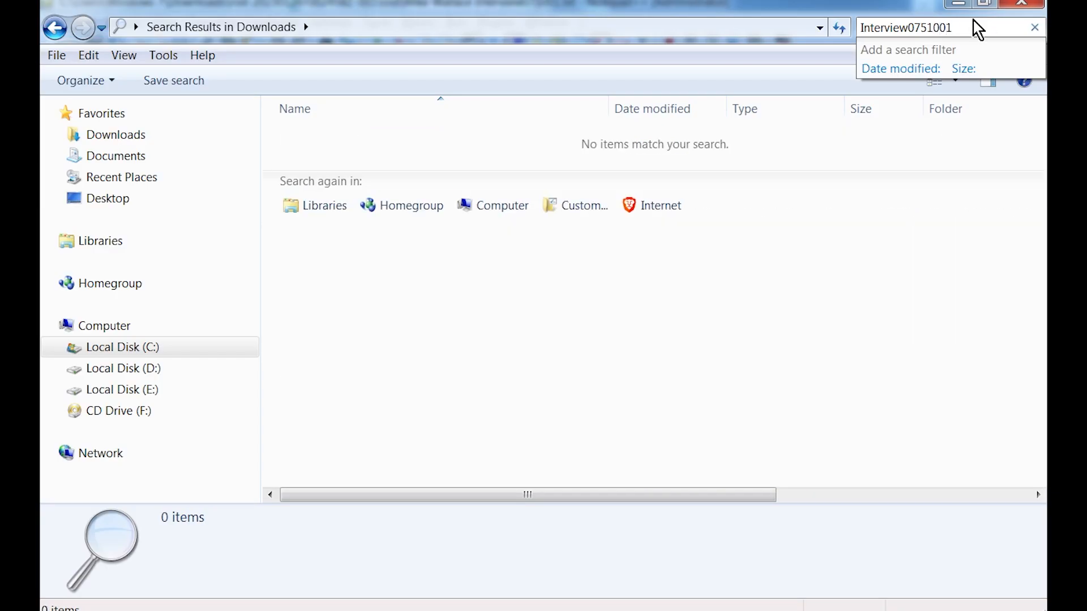
- Correct the Downloads search to Interview075001 to locate its transcript and flac clip
{"action": "key", "text": "Backspace"}
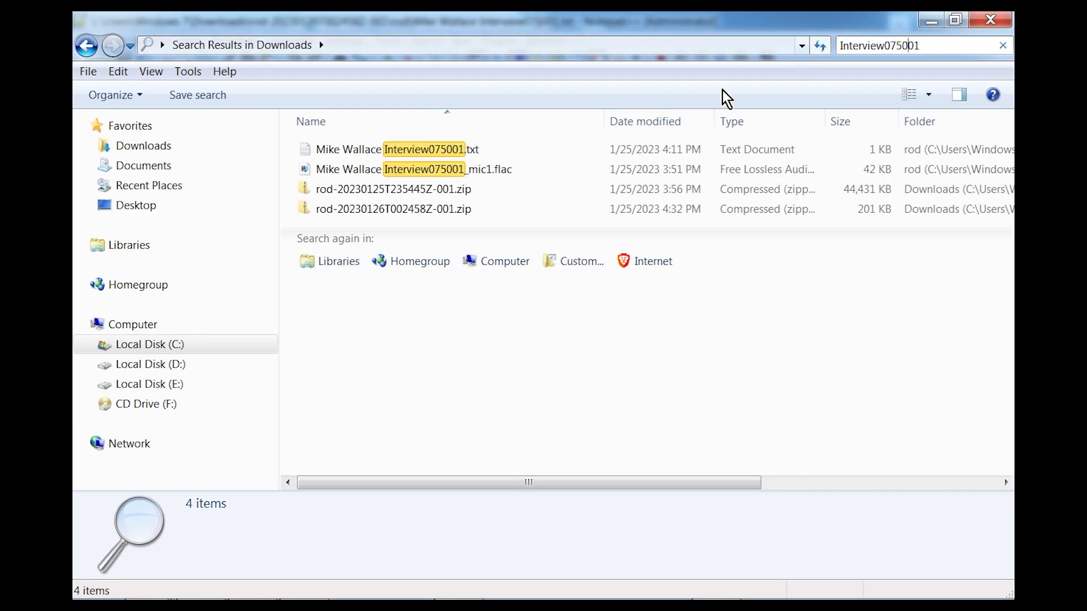
{"action": "right_click", "coordinate": [423, 169]}
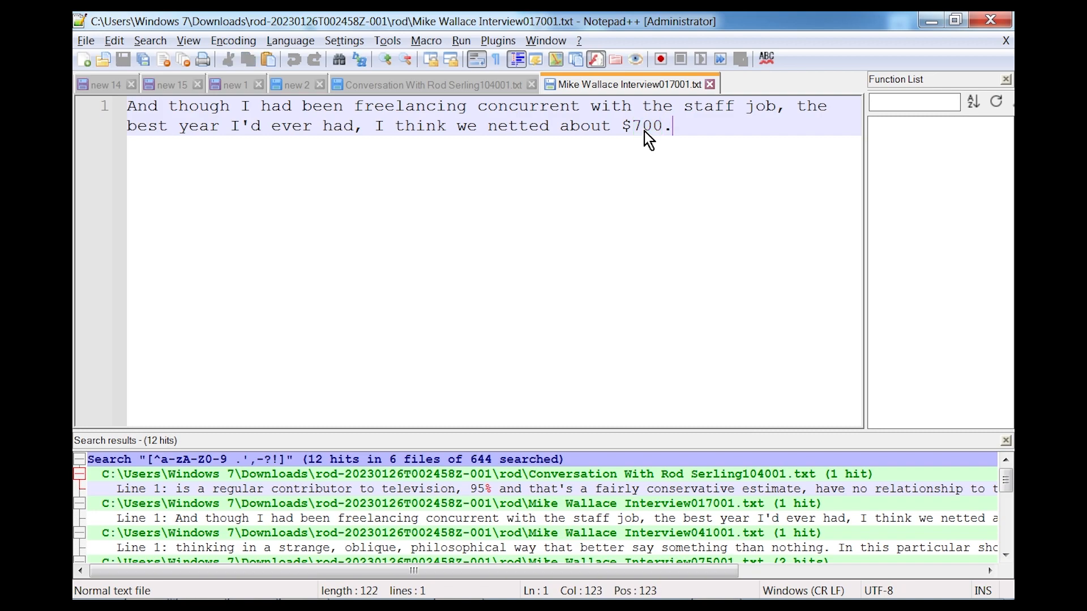
- Replace '$700' with 'seven hundred dollars', save, and begin rewording 95%
{"action": "key", "text": "BackSpace"}
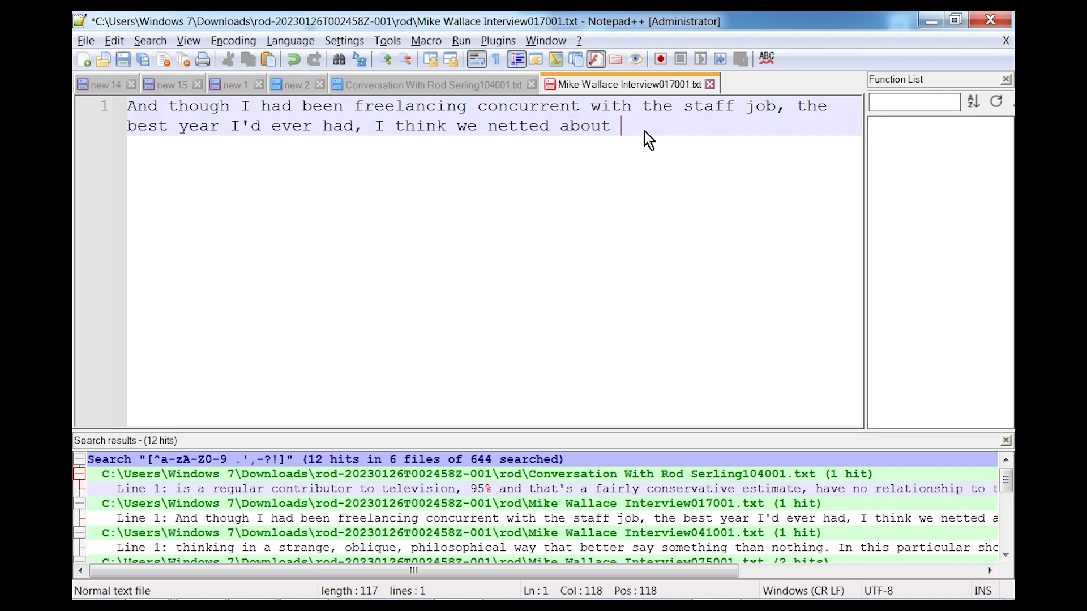
{"action": "type", "text": "seven hud"}
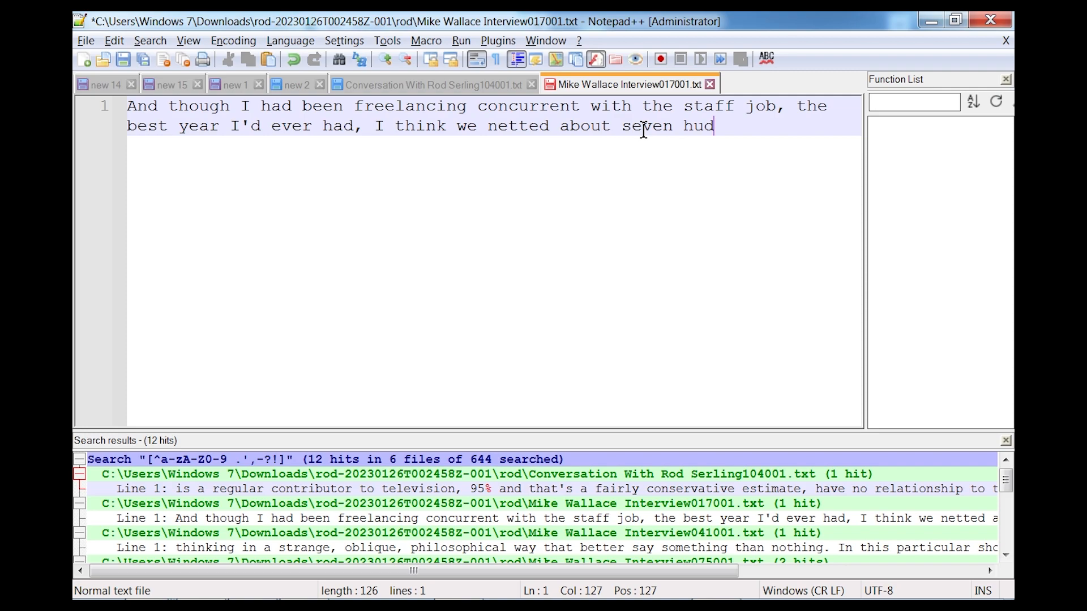
{"action": "key", "text": "Backspace"}
{"action": "type", "text": "ndred dollars"}
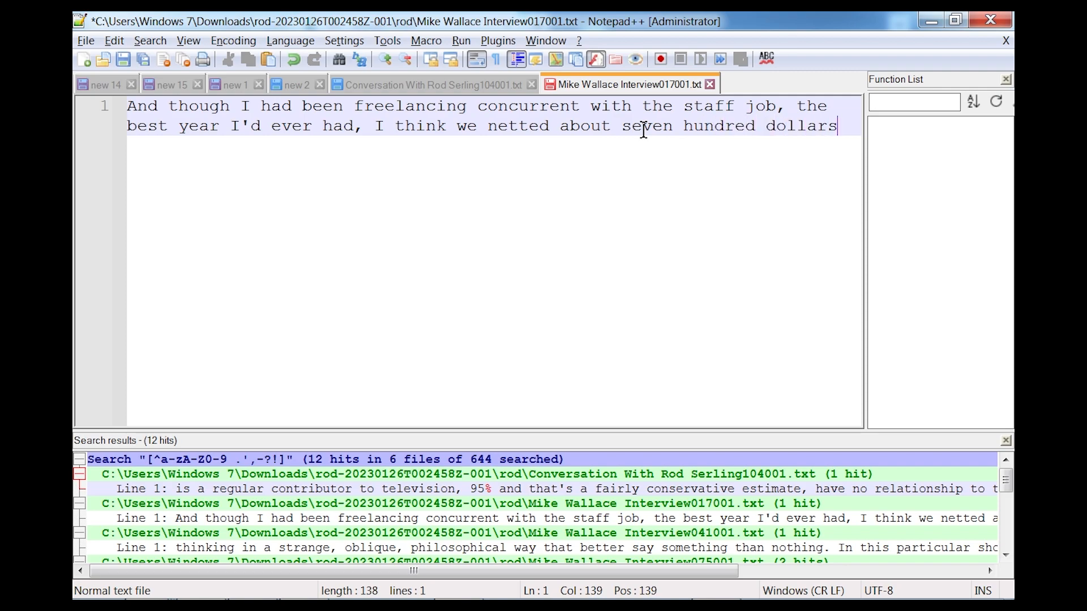
{"action": "type", "text": "."}
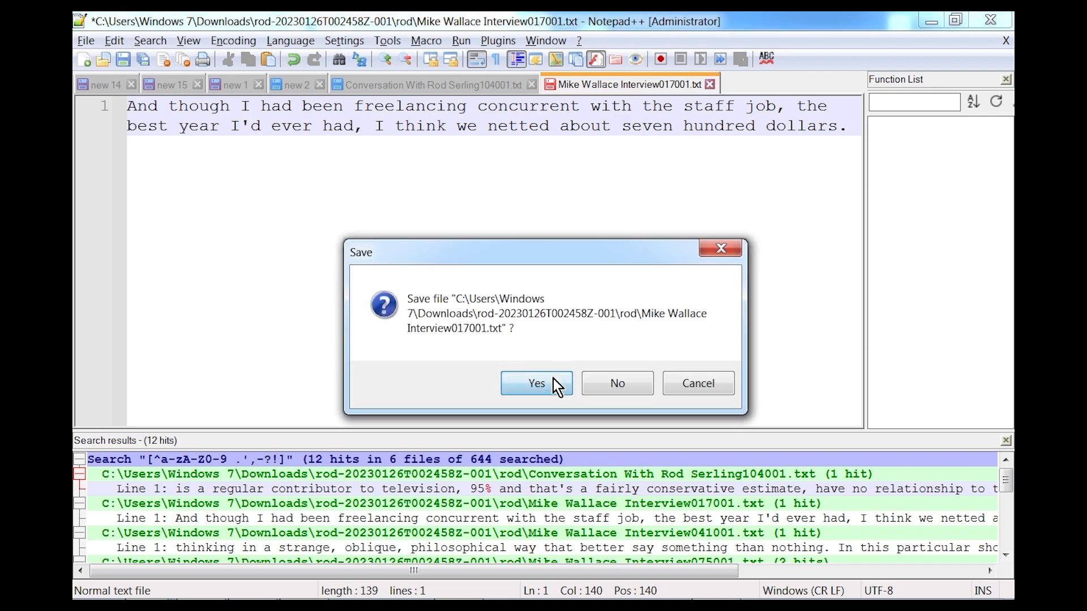
{"action": "left_click", "coordinate": [535, 383]}
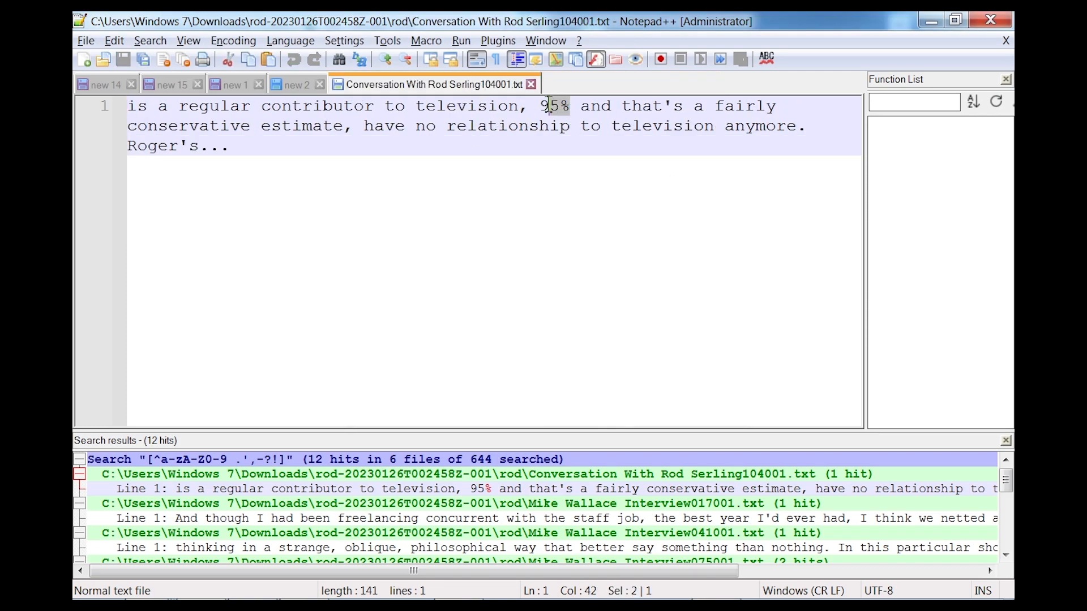
{"action": "type", "text": "nint"}
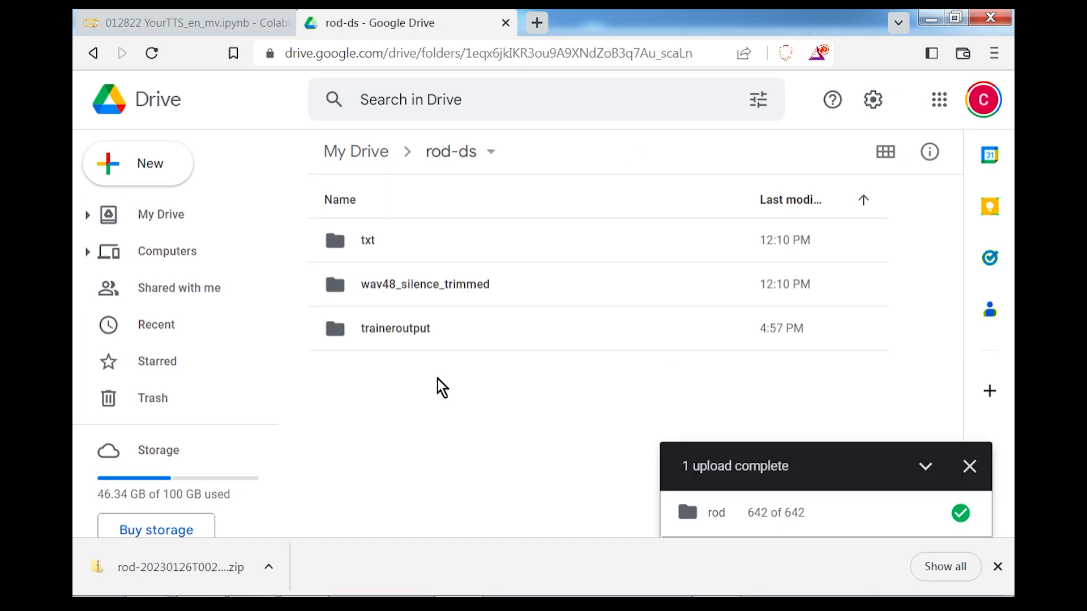
{"action": "left_click", "coordinate": [185, 22]}
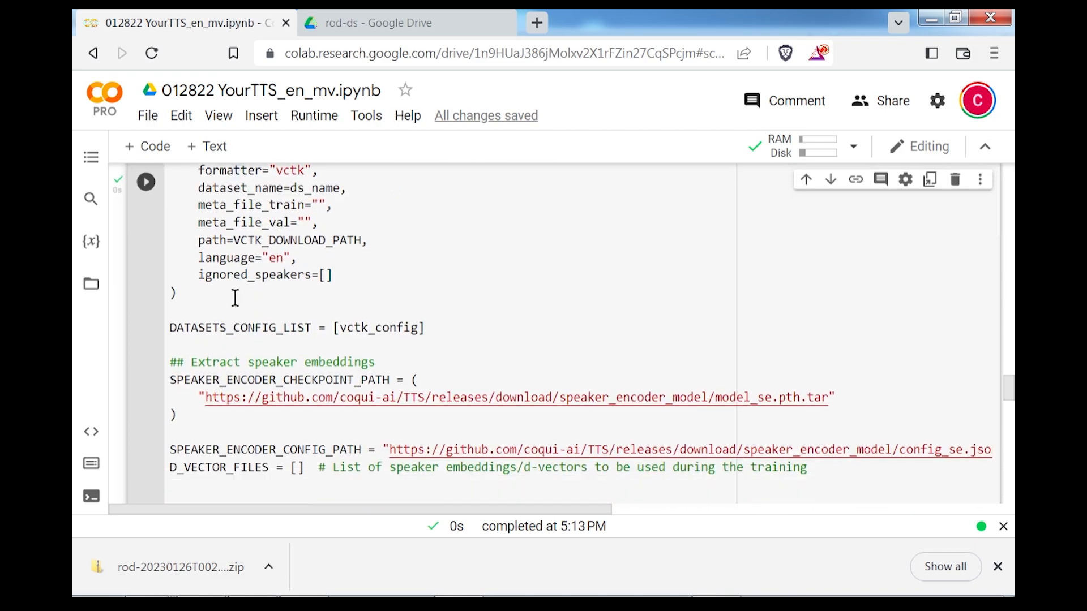
- Scroll to follow the compute_embeddings progress bar over the 642 files
{"action": "scroll", "scroll_direction": "down", "scroll_amount": 3}
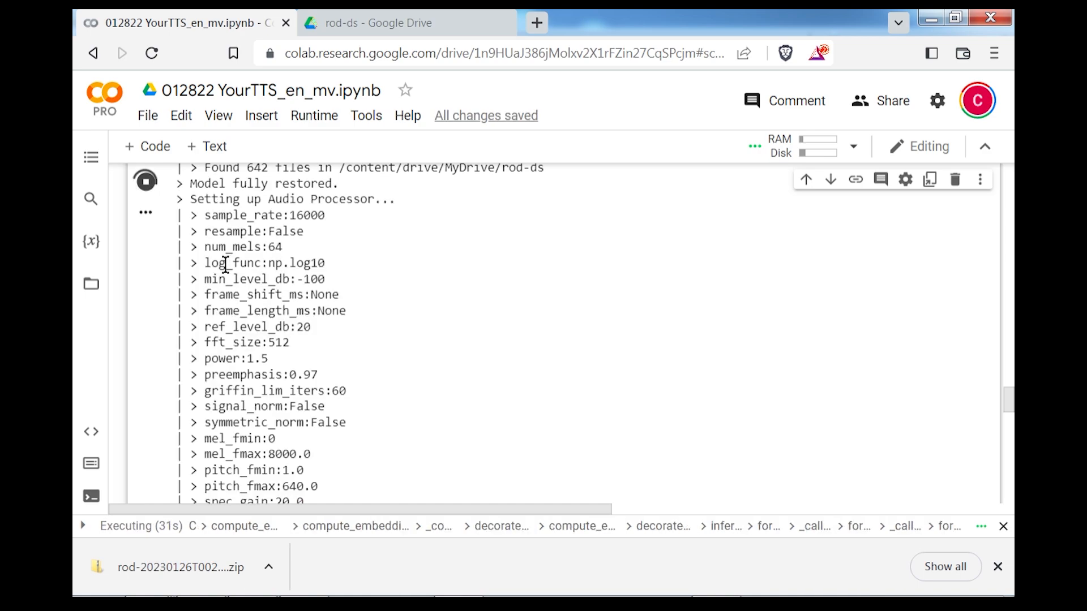
{"action": "scroll", "scroll_direction": "down", "scroll_amount": 3}
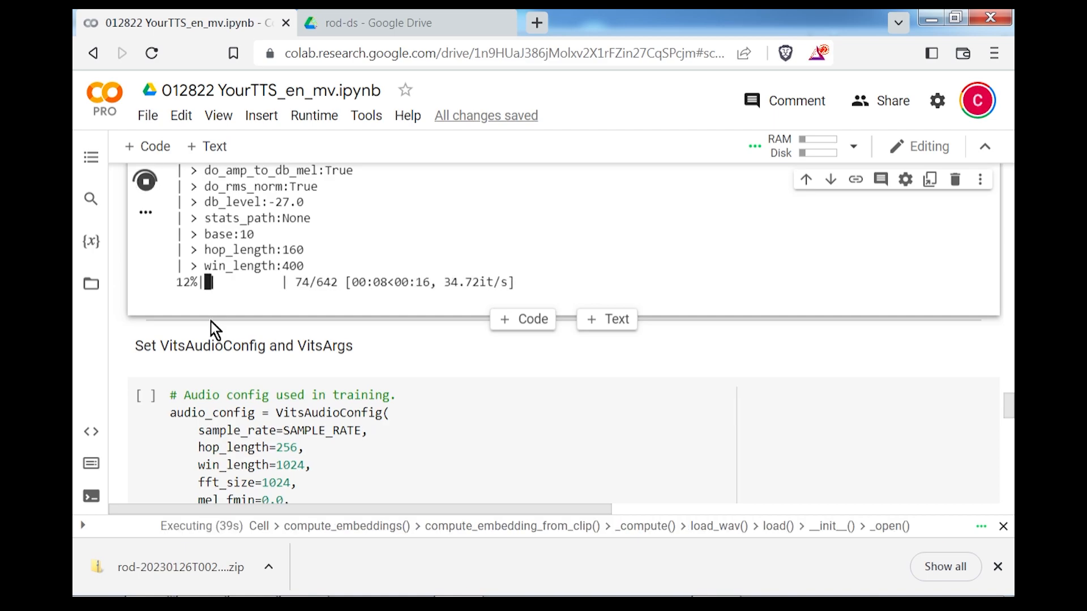
{"action": "scroll", "scroll_direction": "down", "scroll_amount": 3}
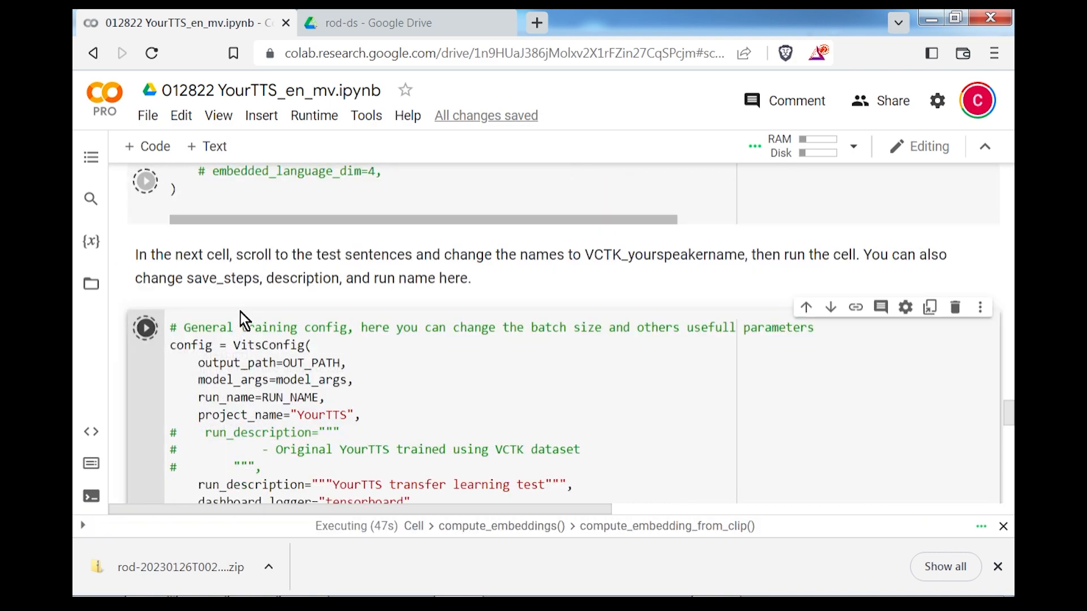
- Scroll past the VitsConfig cell to the SpeakerManager/LanguageManager cell
{"action": "scroll", "scroll_direction": "down", "scroll_amount": 3}
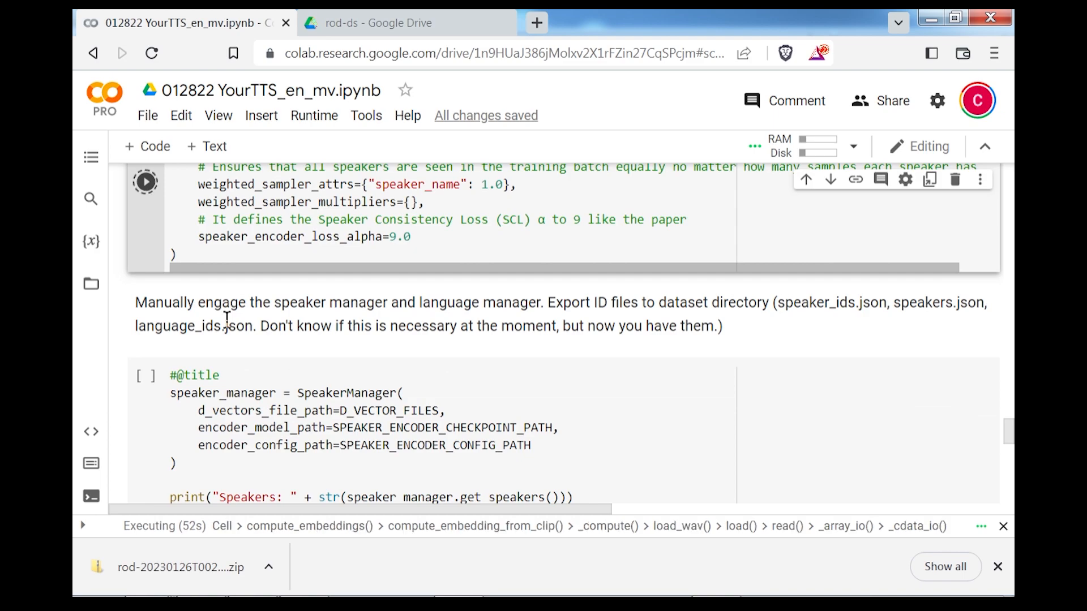
- Scroll through the SpeakerManager, config.json load and model cells as they run
{"action": "scroll", "scroll_direction": "down", "scroll_amount": 3}
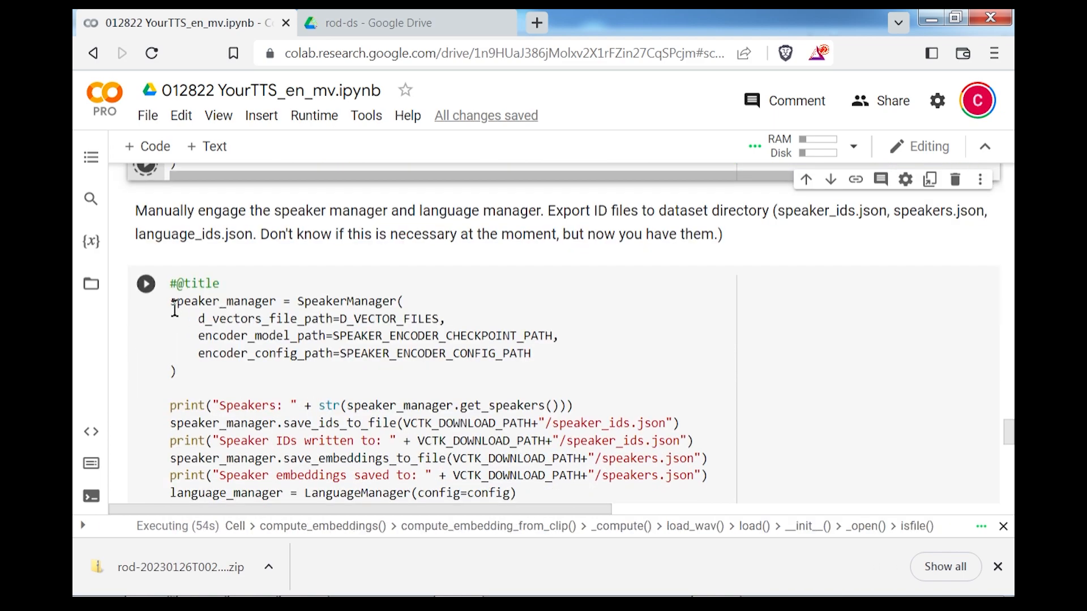
{"action": "scroll", "scroll_direction": "down", "scroll_amount": 3}
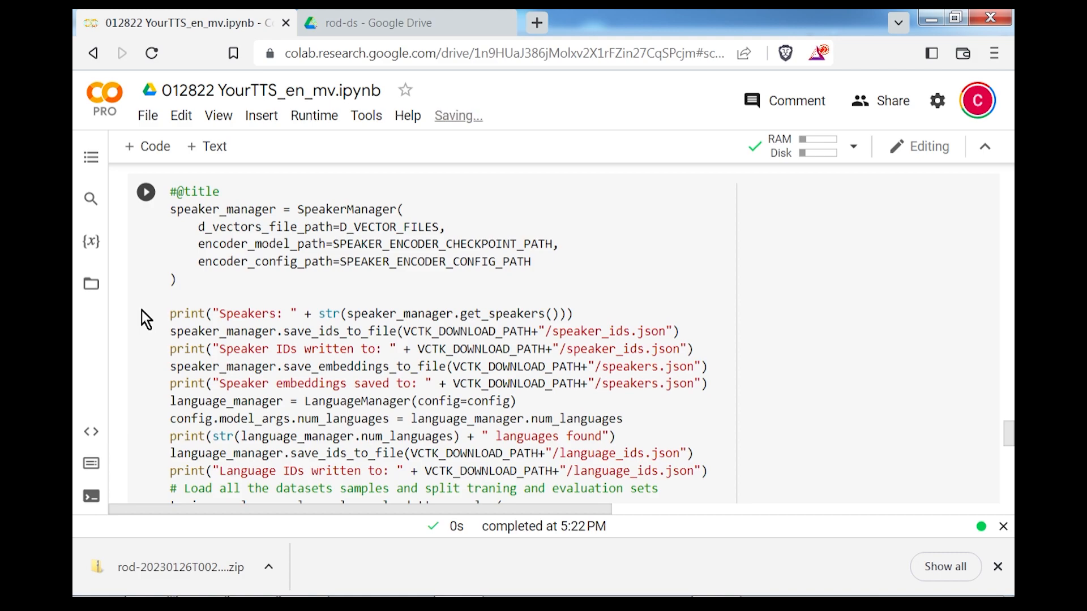
{"action": "scroll", "scroll_direction": "down", "scroll_amount": 3}
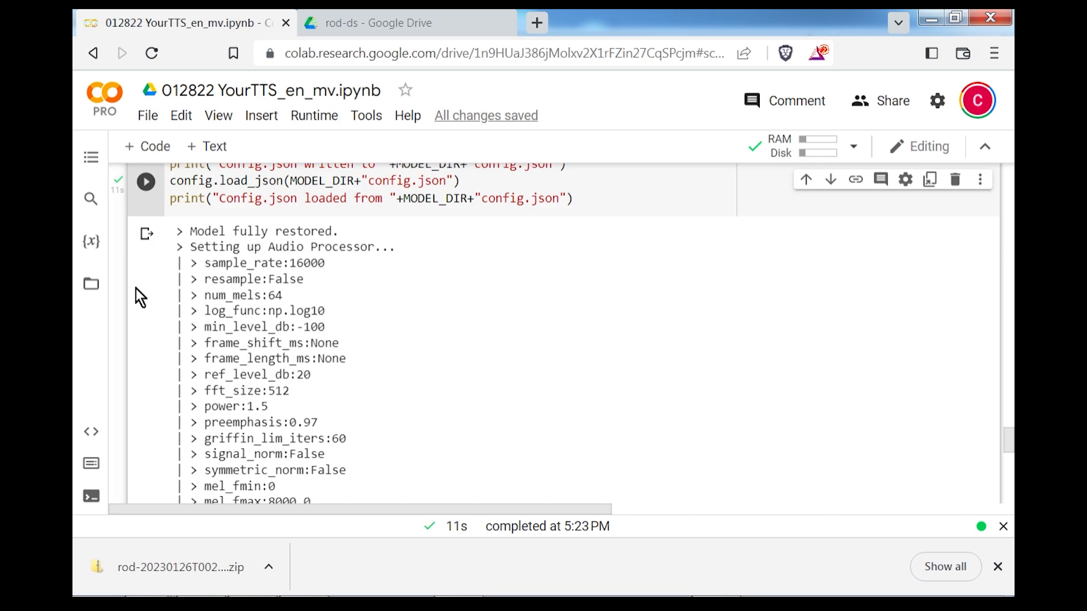
{"action": "scroll", "scroll_direction": "down", "scroll_amount": 3}
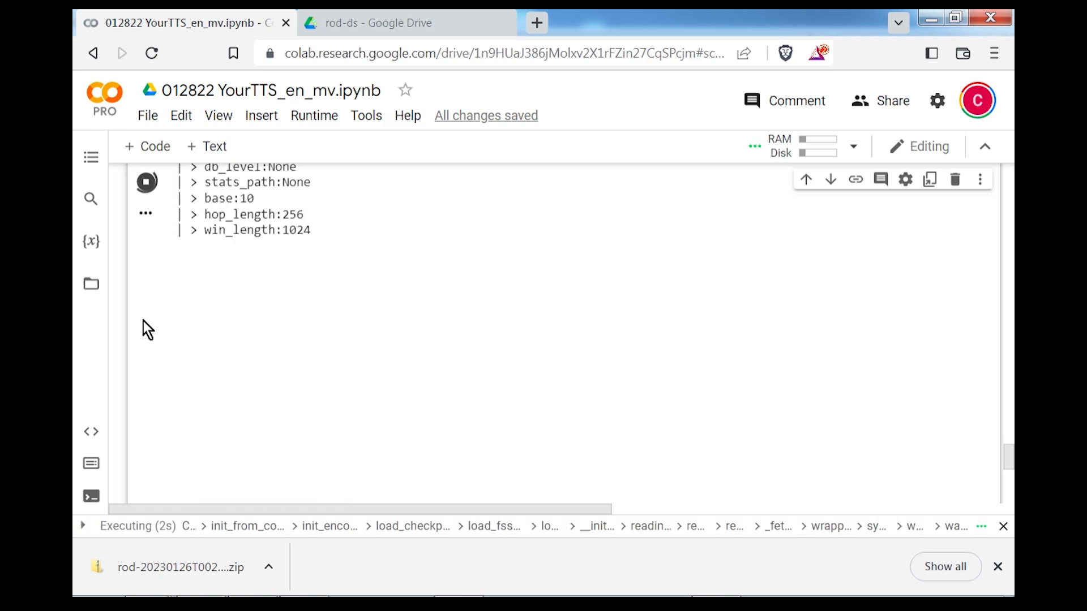
- Scroll down to the 'Init the trainer' Trainer(...) cell
{"action": "scroll", "scroll_direction": "down", "scroll_amount": 3}
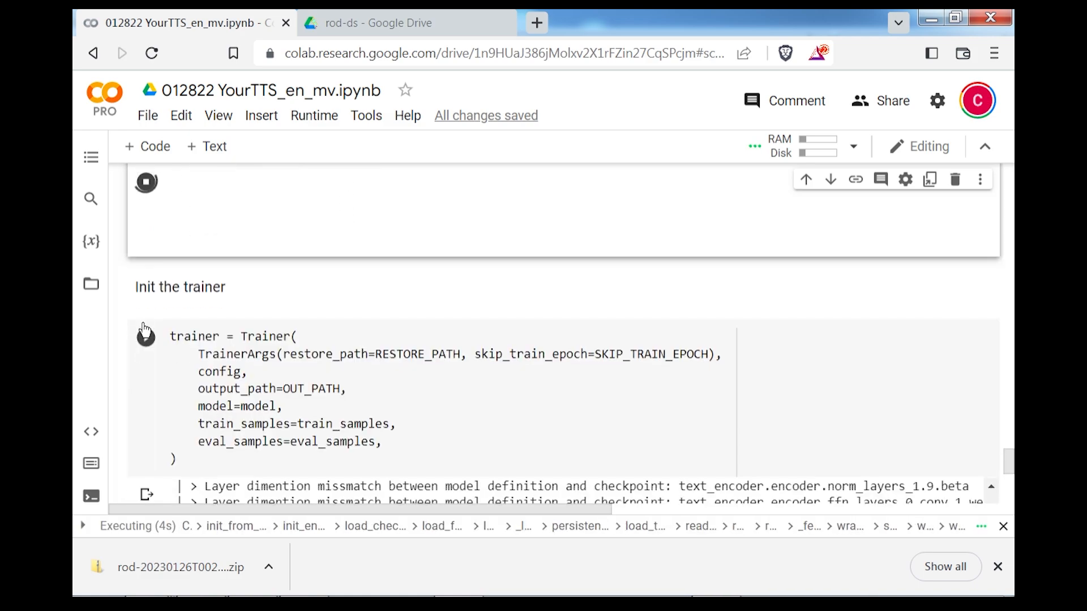
{"action": "scroll", "scroll_direction": "down", "scroll_amount": 3}
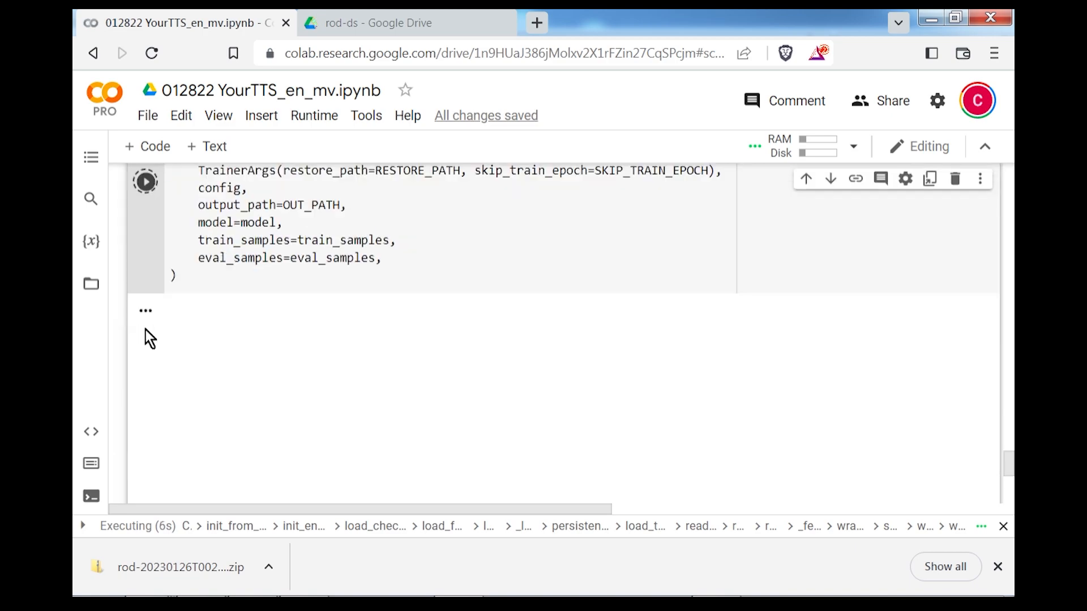
{"action": "scroll", "scroll_direction": "down", "scroll_amount": 3}
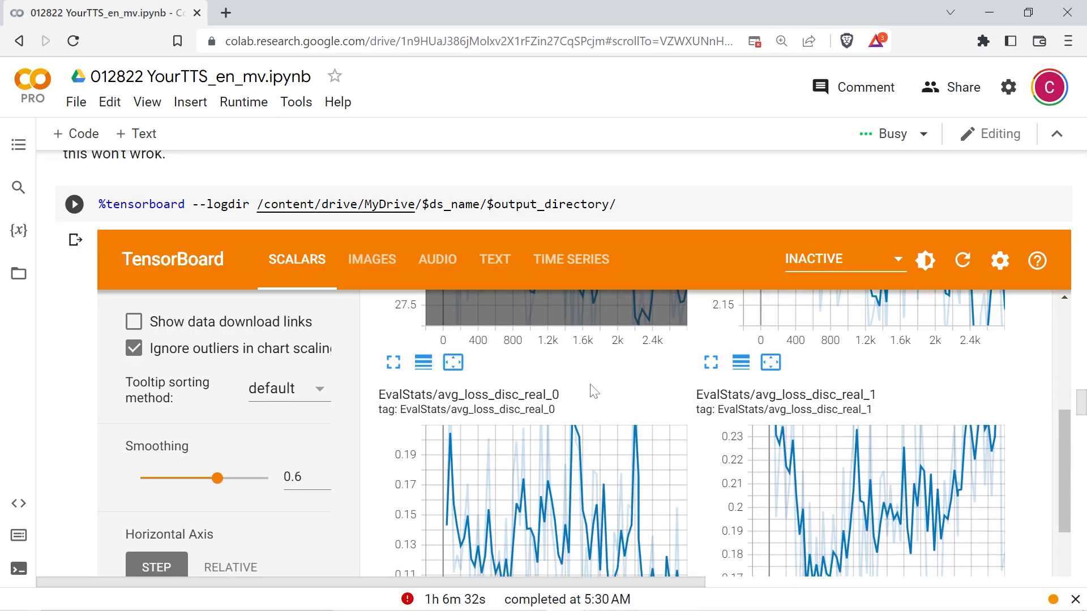
- Scroll through the EvalStats avg_loss_disc_real and total loss charts
{"action": "scroll", "scroll_direction": "down", "scroll_amount": 3}
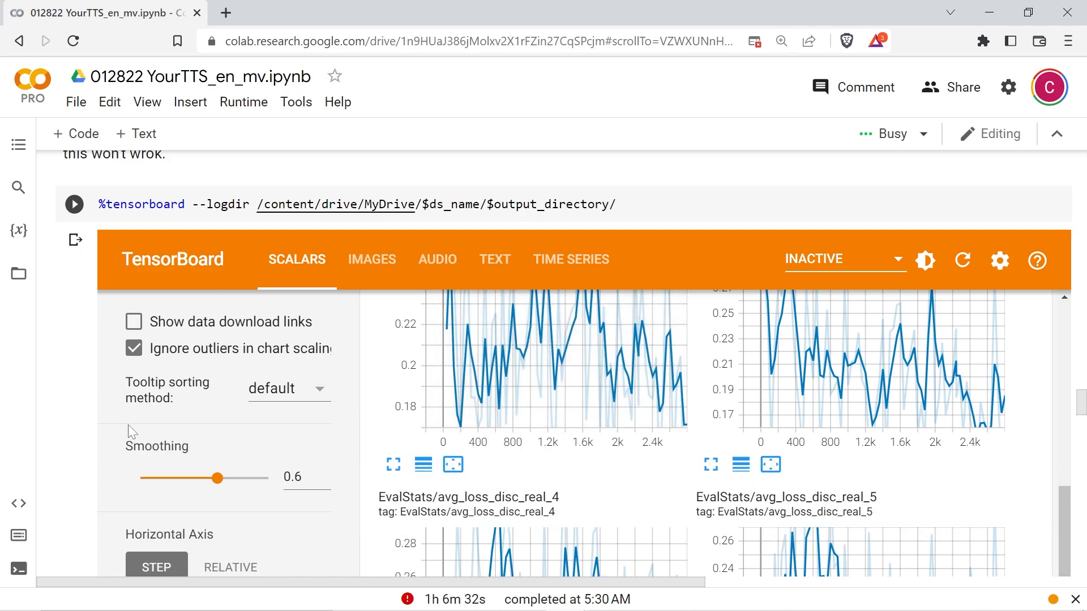
{"action": "scroll", "scroll_direction": "down", "scroll_amount": 3}
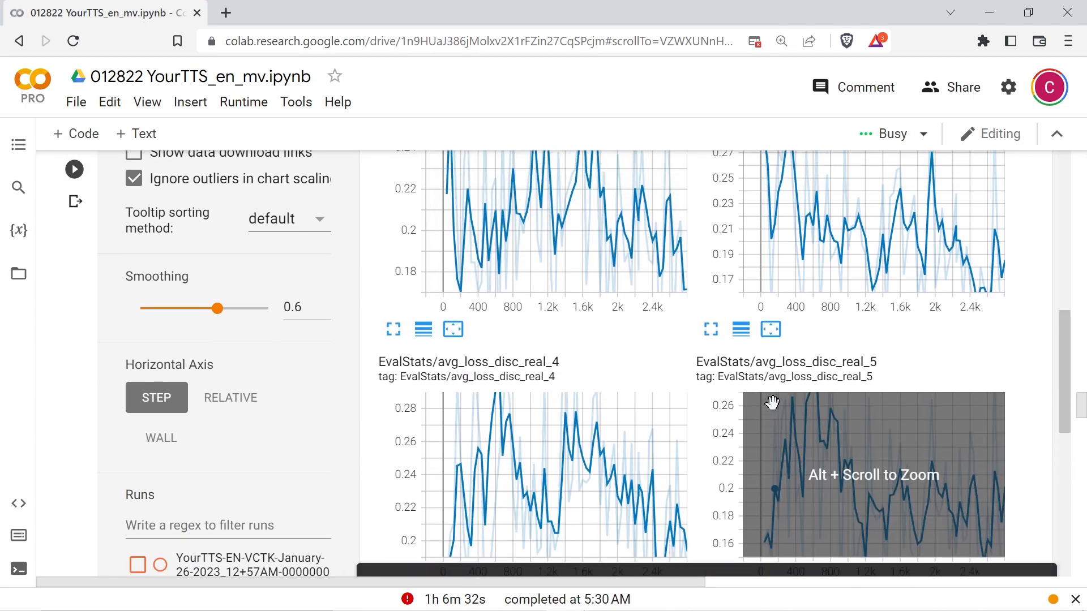
{"action": "scroll", "scroll_direction": "up", "scroll_amount": 3}
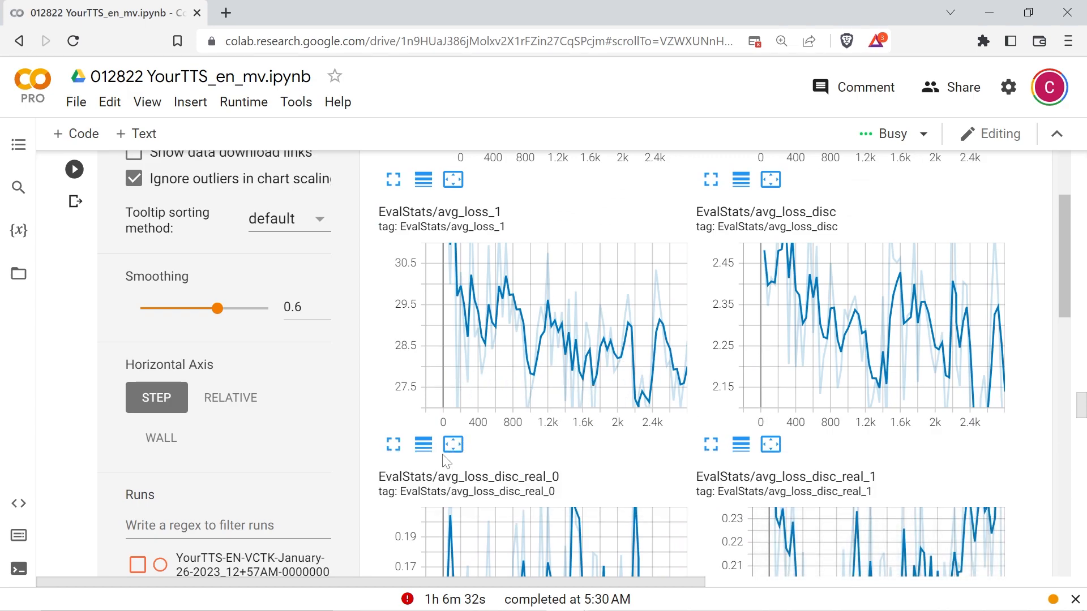
- Switch TensorBoard to AUDIO and play the TestAudios/0 and TestAudios/3 samples
{"action": "left_click", "coordinate": [436, 173]}
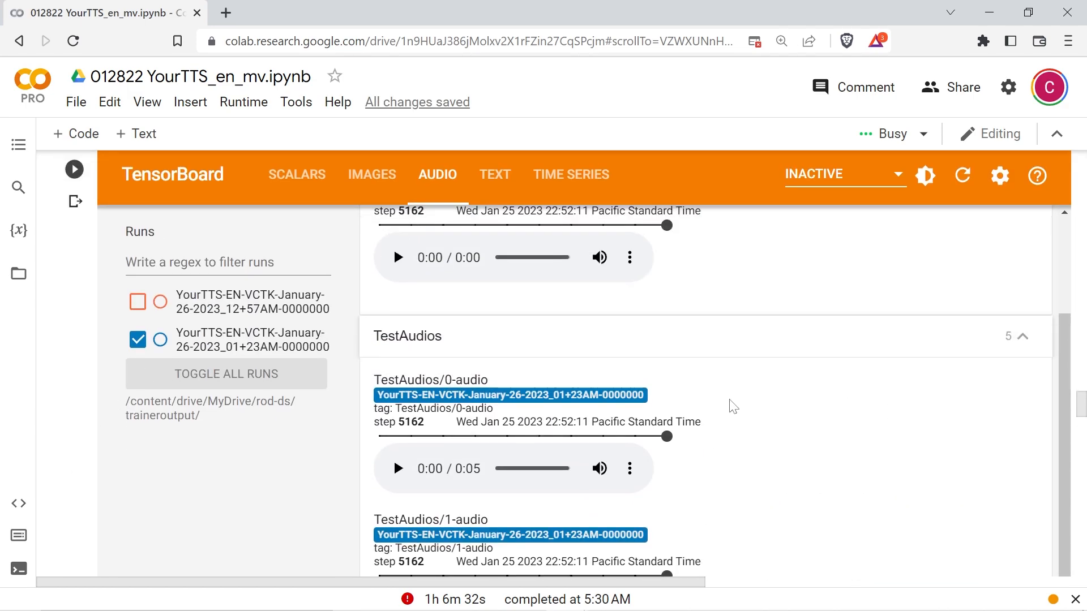
{"action": "left_click", "coordinate": [398, 468]}
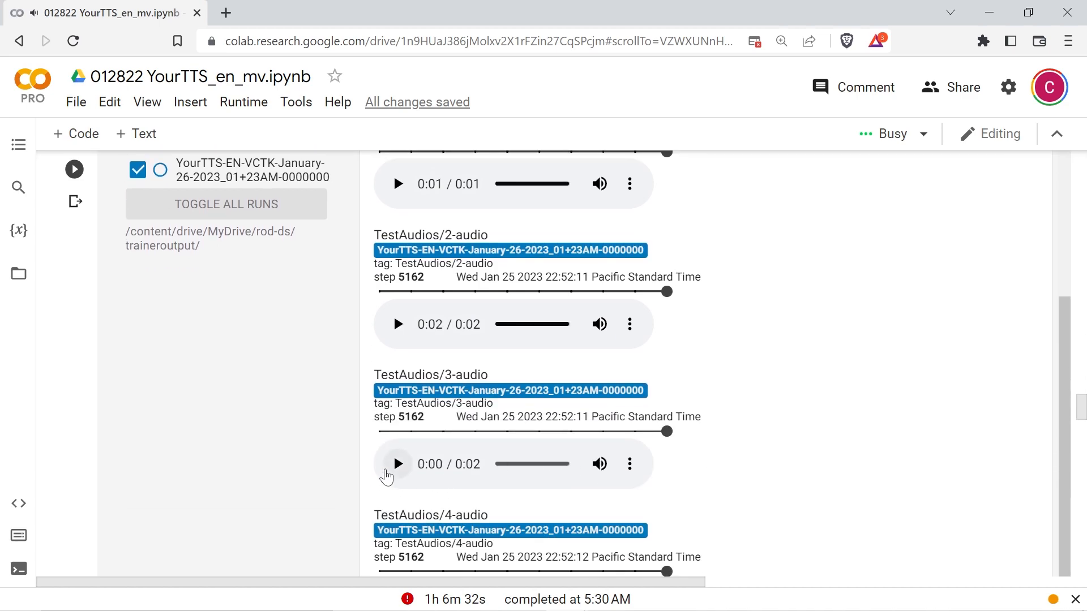
{"action": "left_click", "coordinate": [398, 464]}
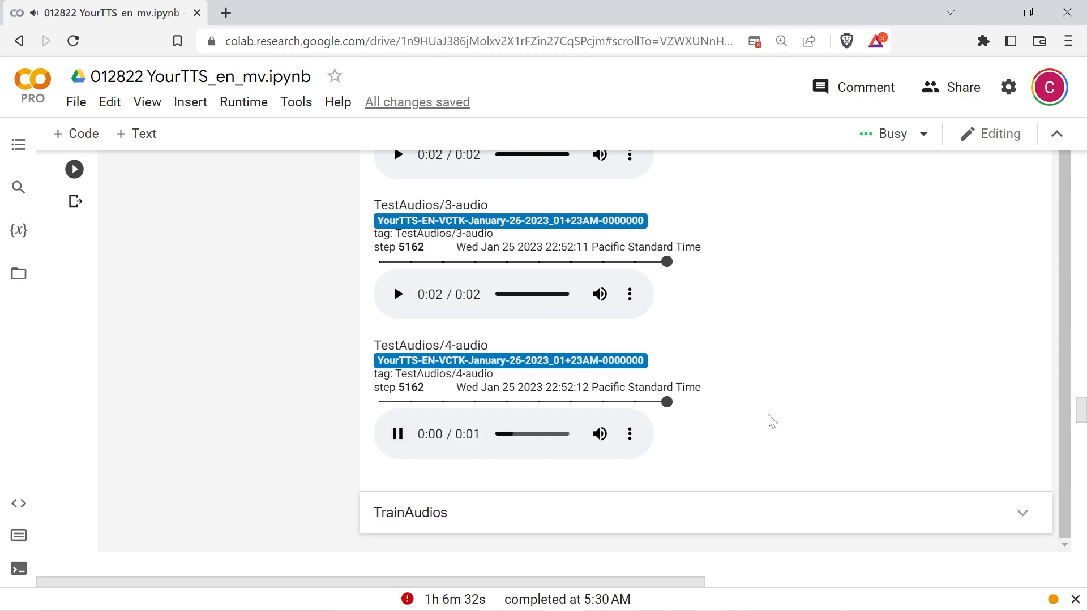
{"action": "scroll", "scroll_direction": "up", "scroll_amount": 3}
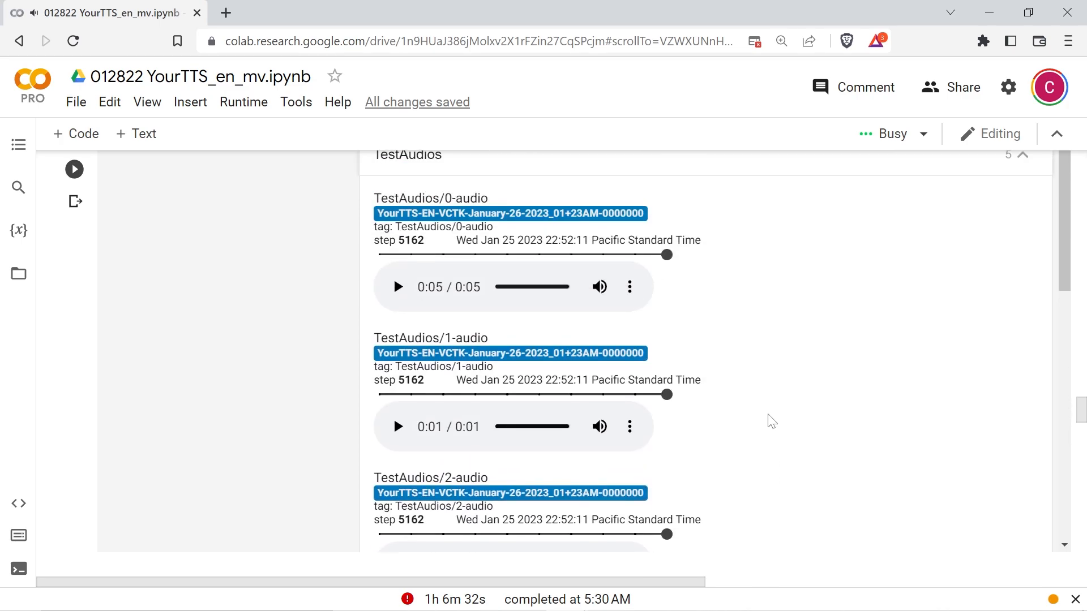
{"action": "left_click", "coordinate": [52, 12]}
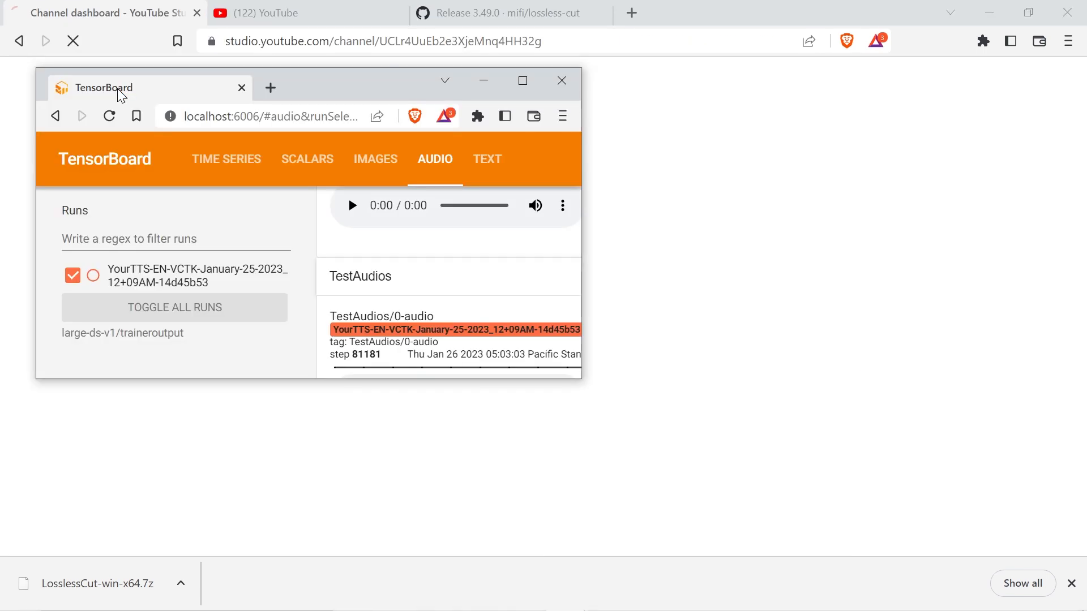
- Enlarge the TensorBoard window, reload the latest results and review the scalar loss charts
{"action": "left_click", "coordinate": [522, 81]}
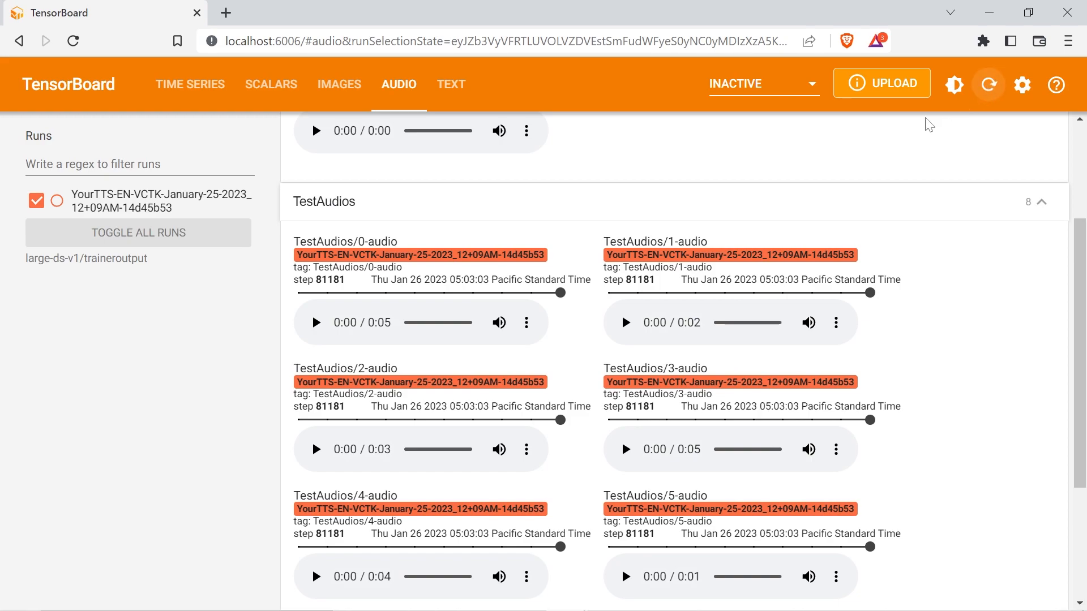
{"action": "left_click", "coordinate": [988, 84]}
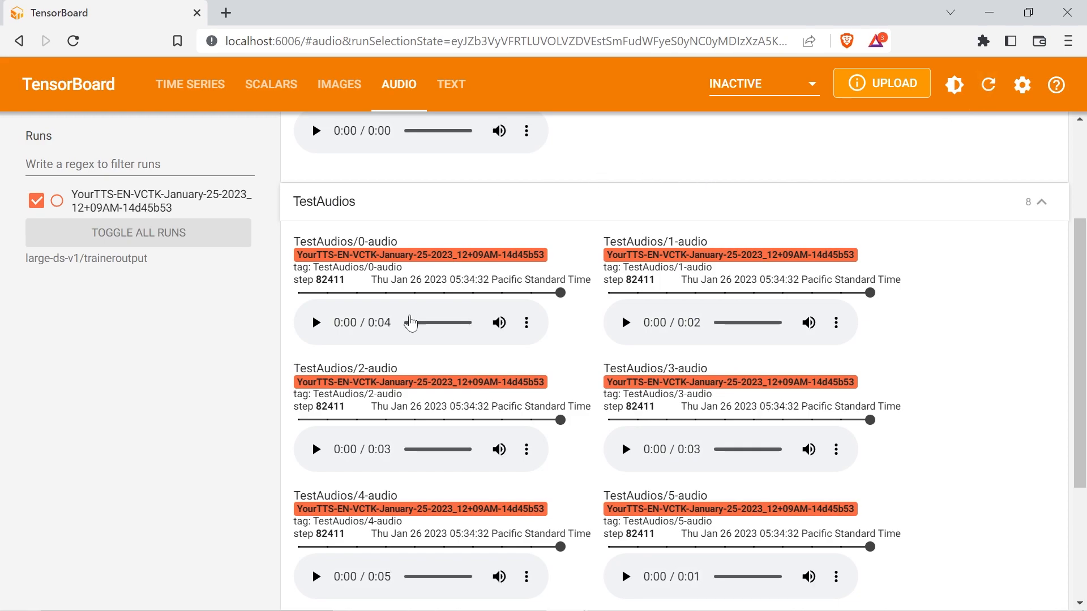
{"action": "left_click", "coordinate": [271, 84]}
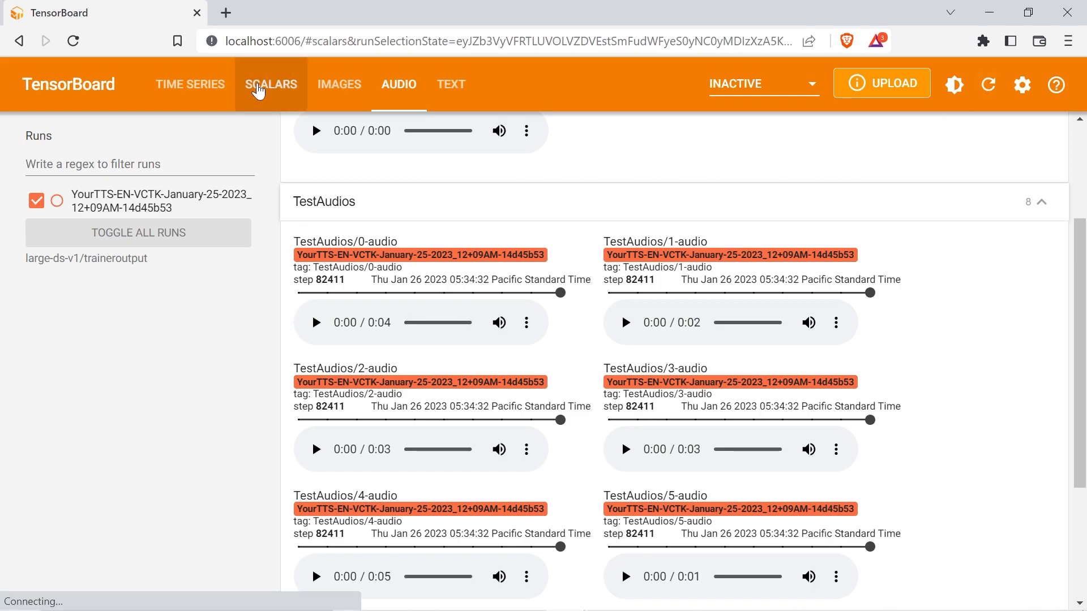
{"action": "left_click", "coordinate": [270, 84]}
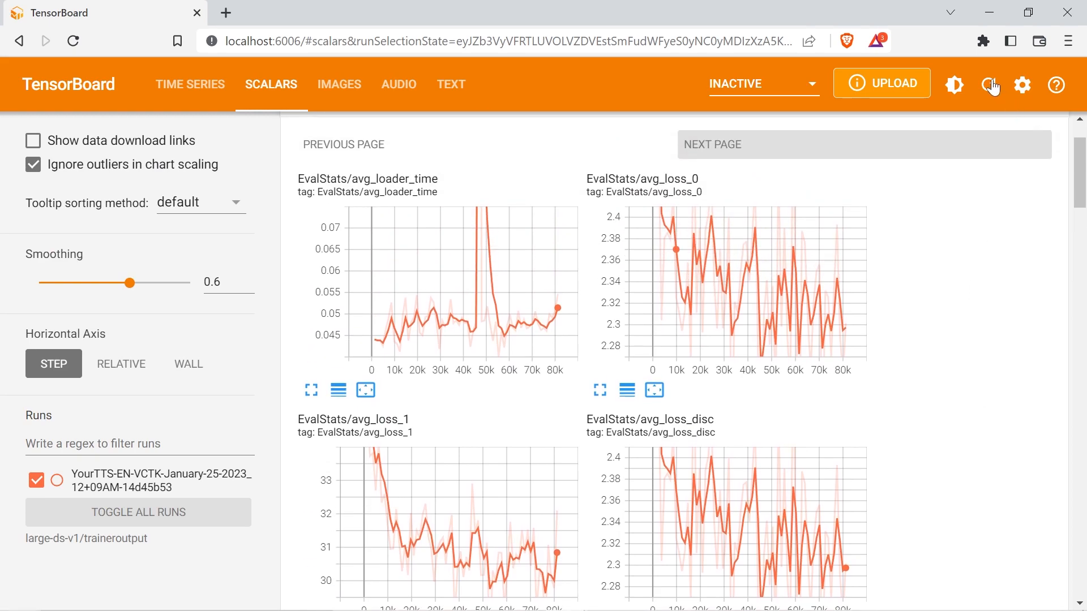
{"action": "mouse_move", "coordinate": [798, 299]}
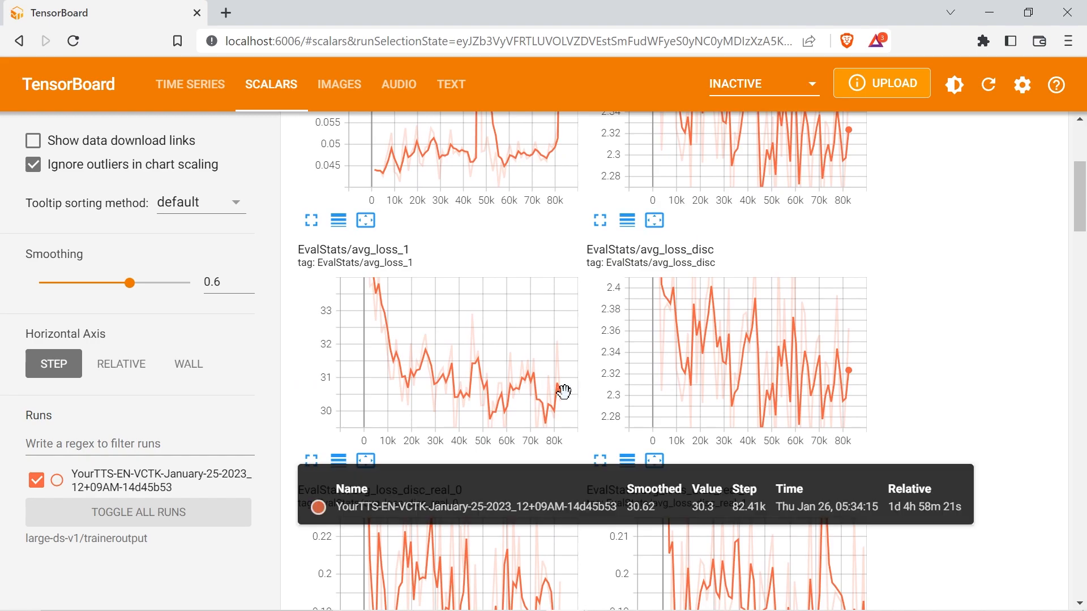
{"action": "scroll", "scroll_direction": "down", "scroll_amount": 3}
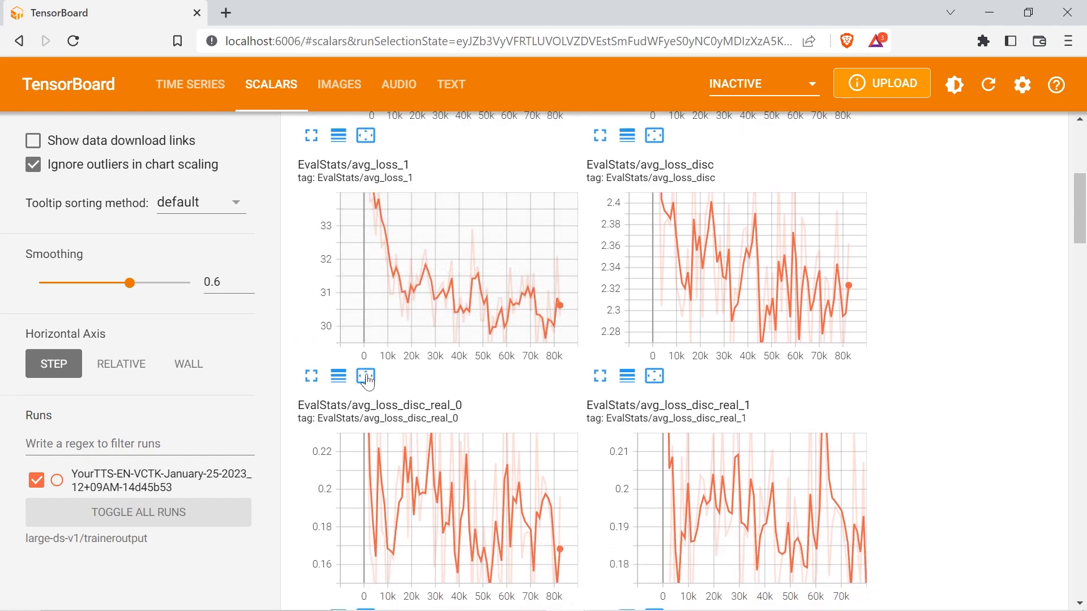
- Play the VCTK model's TestAudios clips 0, 1, 2 and 3
{"action": "left_click", "coordinate": [398, 84]}
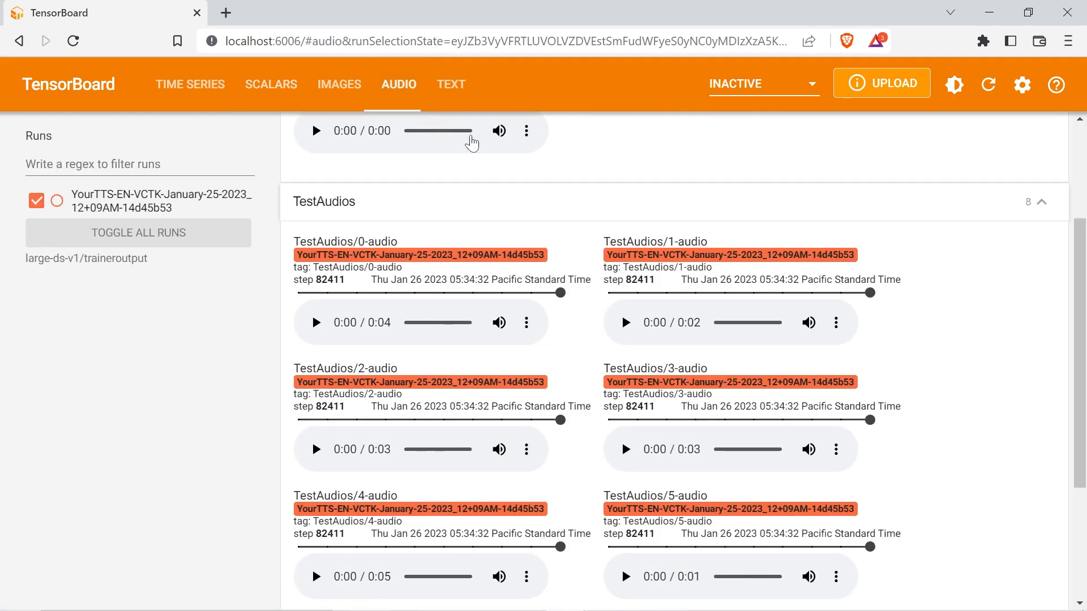
{"action": "left_click", "coordinate": [315, 322]}
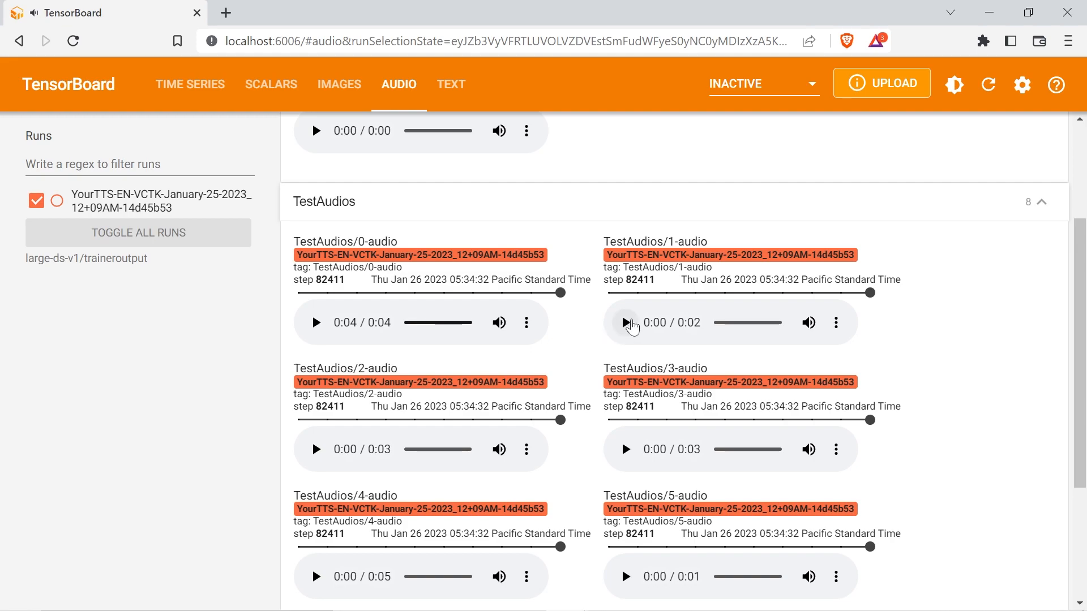
{"action": "left_click", "coordinate": [623, 322]}
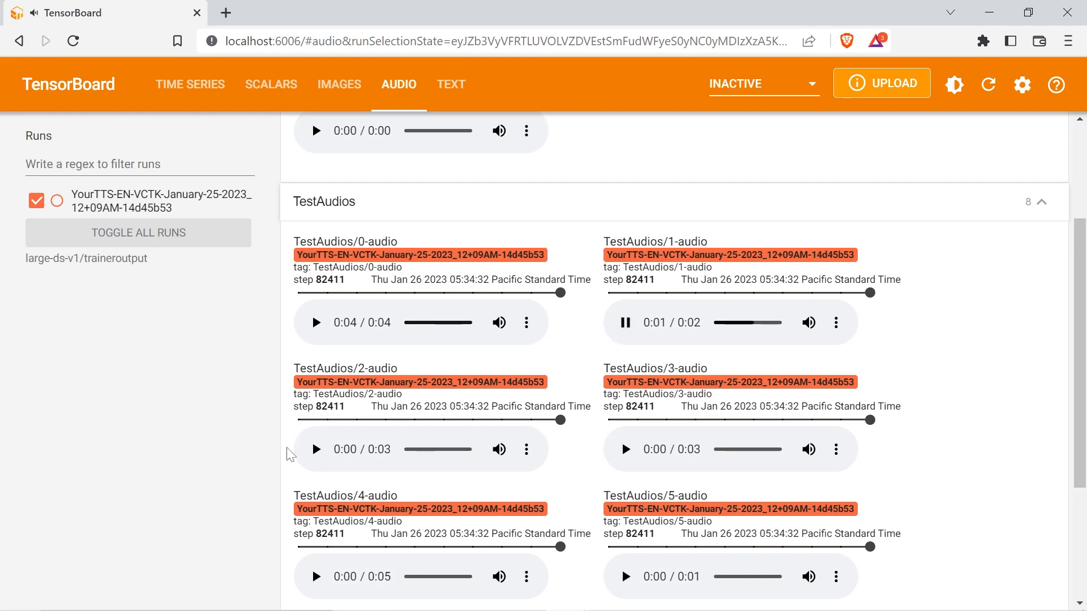
{"action": "left_click", "coordinate": [315, 448]}
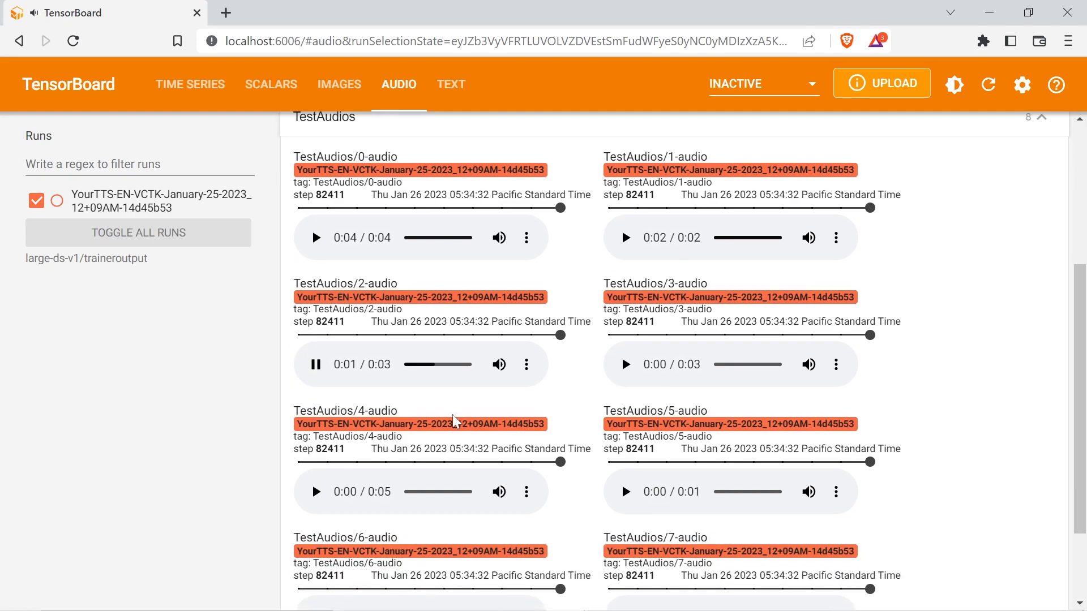
{"action": "scroll", "scroll_direction": "down", "scroll_amount": 3}
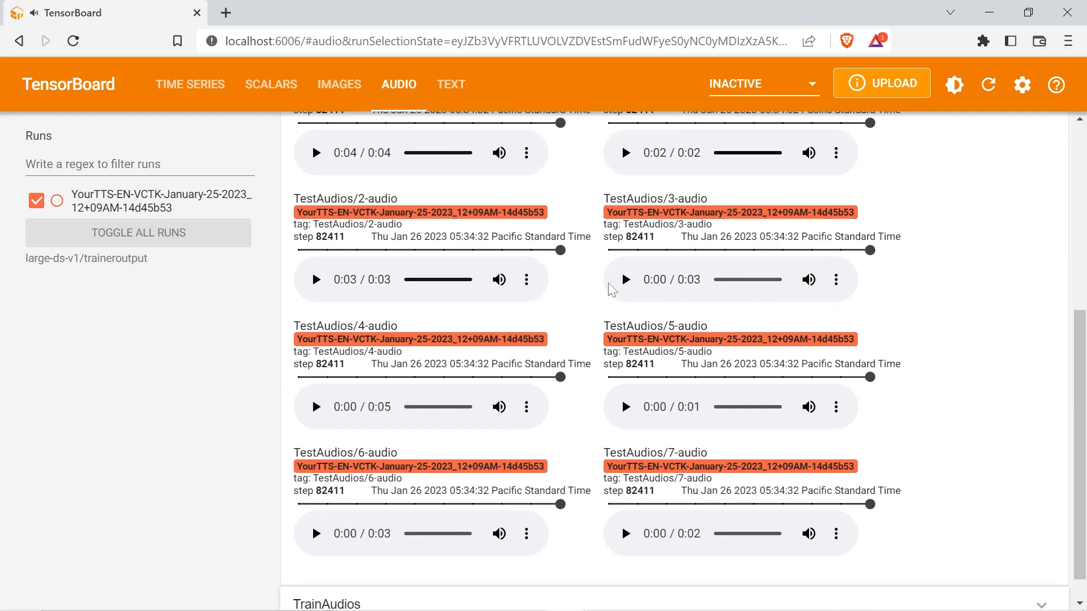
{"action": "left_click", "coordinate": [623, 279]}
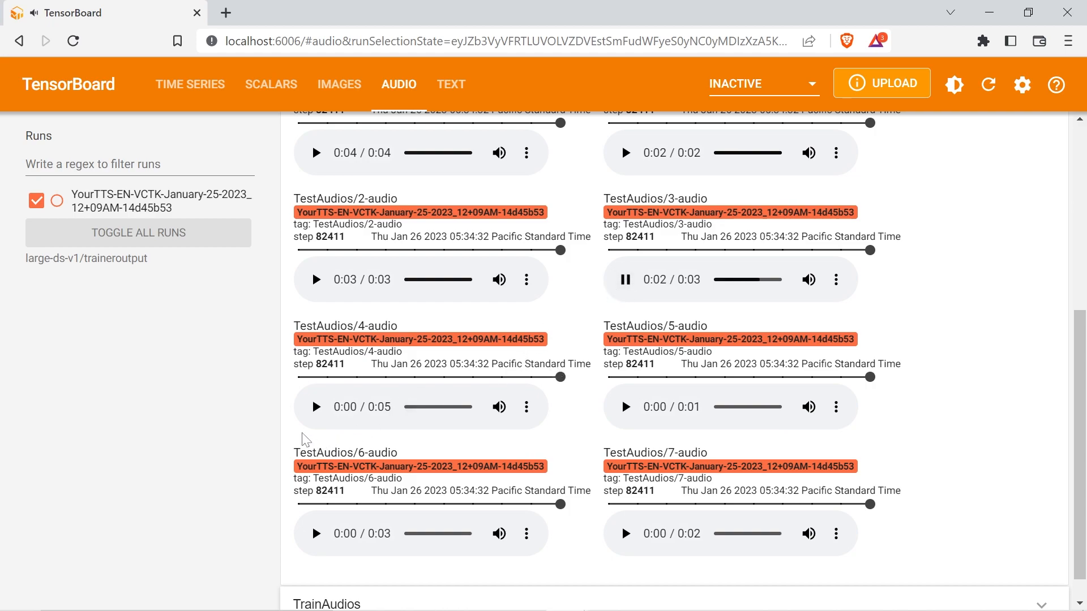
- Play TestAudios clips 4, 5 and 7, then show the rod-ds EvalStats scalar charts
{"action": "left_click", "coordinate": [315, 406]}
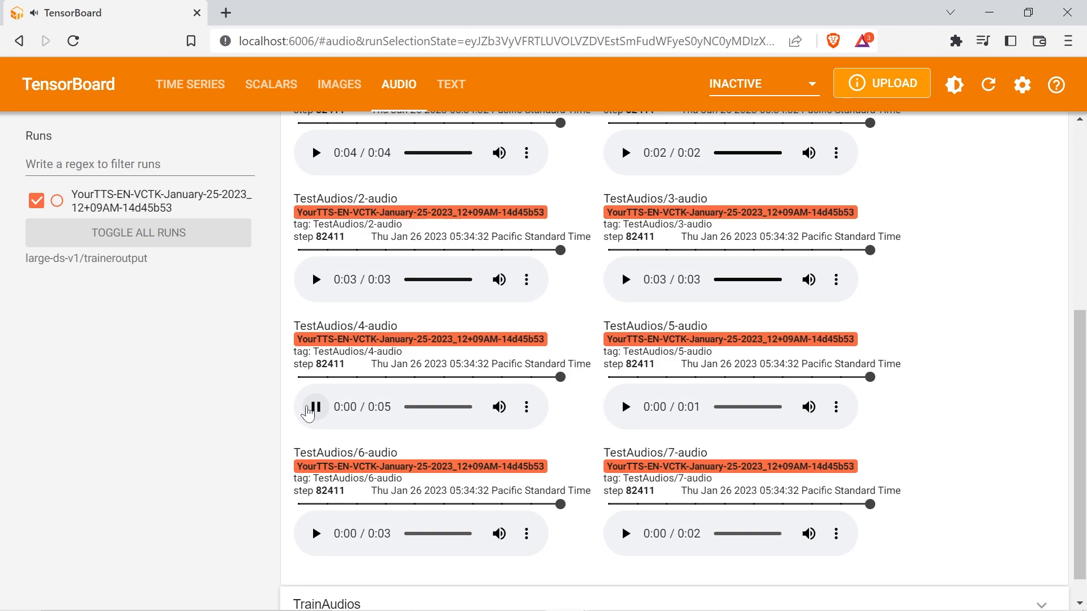
{"action": "left_click", "coordinate": [315, 407]}
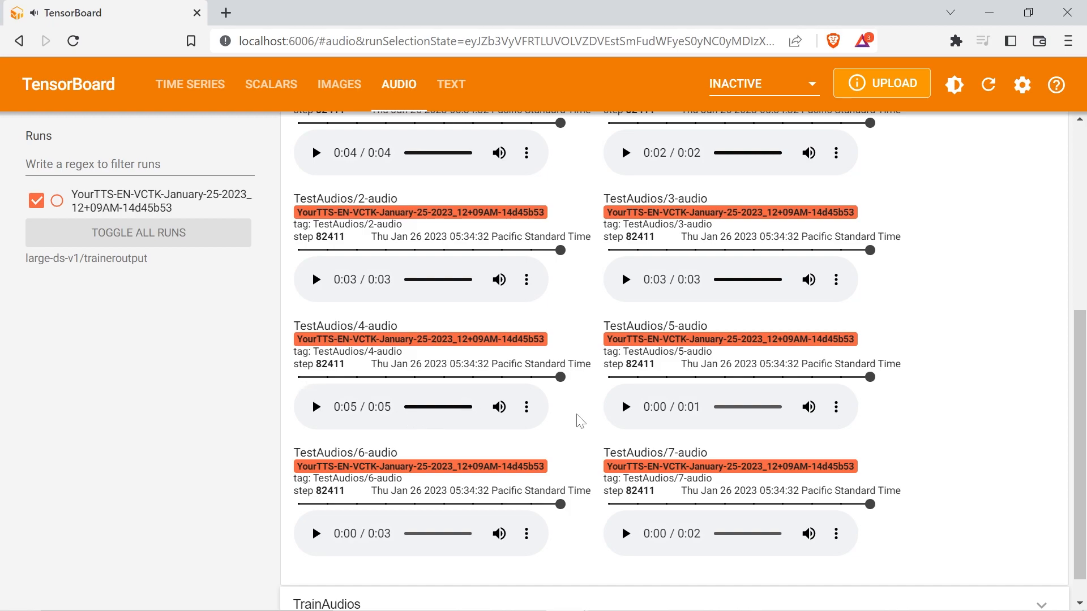
{"action": "left_click", "coordinate": [624, 407]}
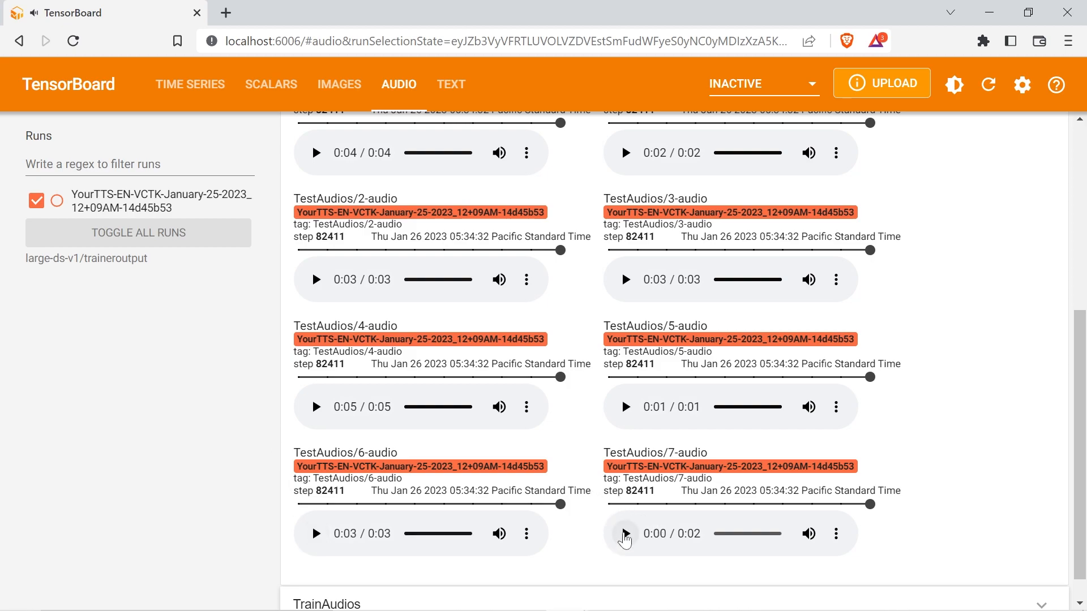
{"action": "left_click", "coordinate": [625, 534]}
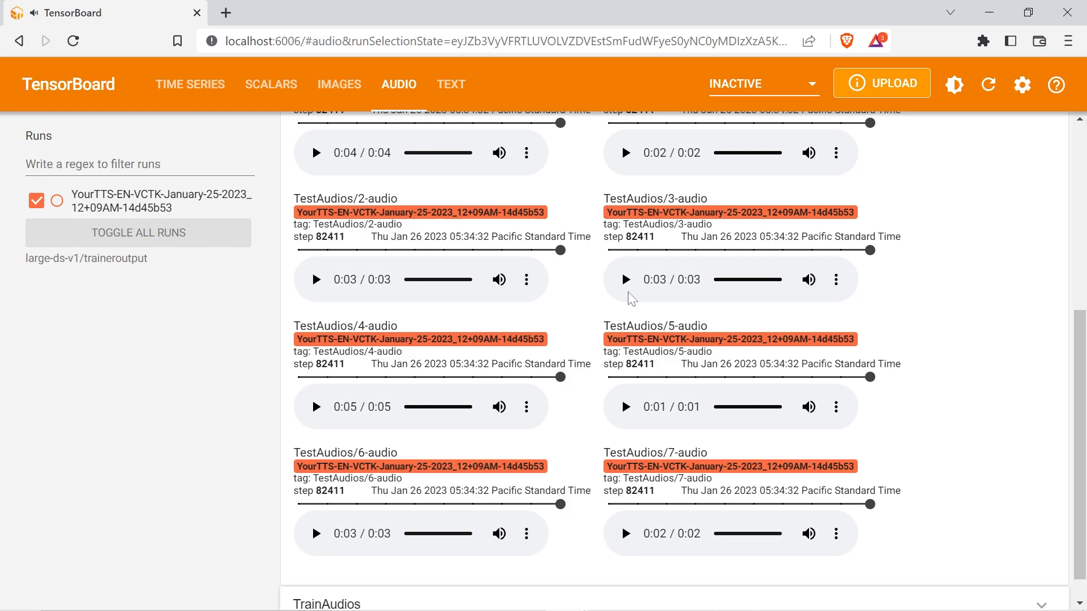
{"action": "left_click", "coordinate": [270, 84]}
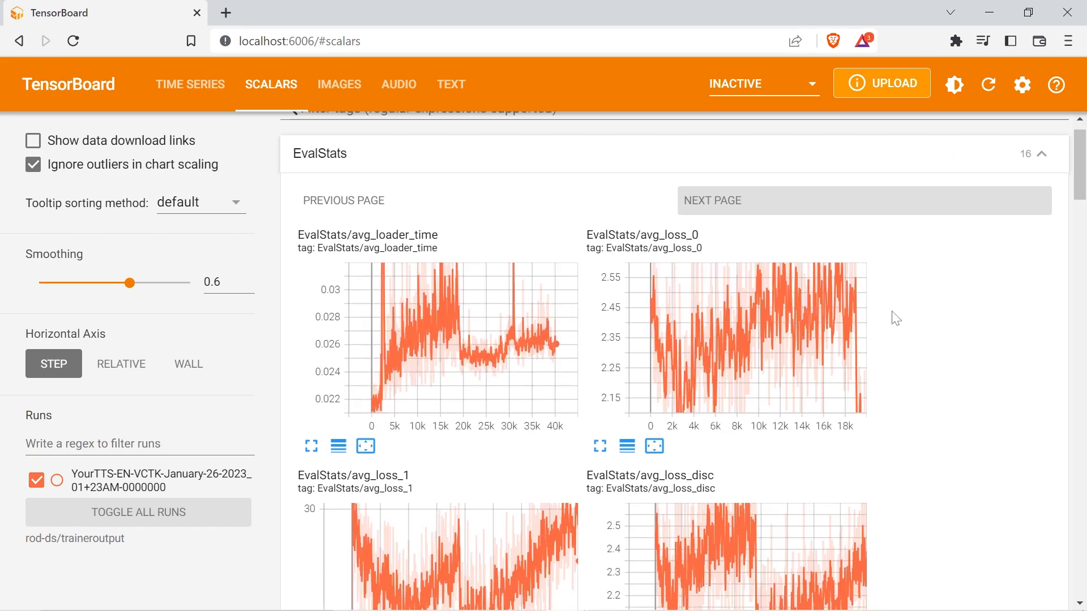
{"action": "scroll", "scroll_direction": "down", "scroll_amount": 3}
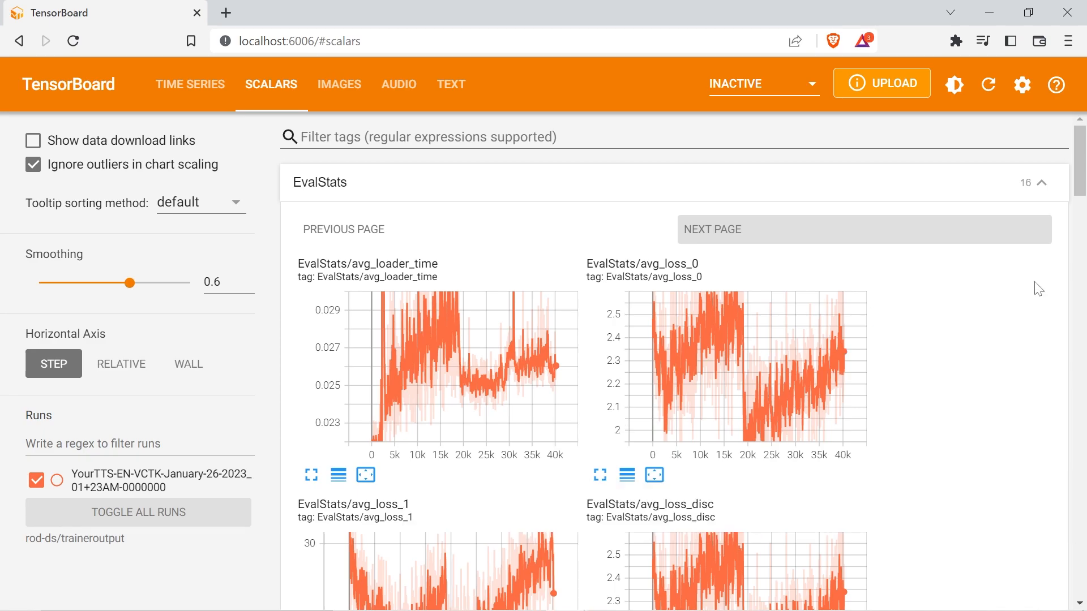
{"action": "scroll", "scroll_direction": "down", "scroll_amount": 3}
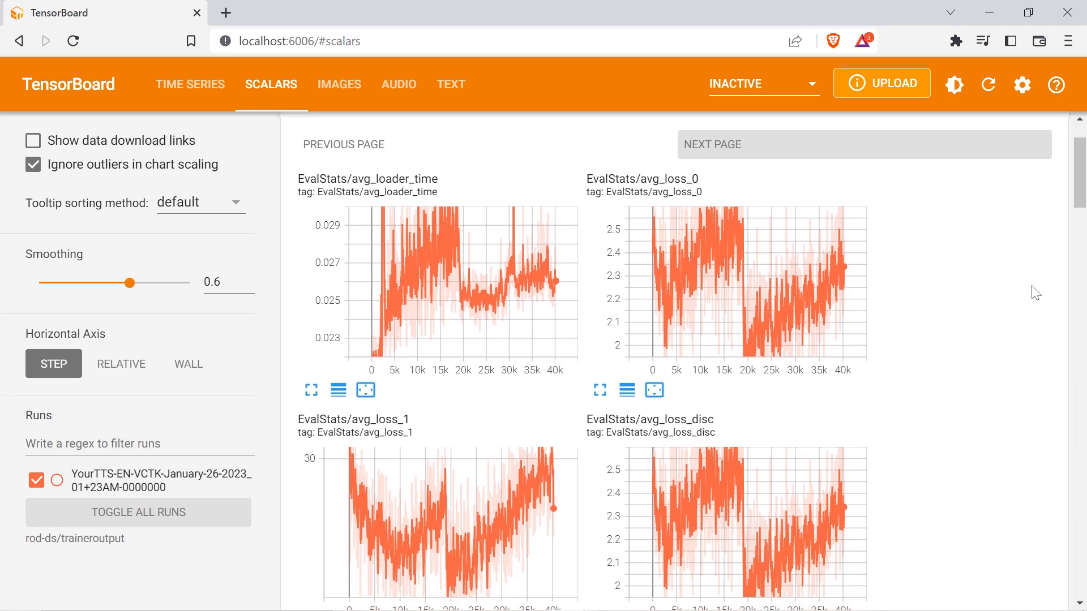
{"action": "scroll", "scroll_direction": "down", "scroll_amount": 3}
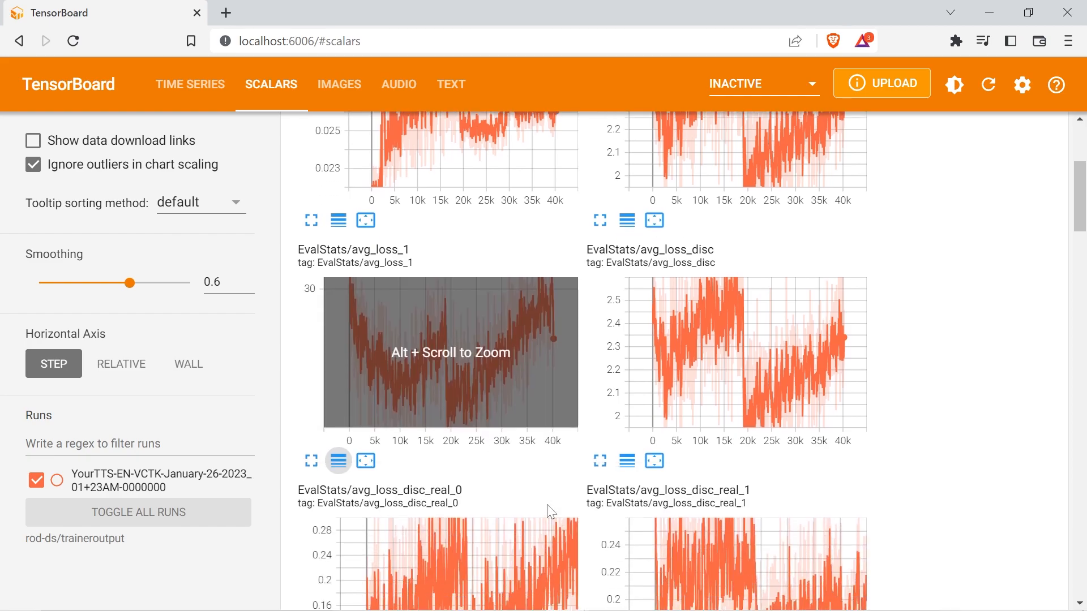
{"action": "scroll", "scroll_direction": "down", "scroll_amount": 3}
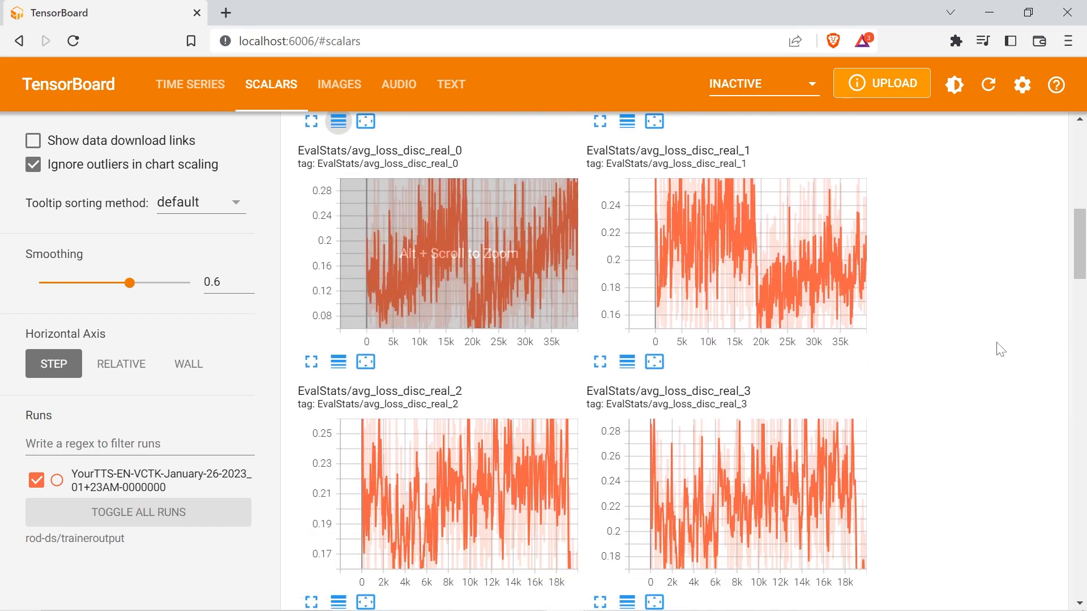
{"action": "scroll", "scroll_direction": "down", "scroll_amount": 3}
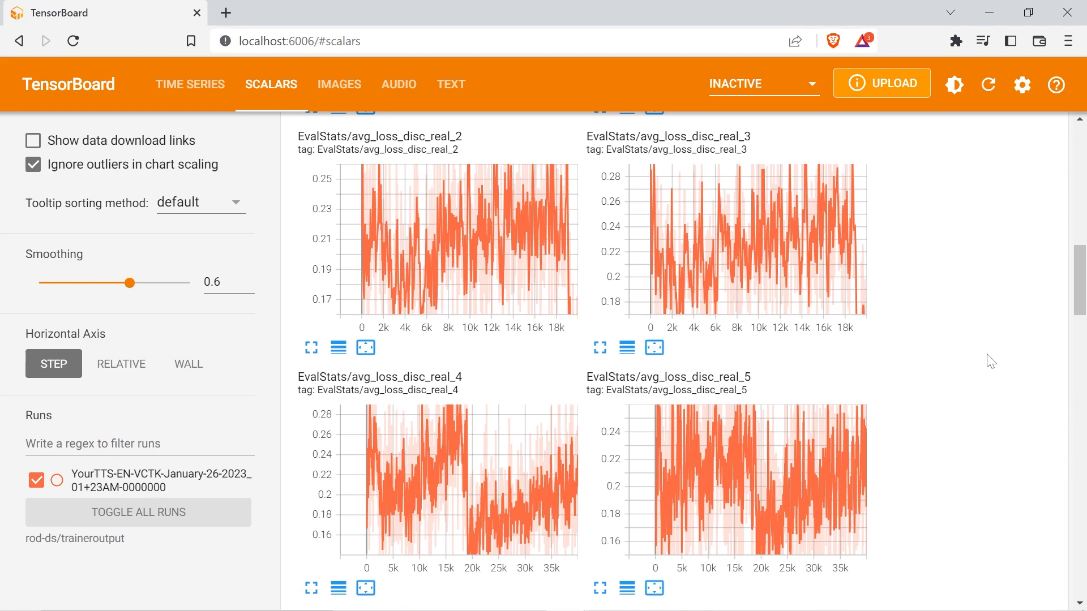
- Play the rod-ds run's step-40201 TestAudios clips 0, 1, 2 and 3
{"action": "left_click", "coordinate": [399, 83]}
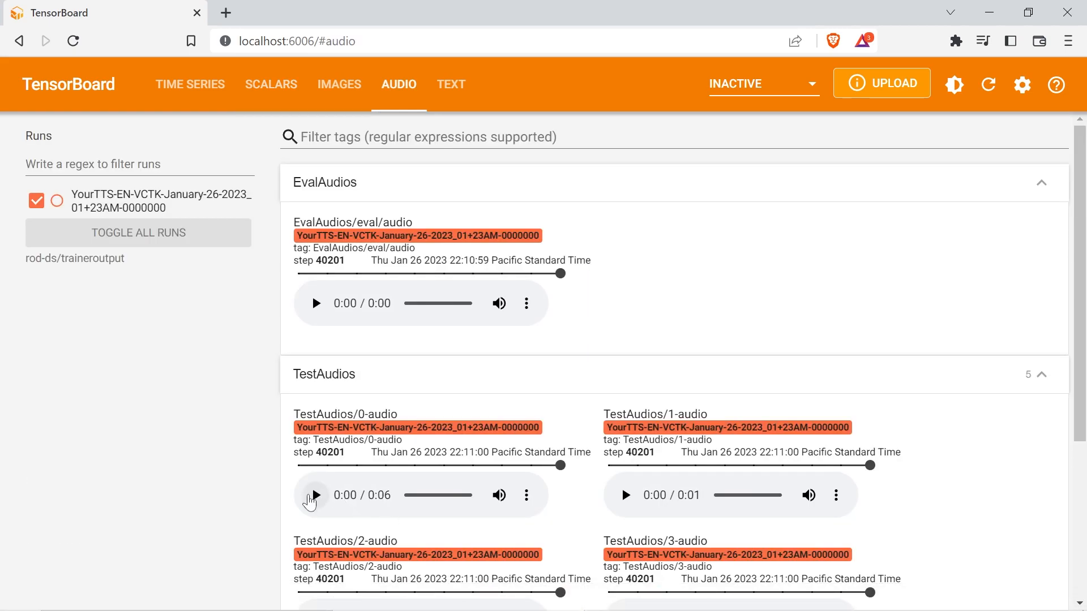
{"action": "left_click", "coordinate": [315, 495]}
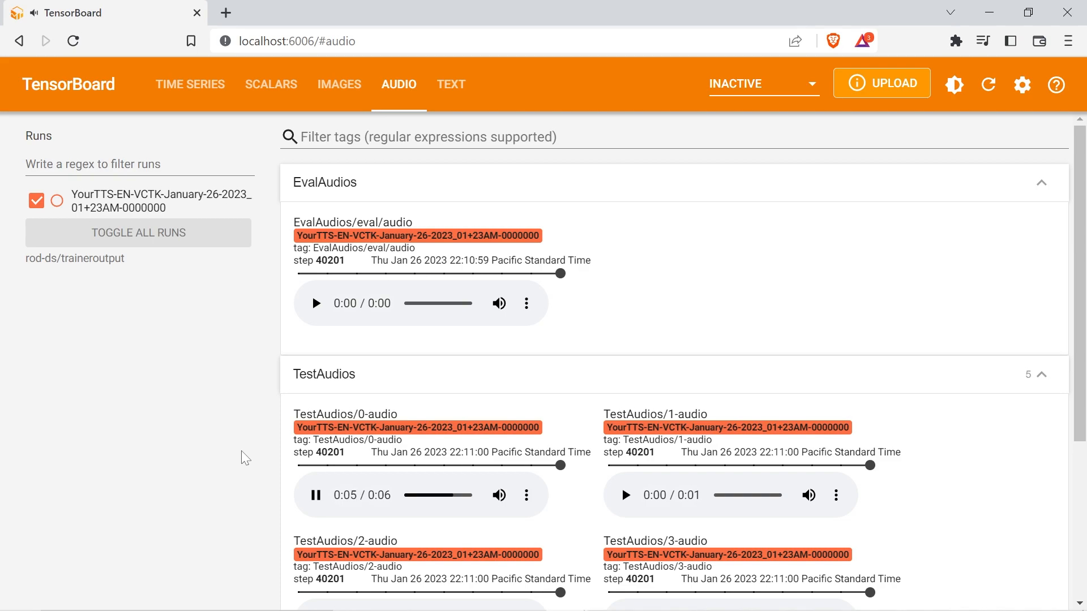
{"action": "scroll", "scroll_direction": "down", "scroll_amount": 3}
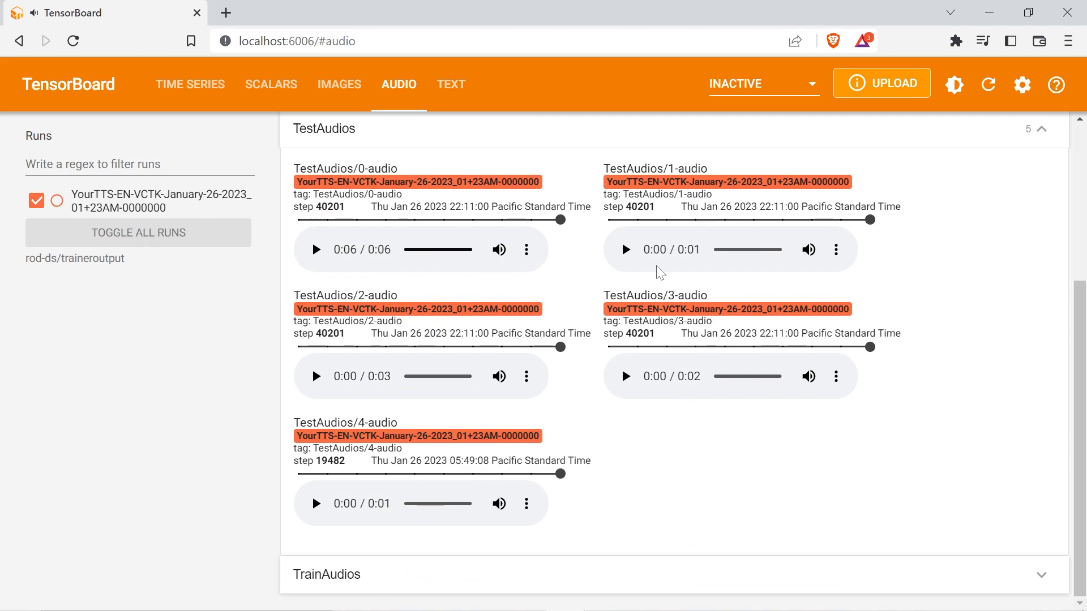
{"action": "left_click", "coordinate": [624, 249]}
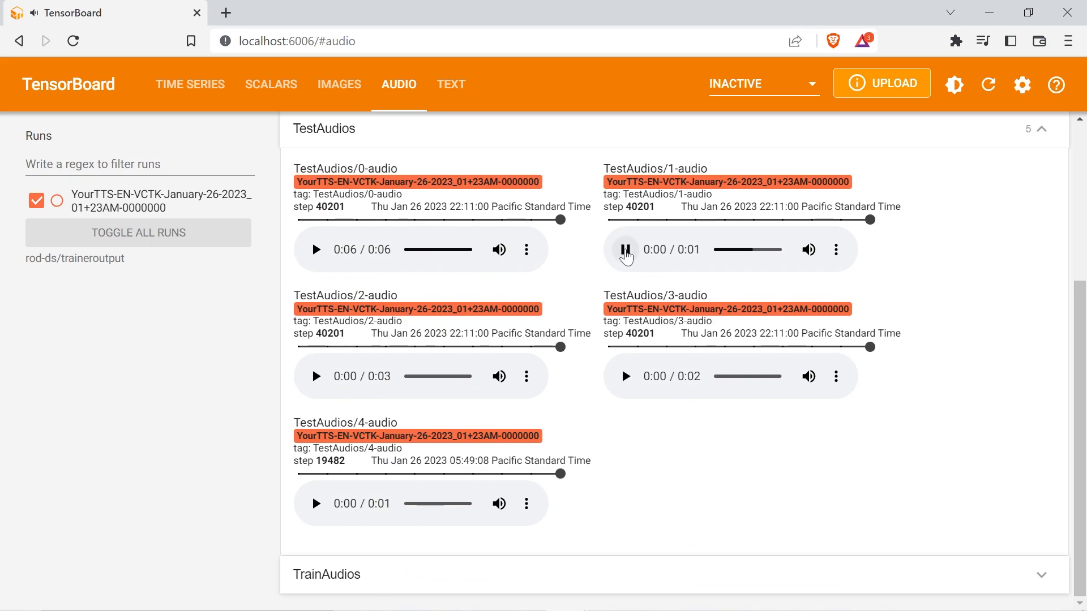
{"action": "left_click", "coordinate": [315, 376]}
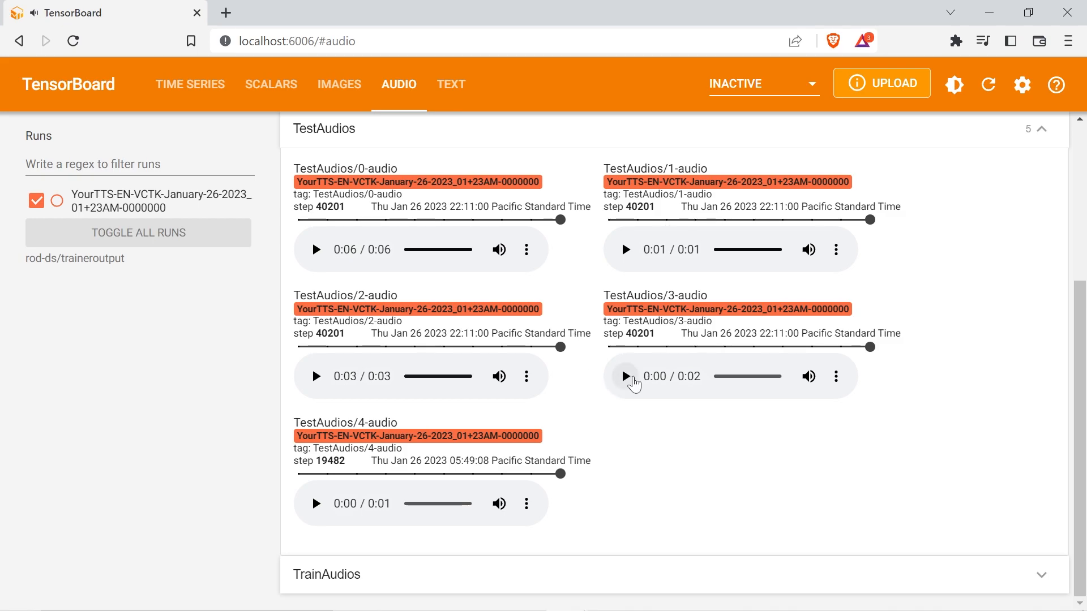
{"action": "left_click", "coordinate": [623, 376]}
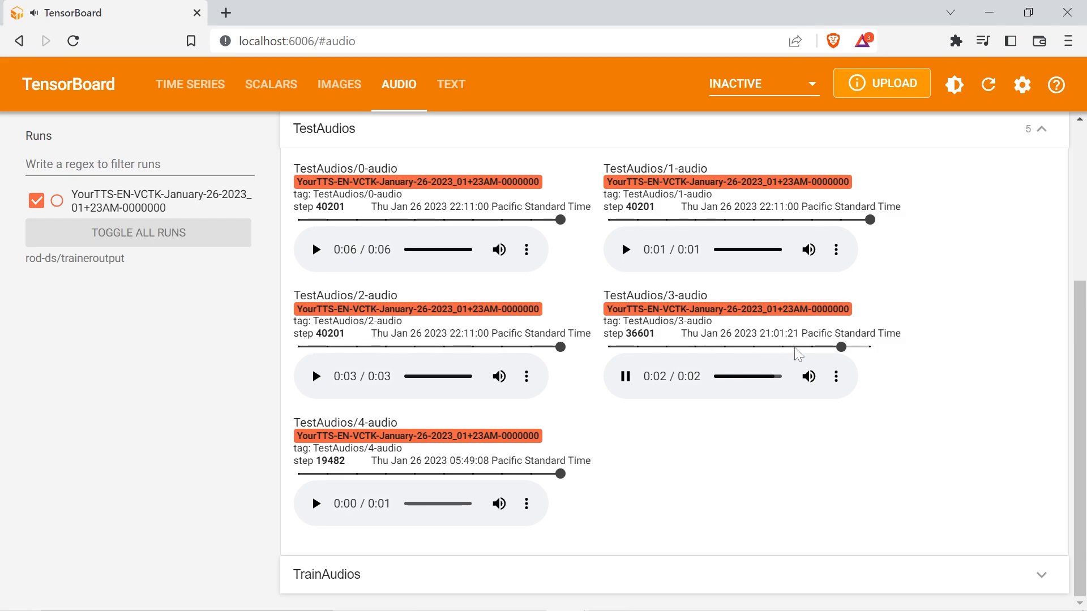
- Play TestAudios/3-audio from step 6682, then show the EvalFigures images
{"action": "left_click_drag", "start_coordinate": [842, 346], "coordinate": [783, 347]}
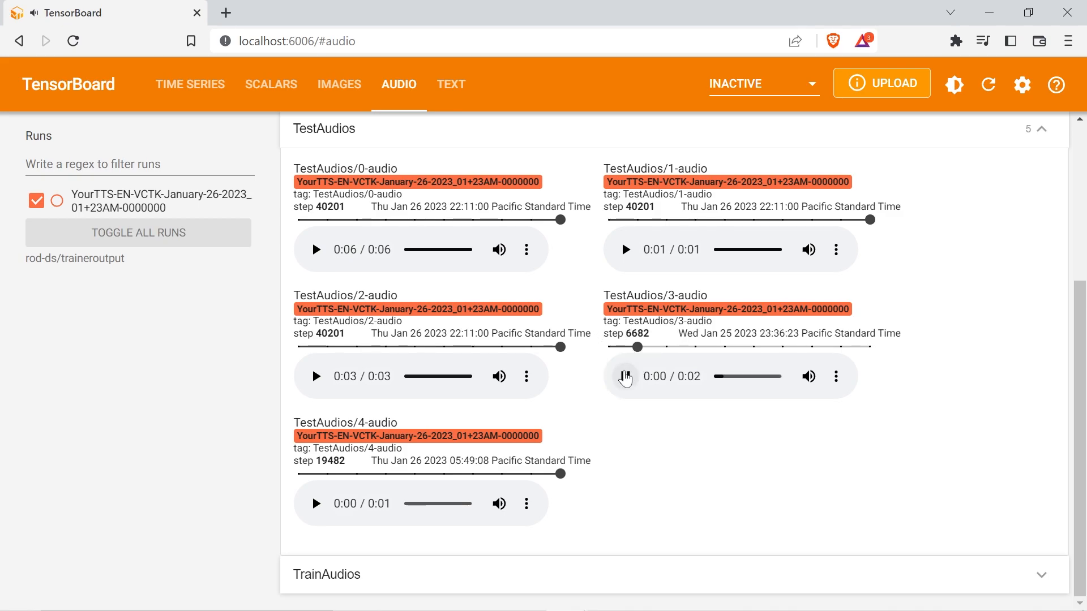
{"action": "left_click", "coordinate": [623, 377]}
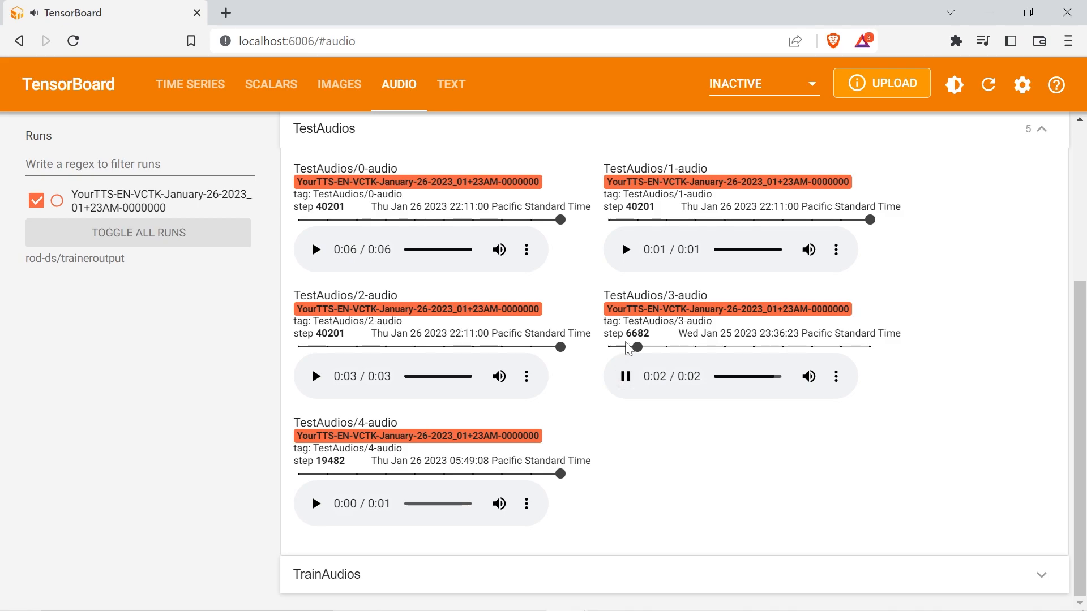
{"action": "left_click", "coordinate": [339, 84]}
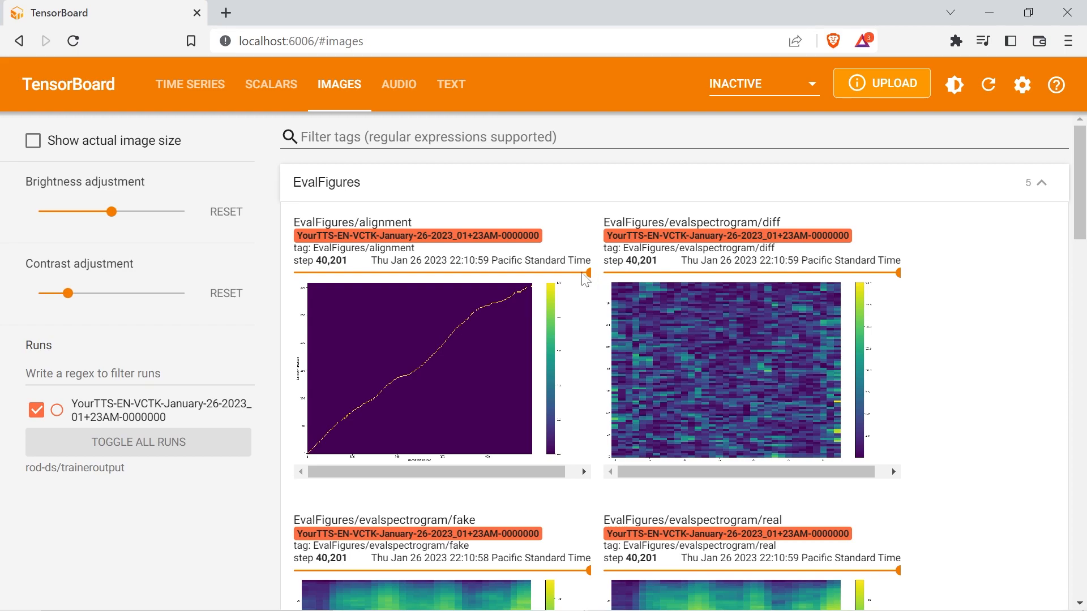
{"action": "mouse_move", "coordinate": [584, 324]}
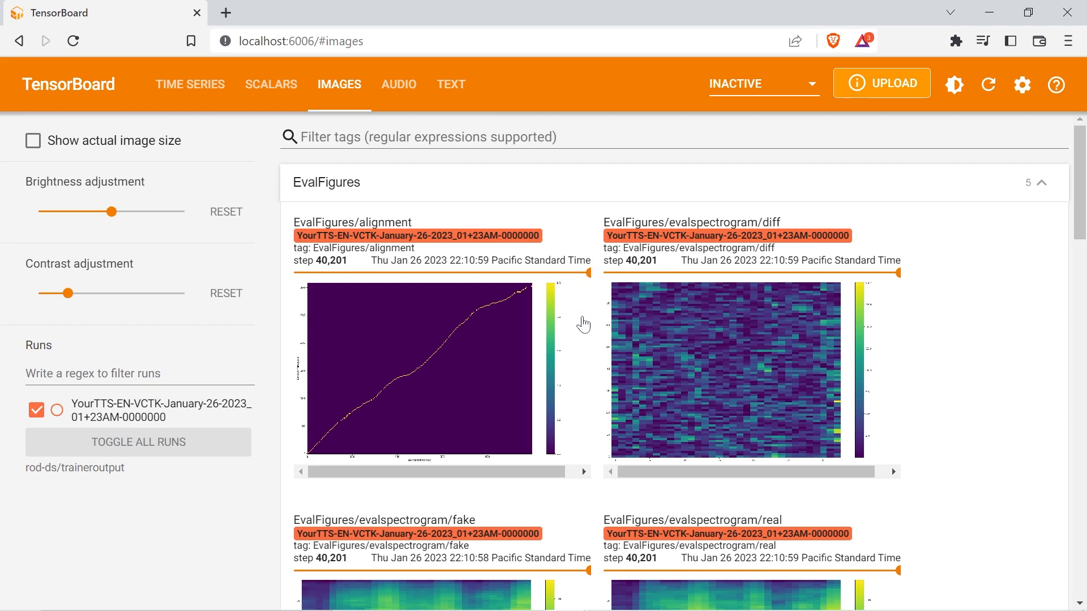
- Scroll past EvalFigures to the step-40,201 TestFigures alignment plots
{"action": "scroll", "scroll_direction": "down", "scroll_amount": 3}
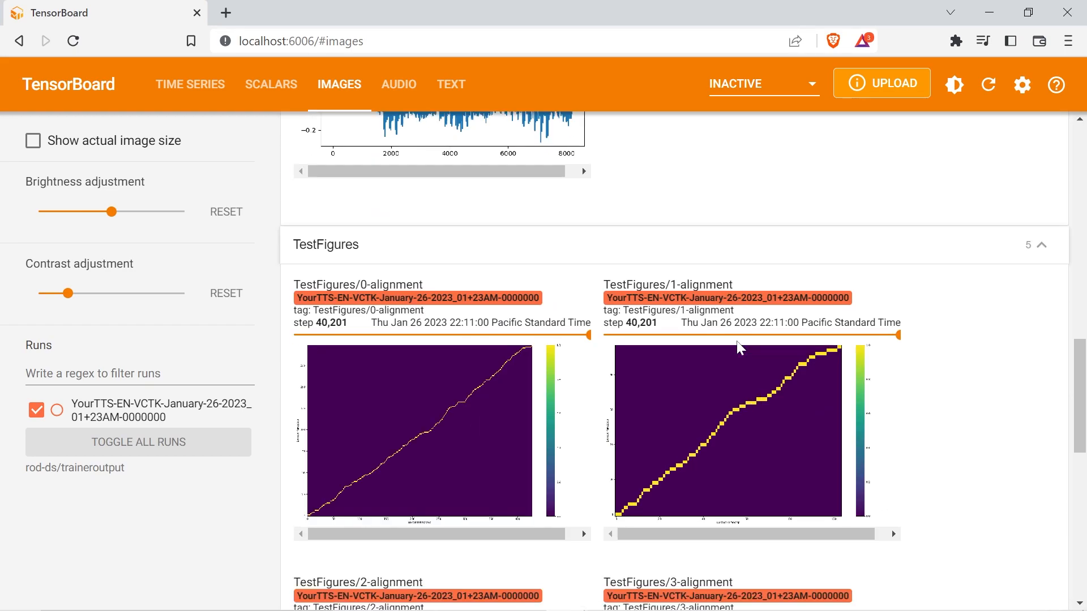
{"action": "scroll", "scroll_direction": "down", "scroll_amount": 3}
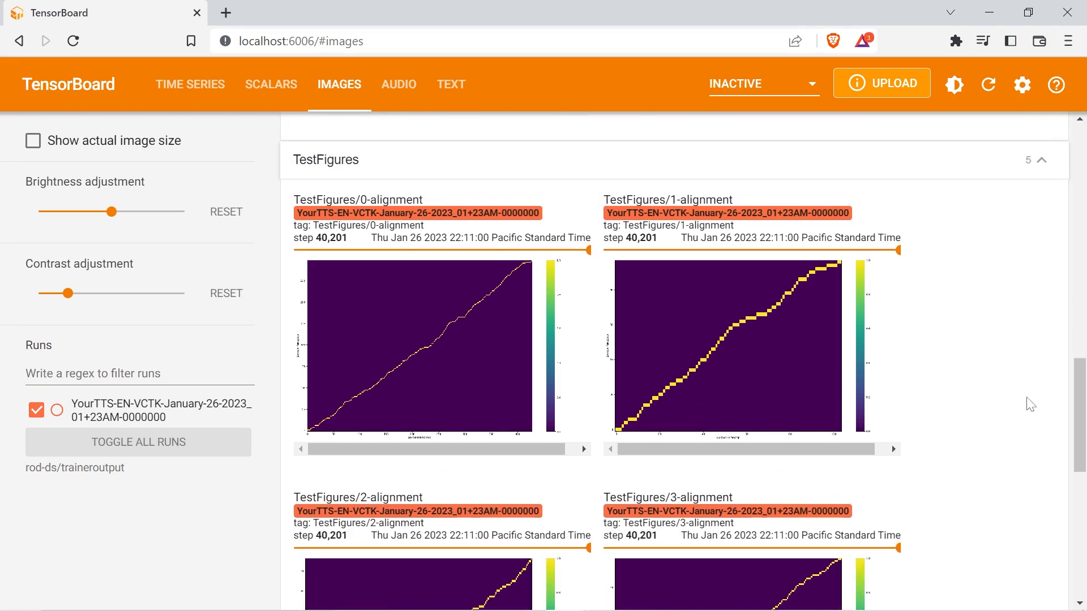
{"action": "mouse_move", "coordinate": [926, 335]}
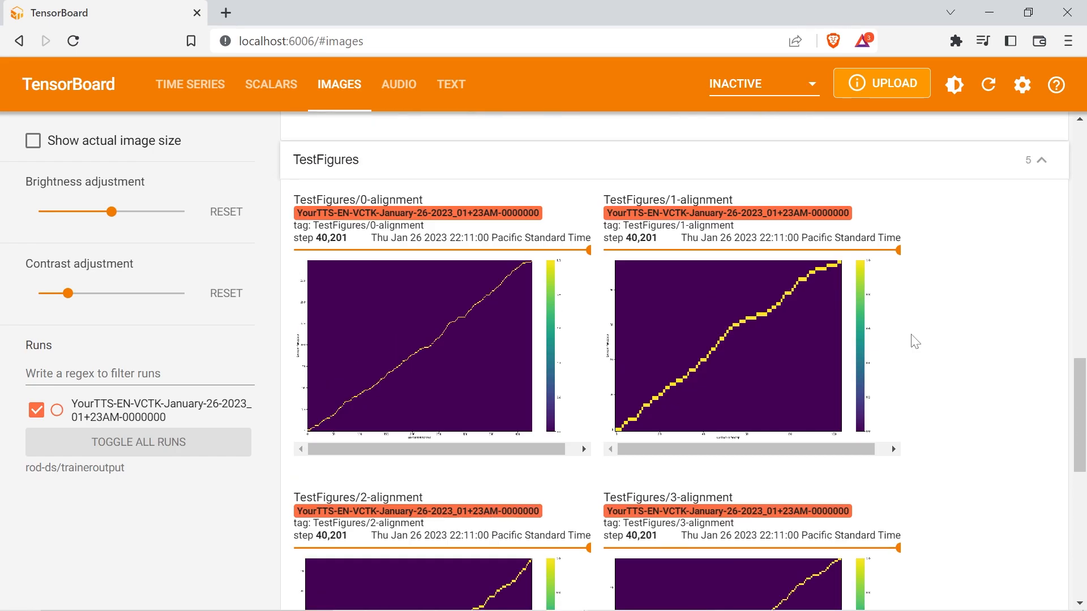
{"action": "mouse_move", "coordinate": [900, 252]}
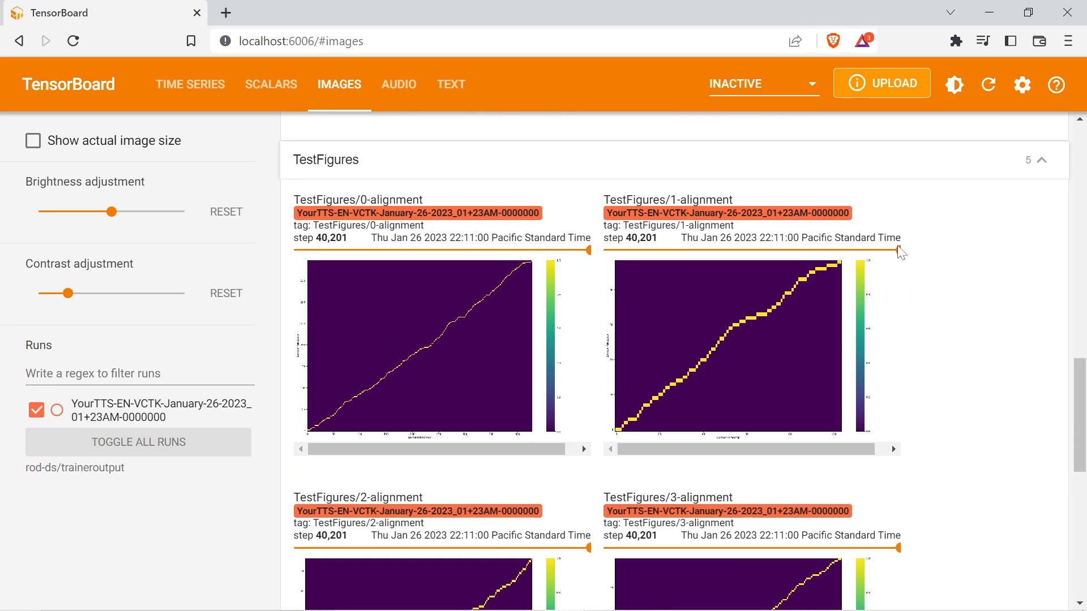